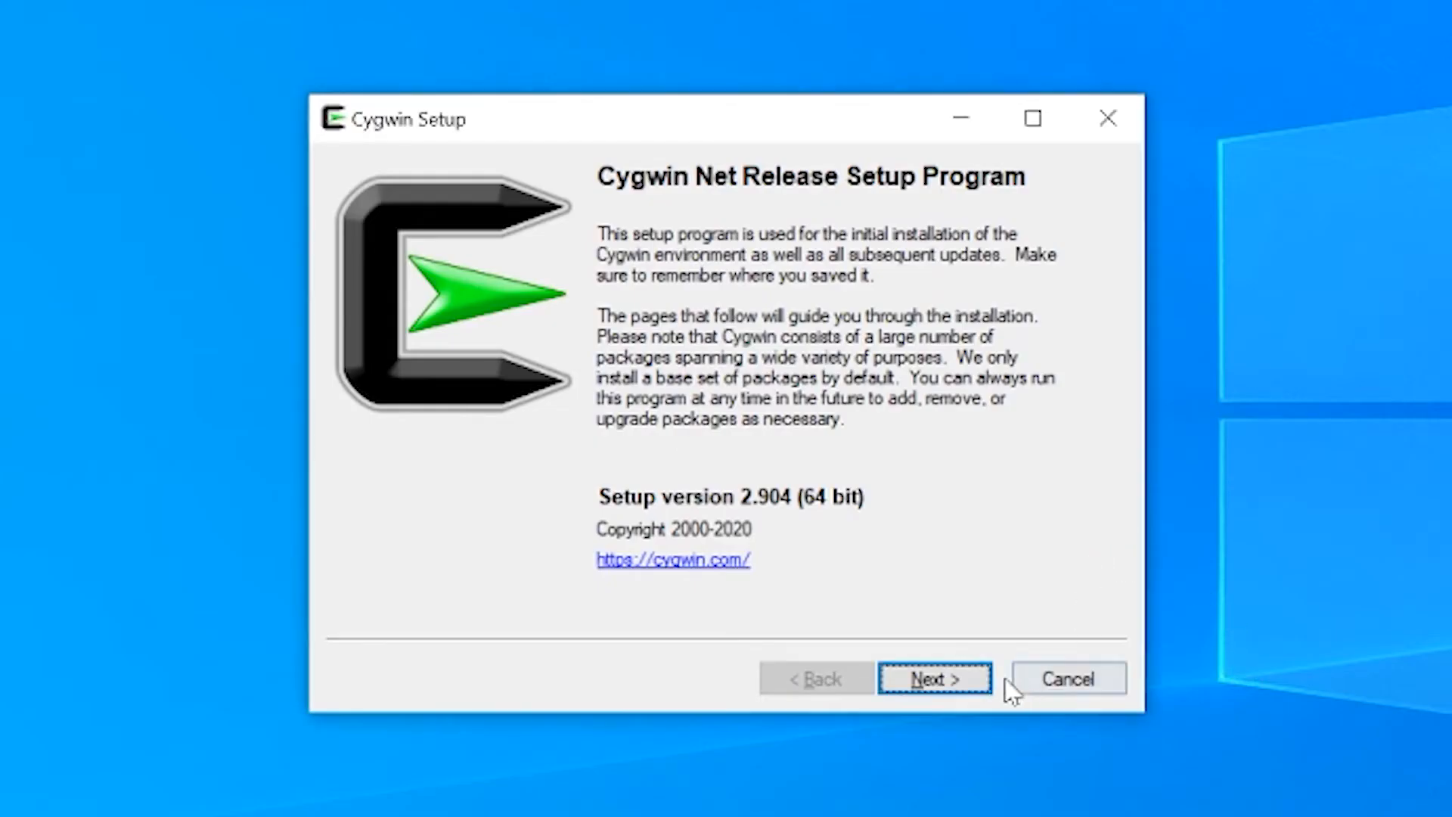
- Accept the installer defaults: internet install, root directory, local package folder and download site
click(933, 678)
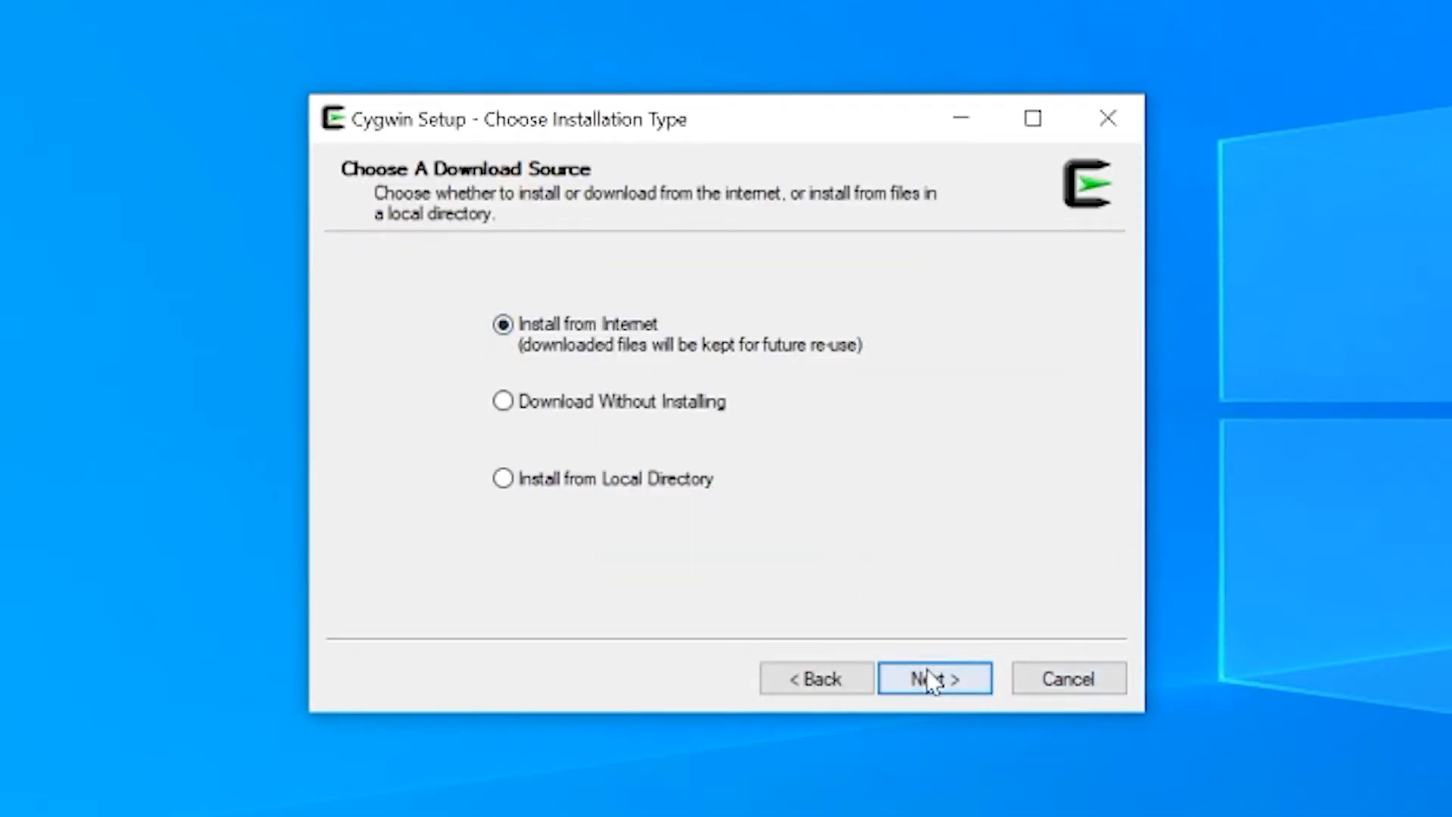
click(935, 677)
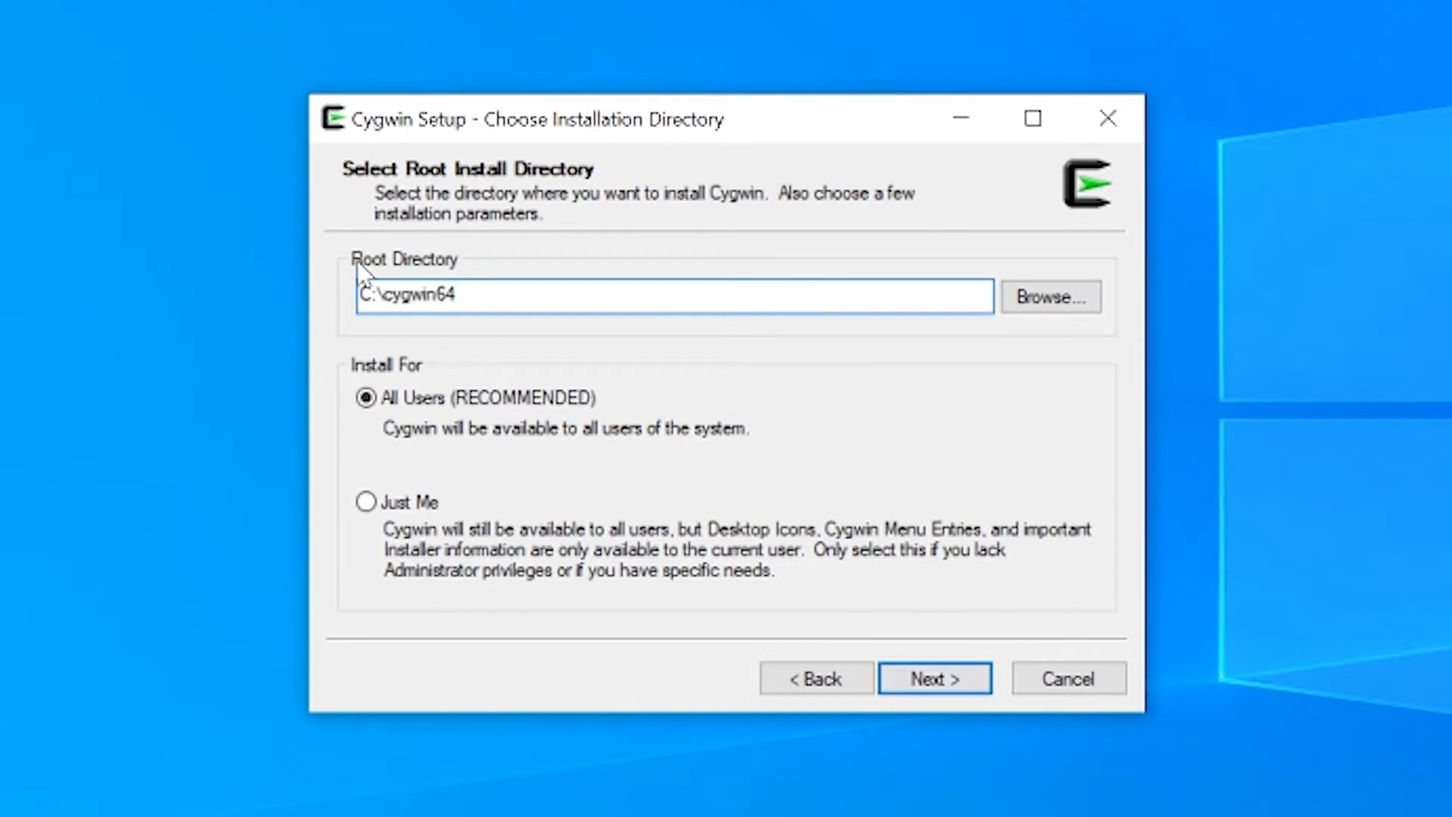
mouse_move(953, 677)
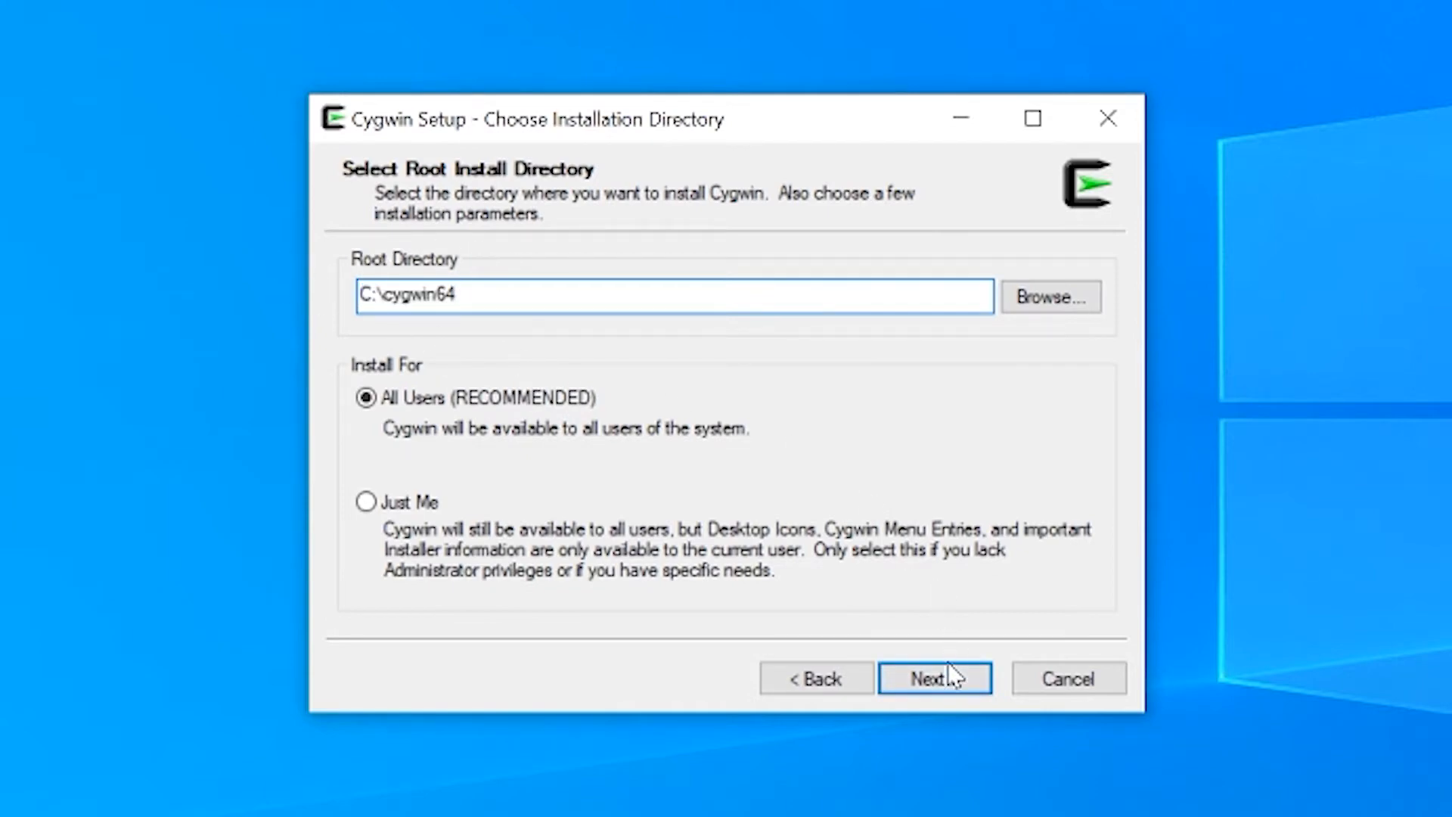
click(933, 678)
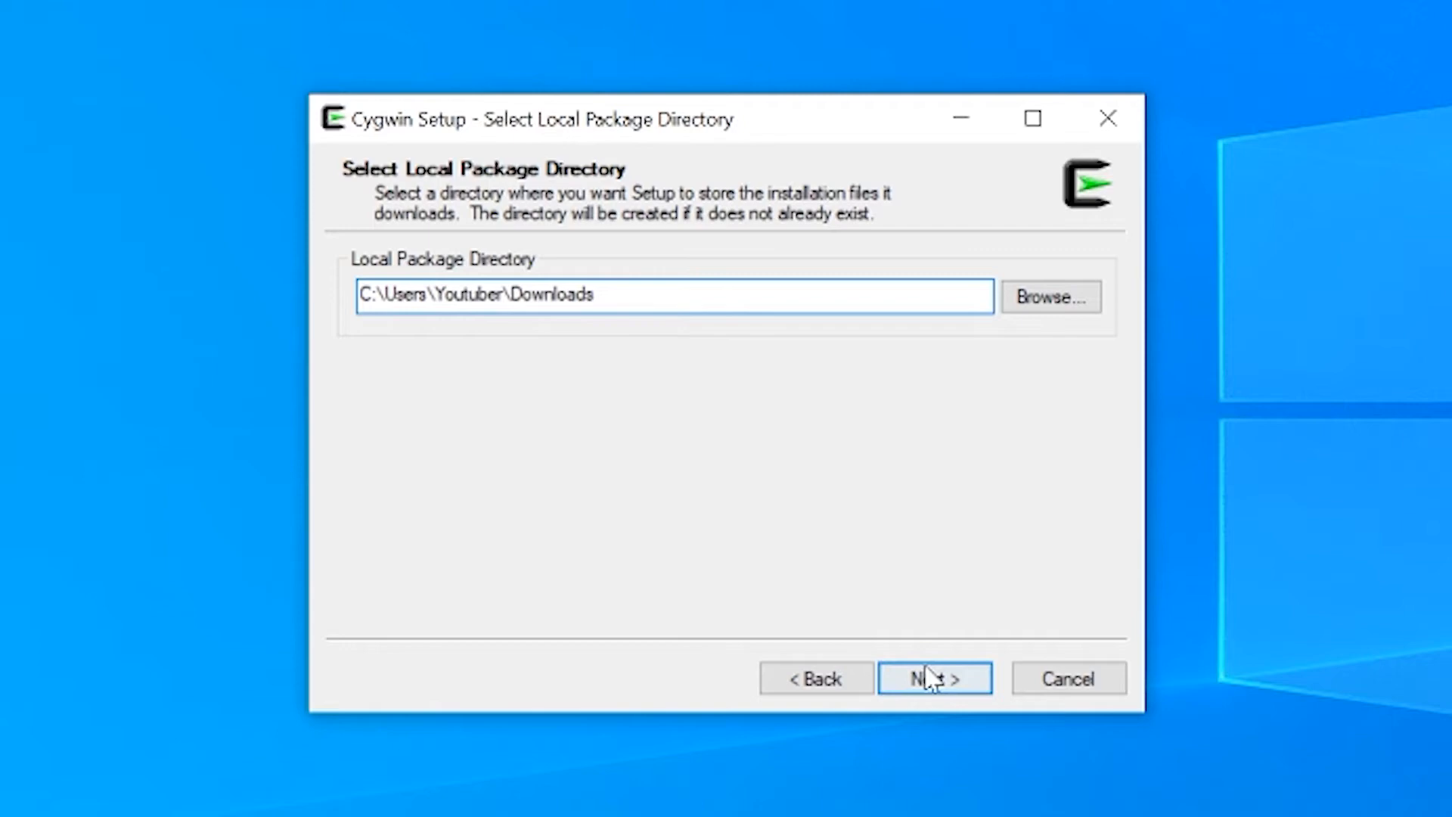
click(935, 678)
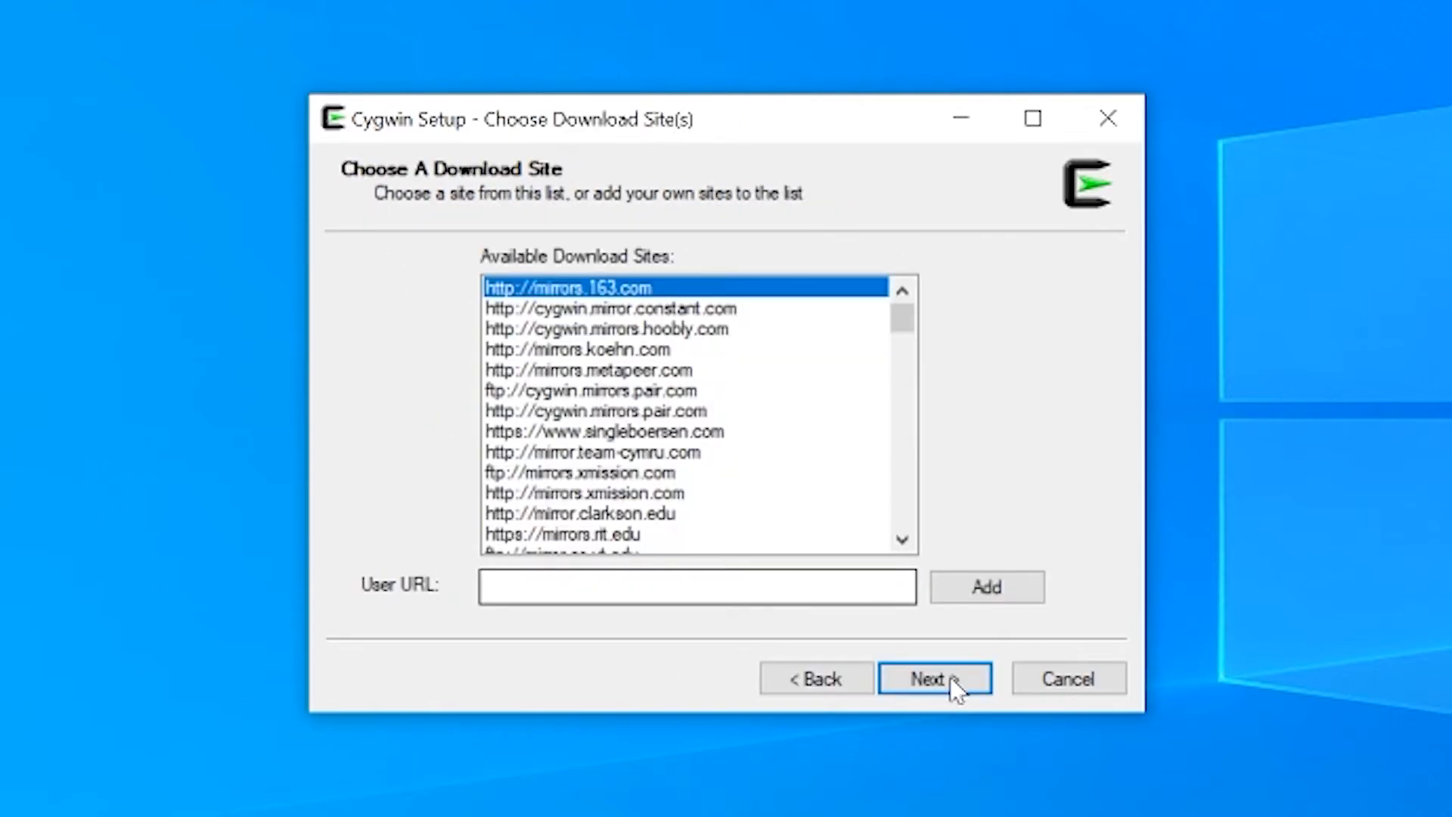
scroll(down, 3)
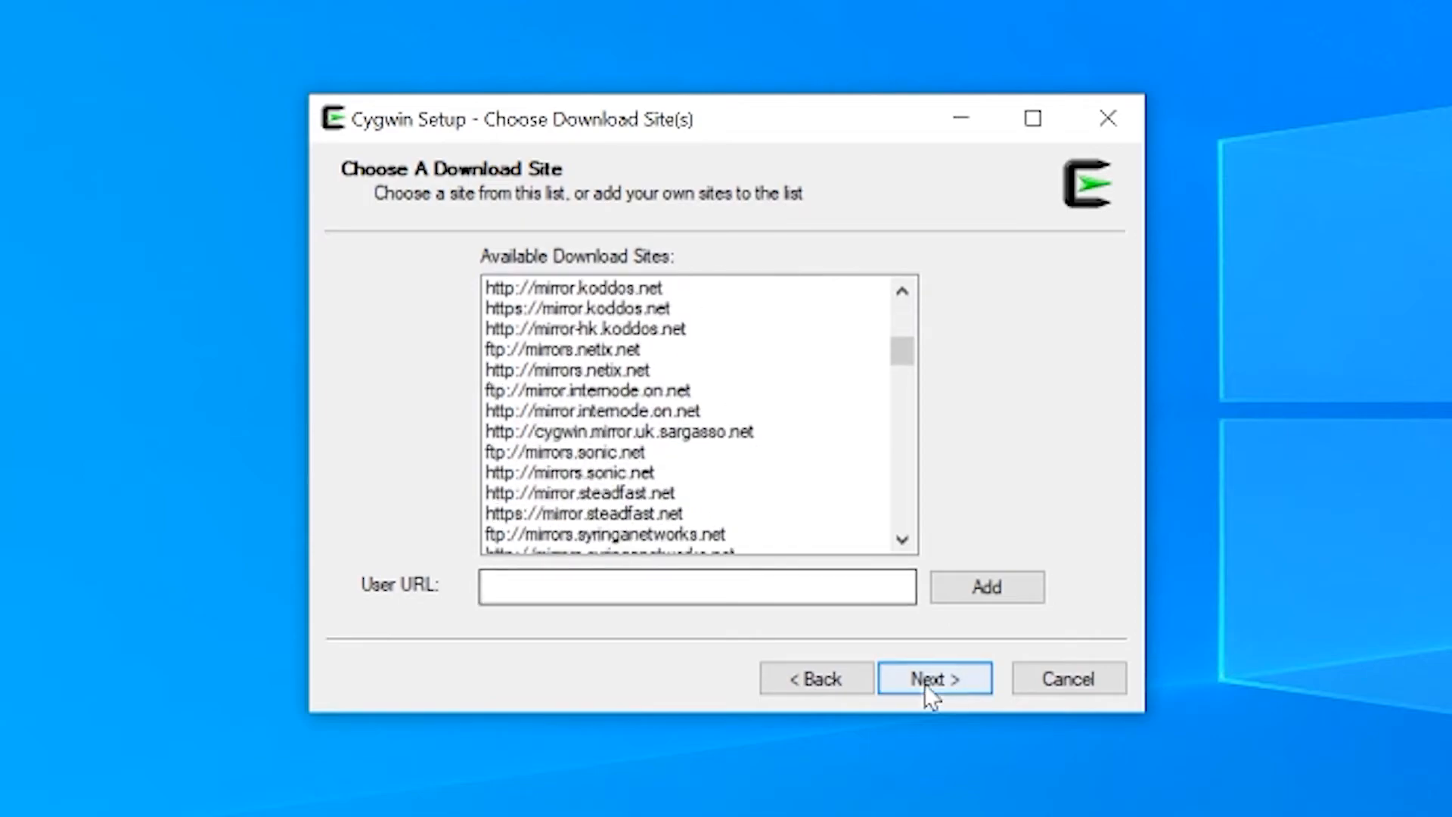
click(933, 678)
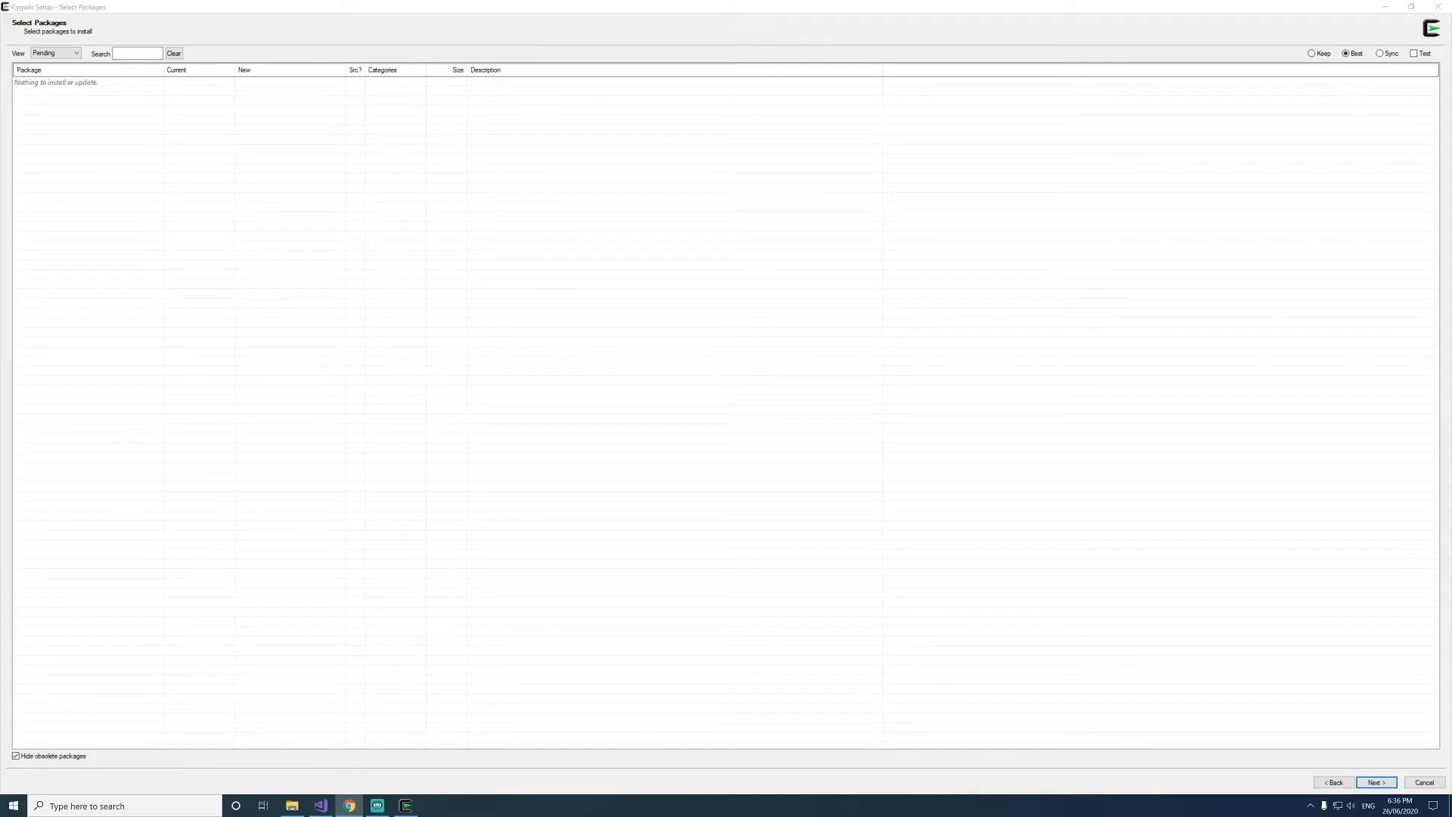
- In Select Packages, set View to Up To Date and review which dependency packages are installed
click(136, 53)
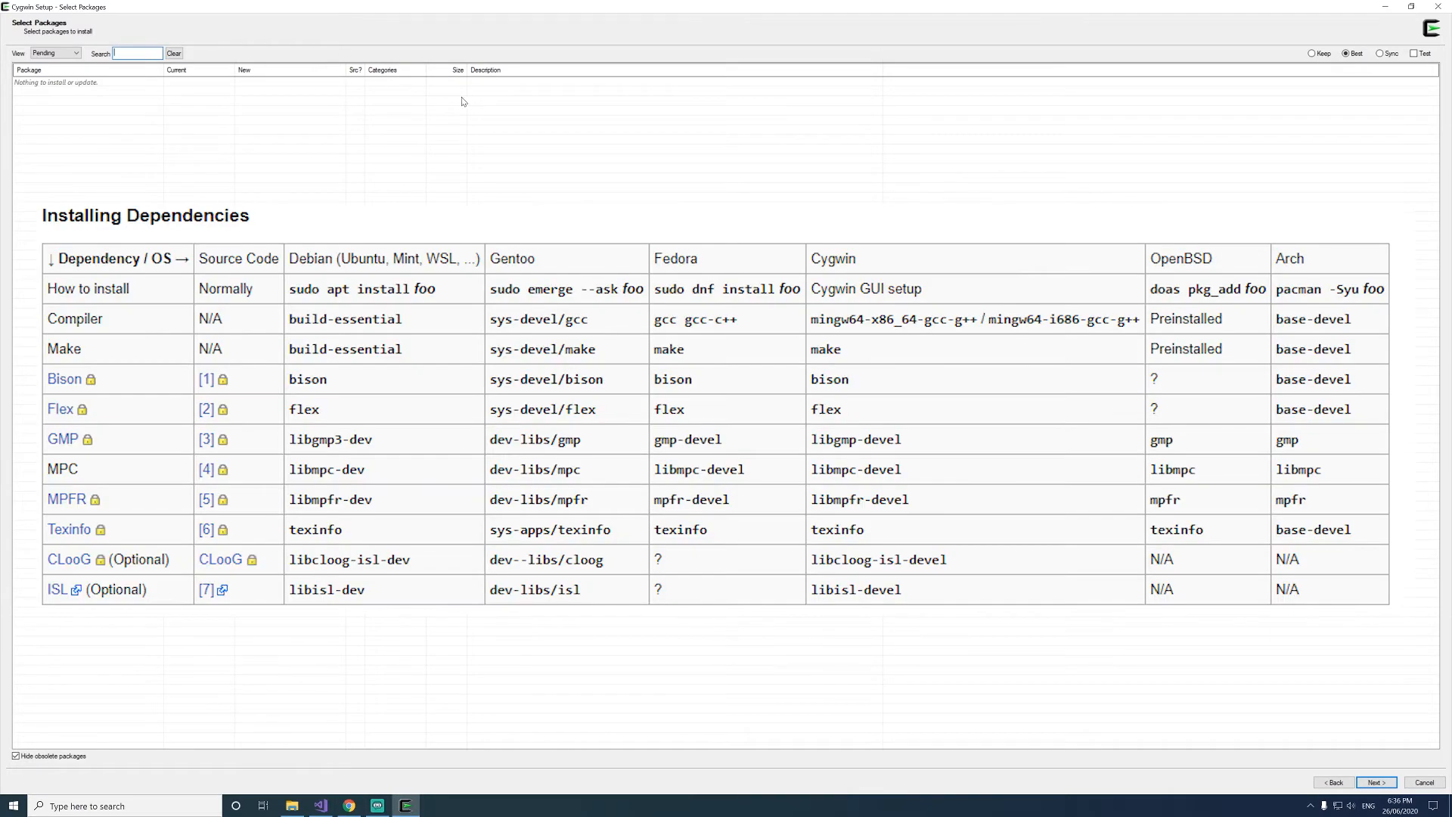
click(54, 52)
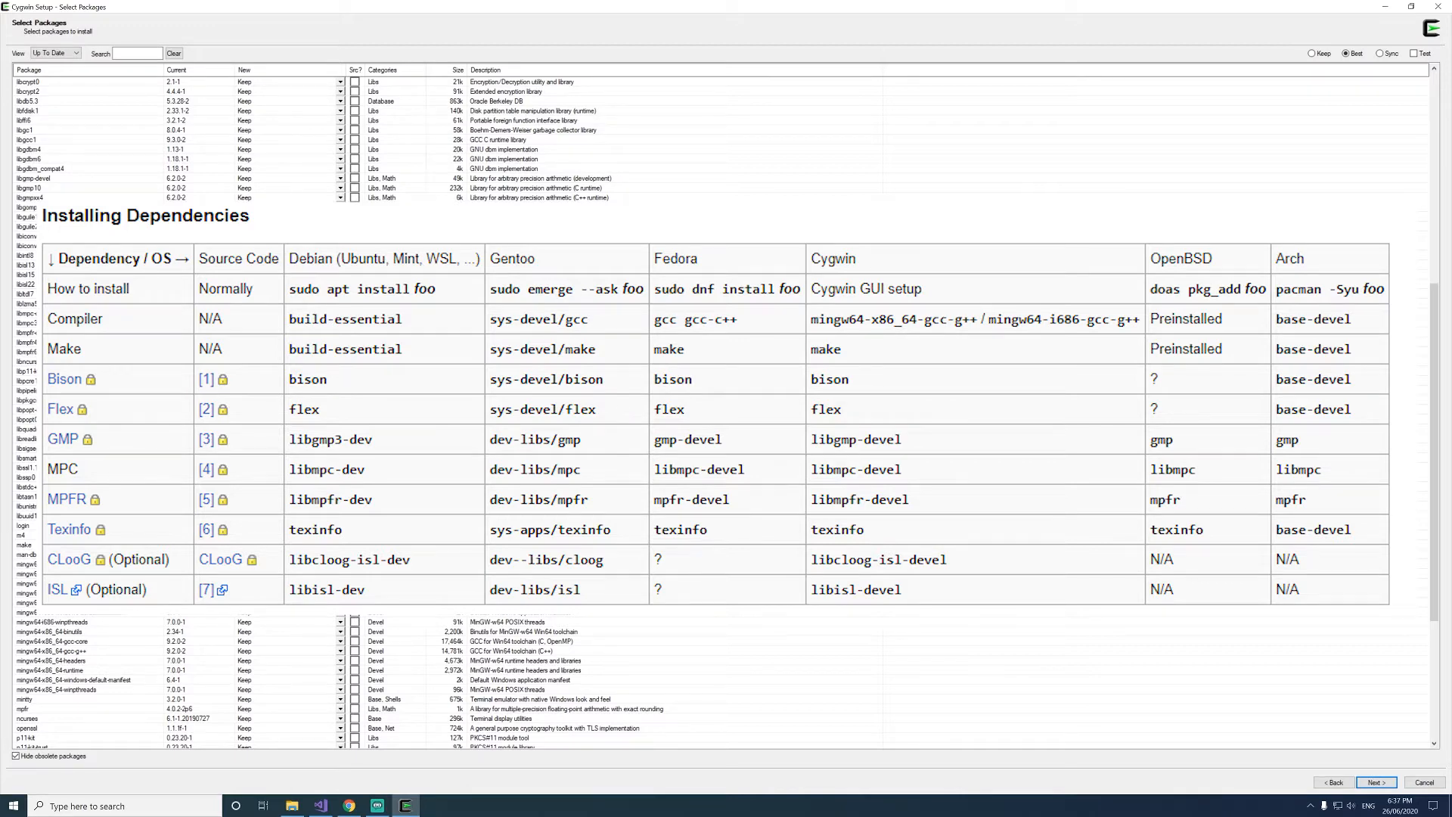
scroll(down, 3)
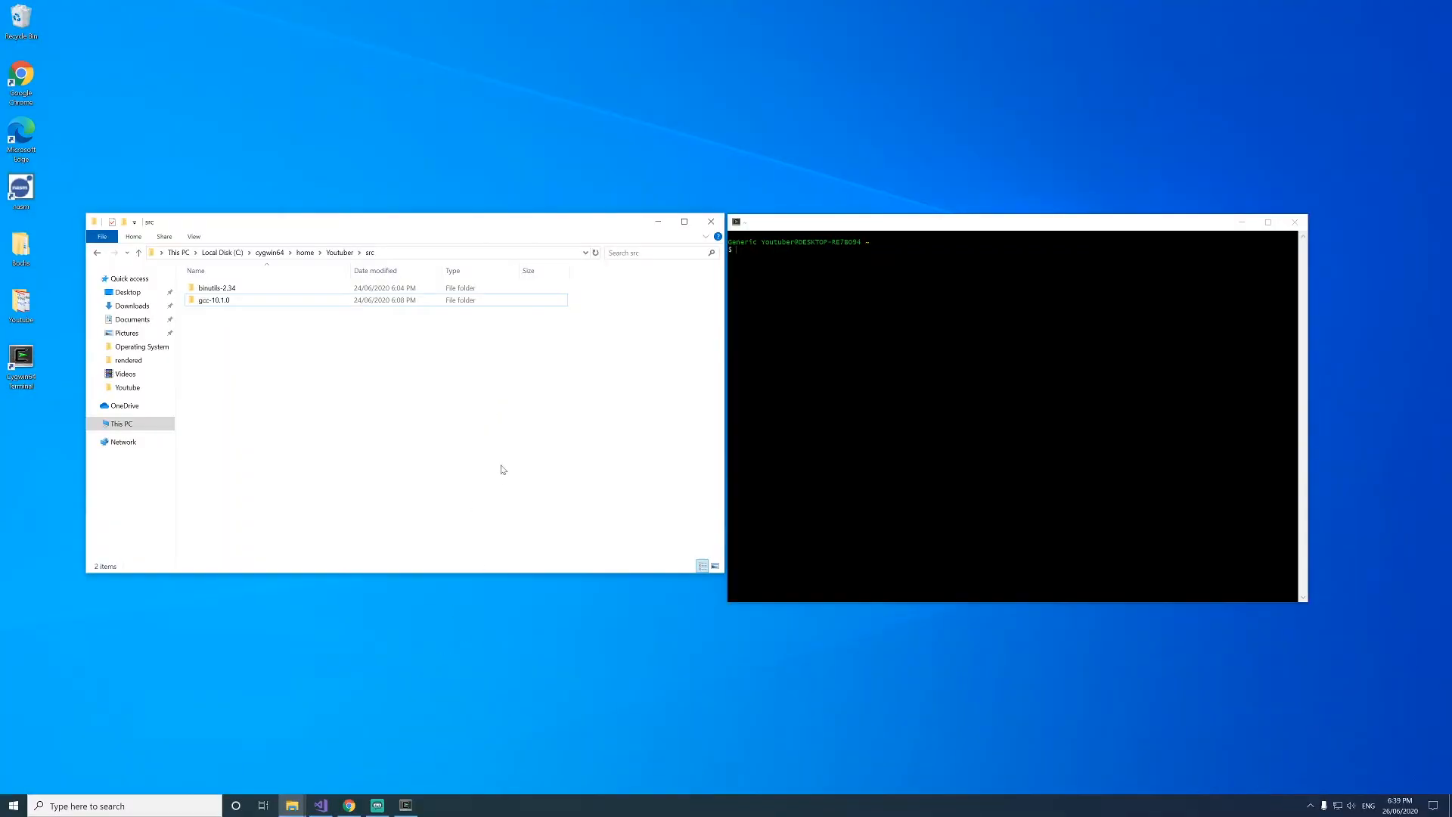
mouse_move(340, 331)
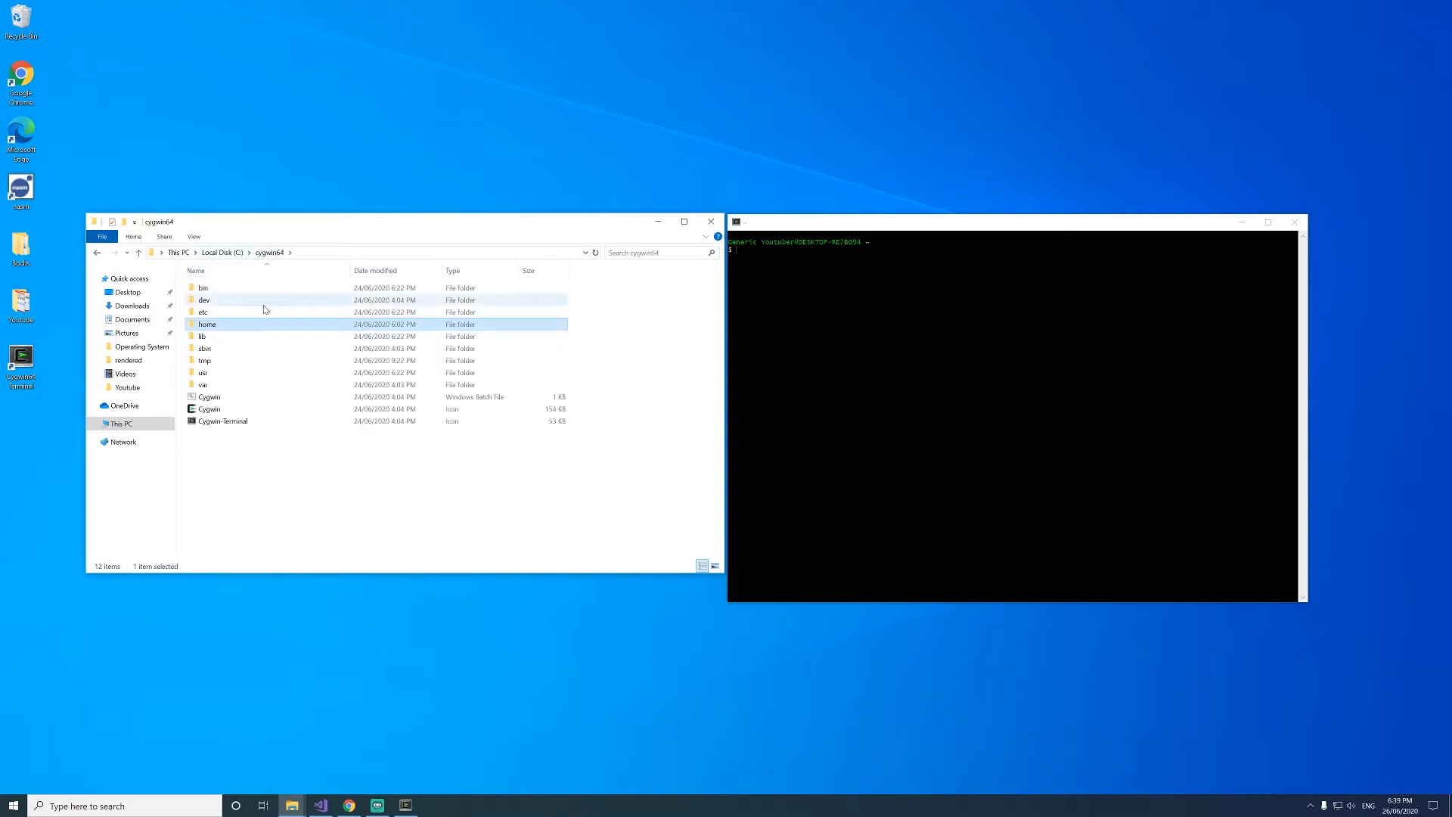
- Navigate into home\Youtuber under C:\cygwin64
double_click(206, 325)
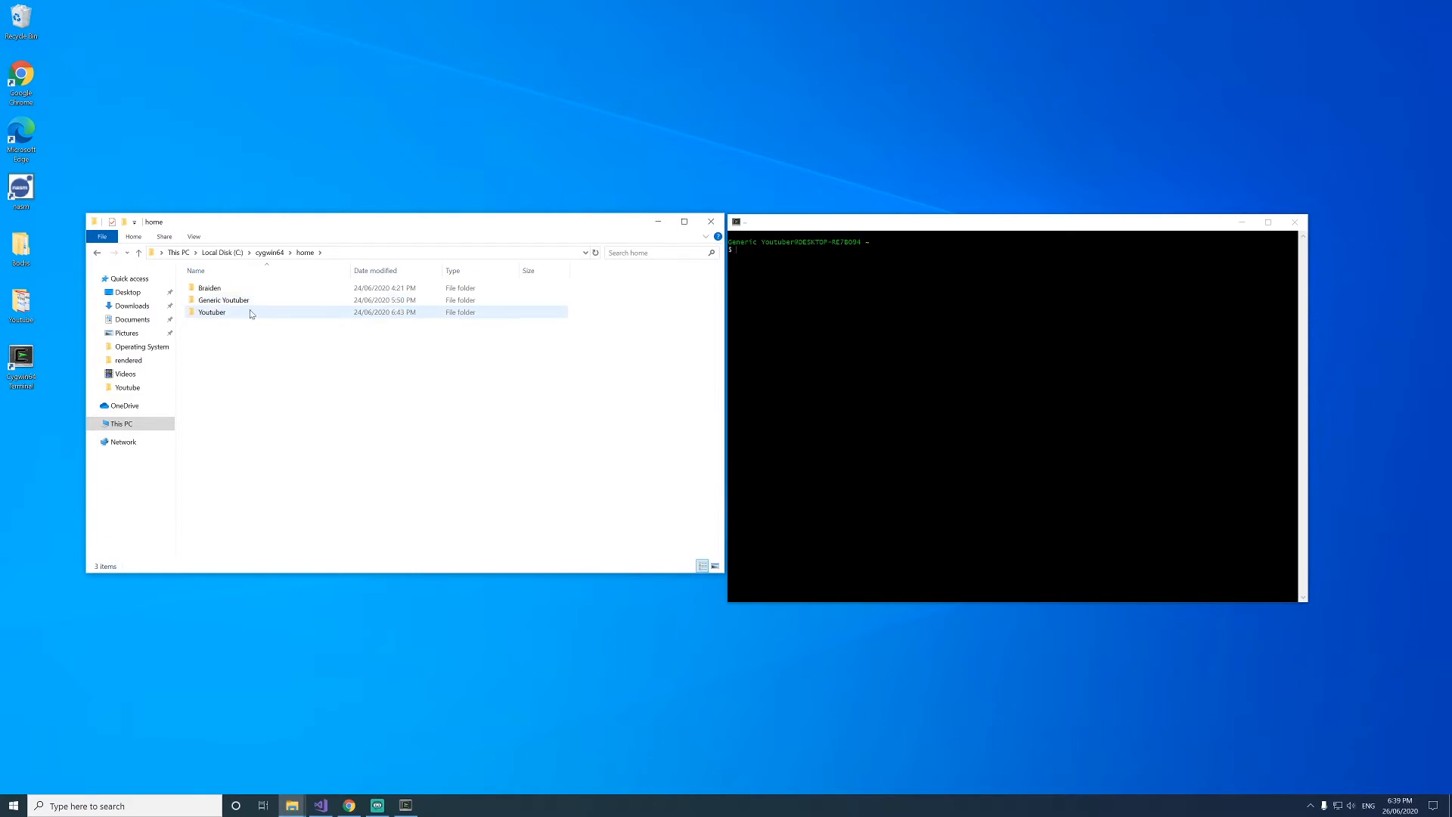
double_click(211, 312)
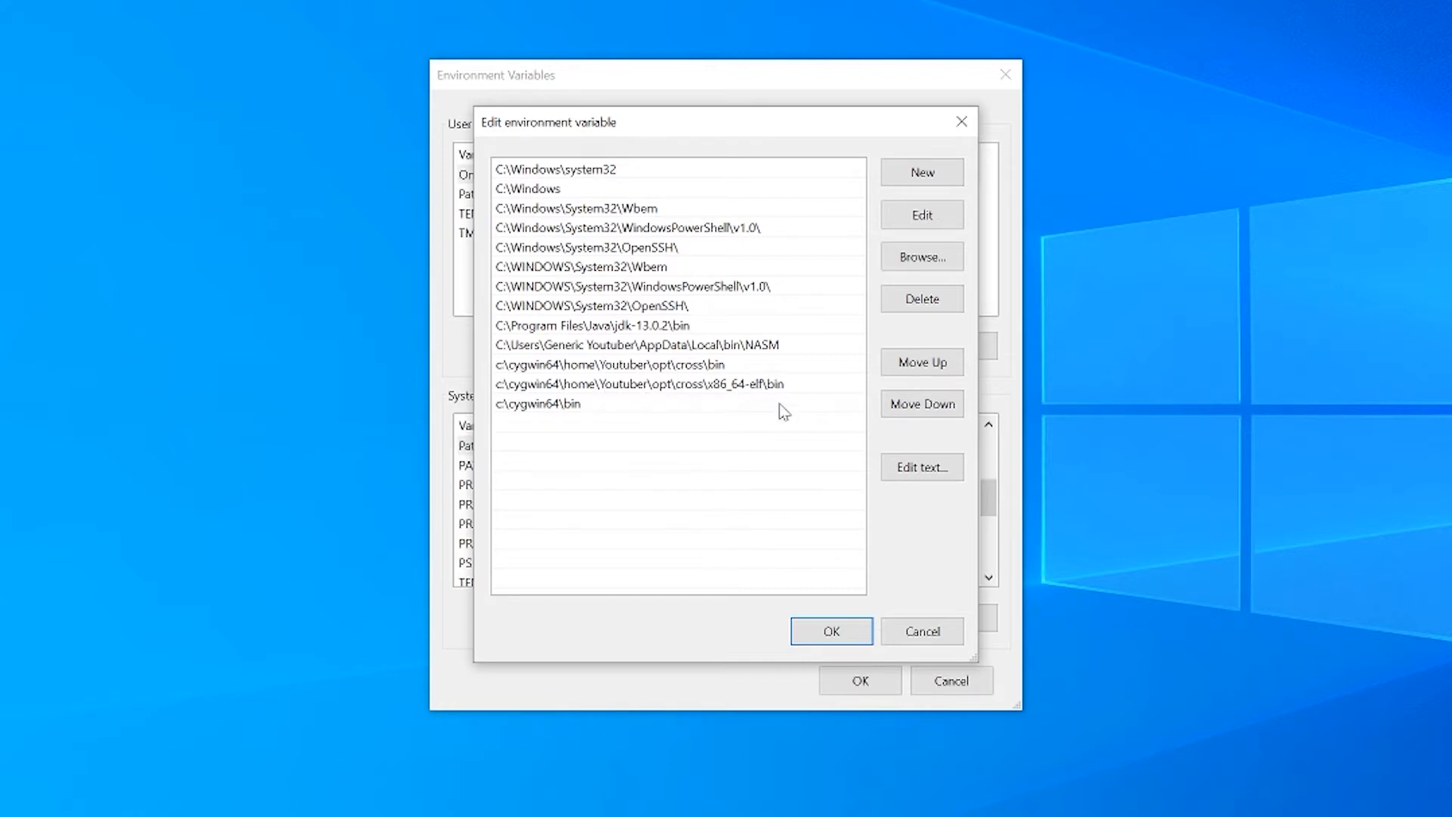
mouse_move(708, 403)
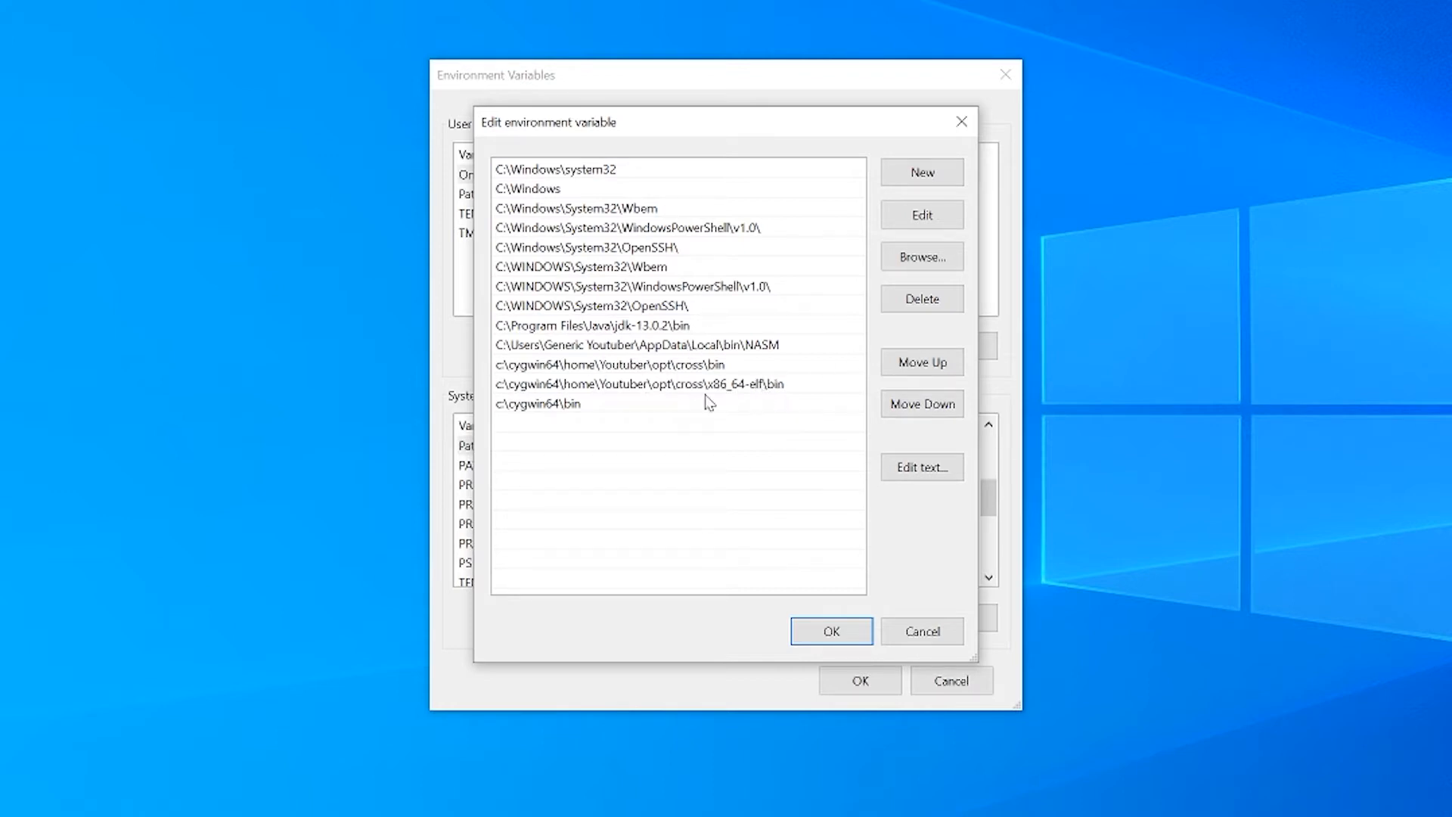
mouse_move(595, 426)
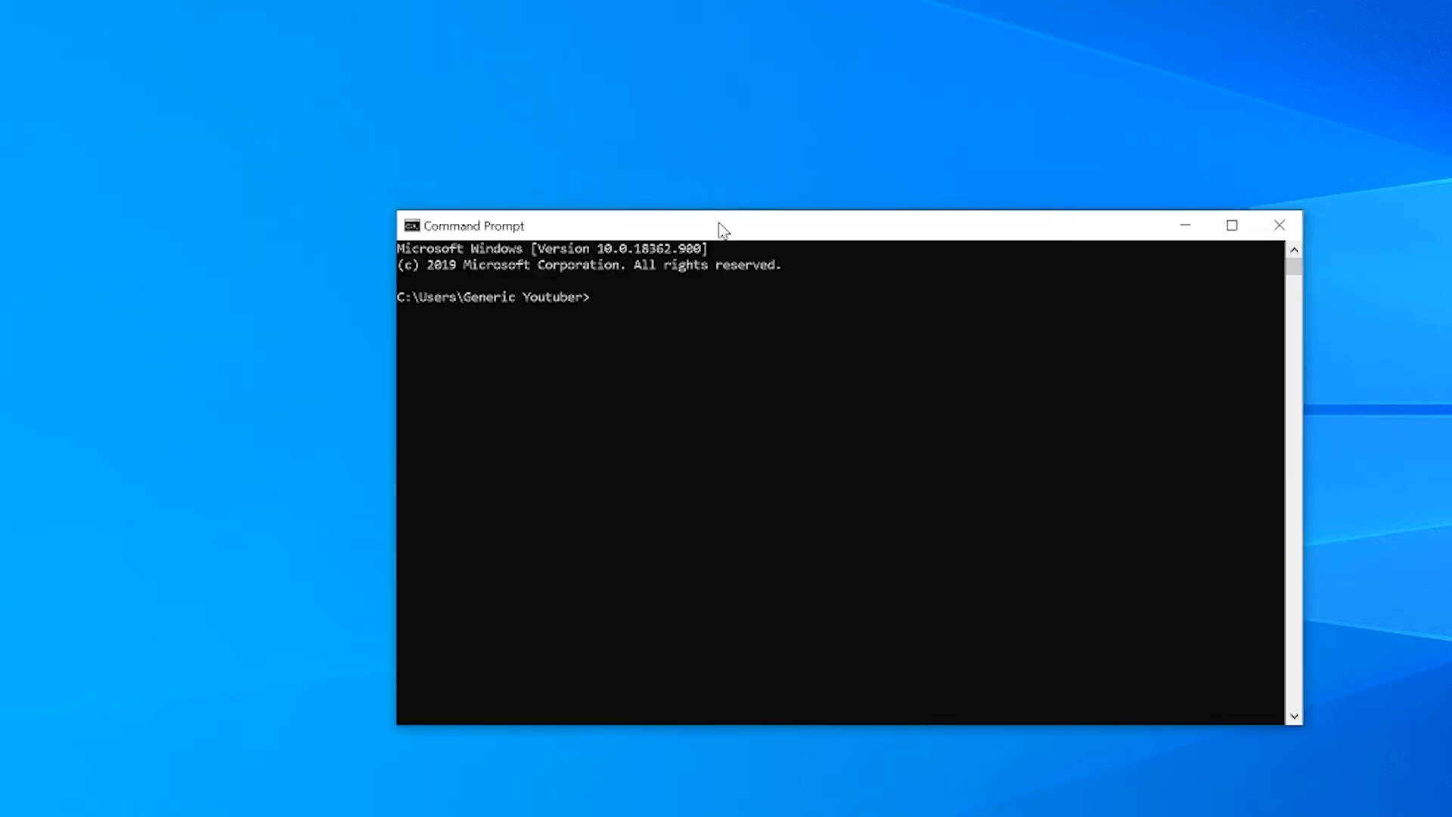
mouse_move(725, 338)
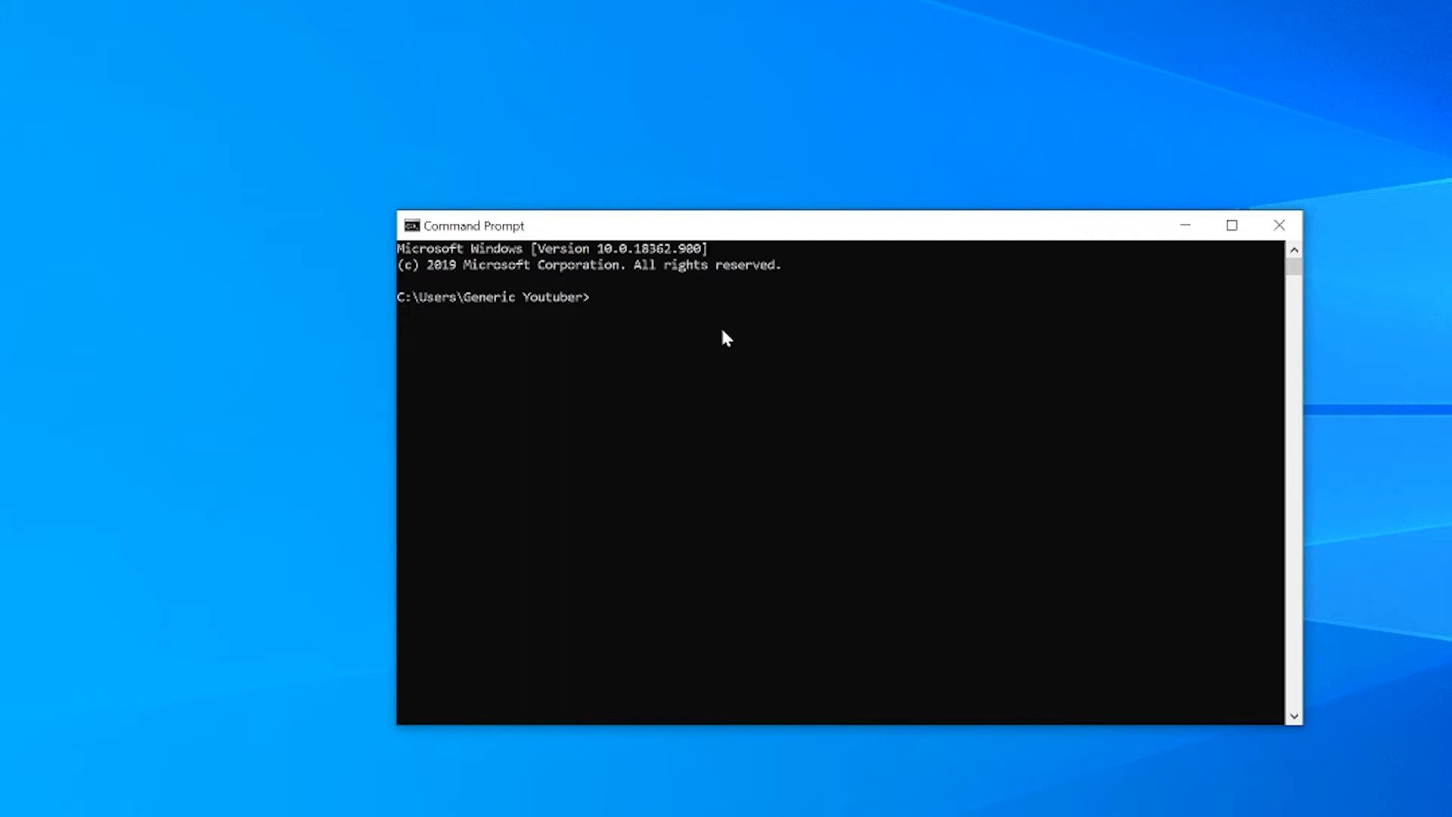
- Run x86_64-elf-gcc and ld to confirm both resolve from the PATH with no input files
text(x86_64)
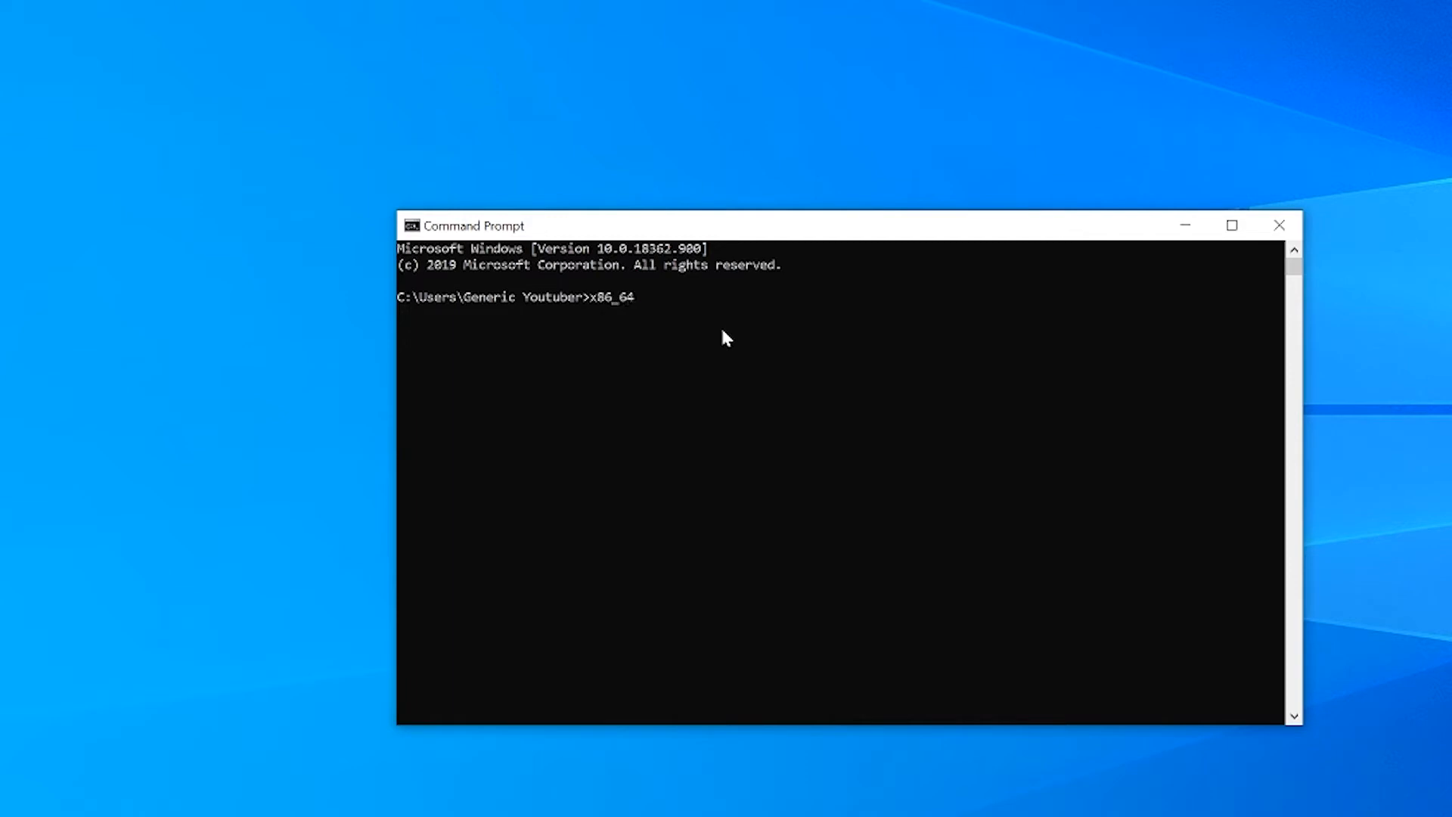
key(Enter)
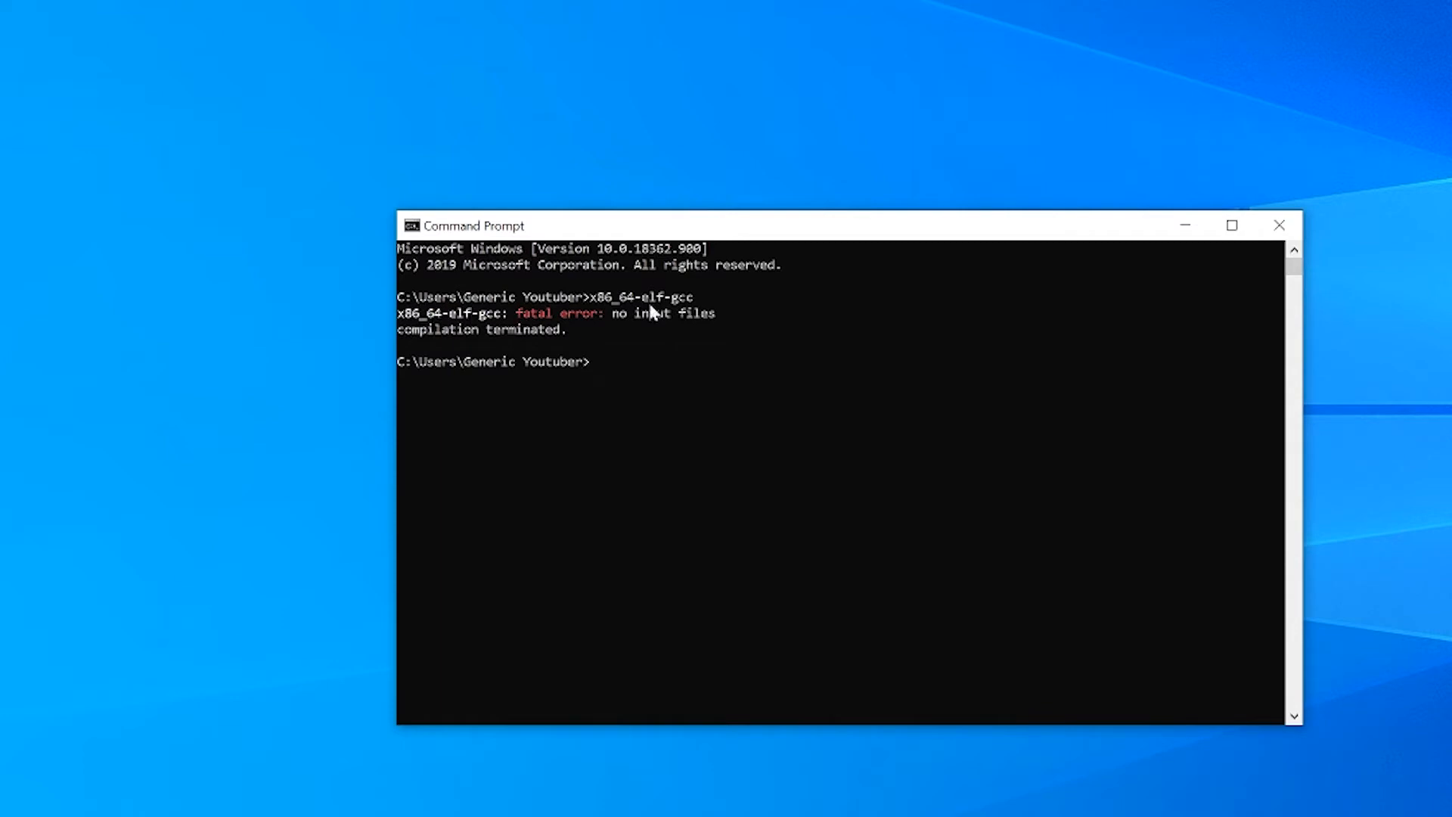
mouse_move(621, 345)
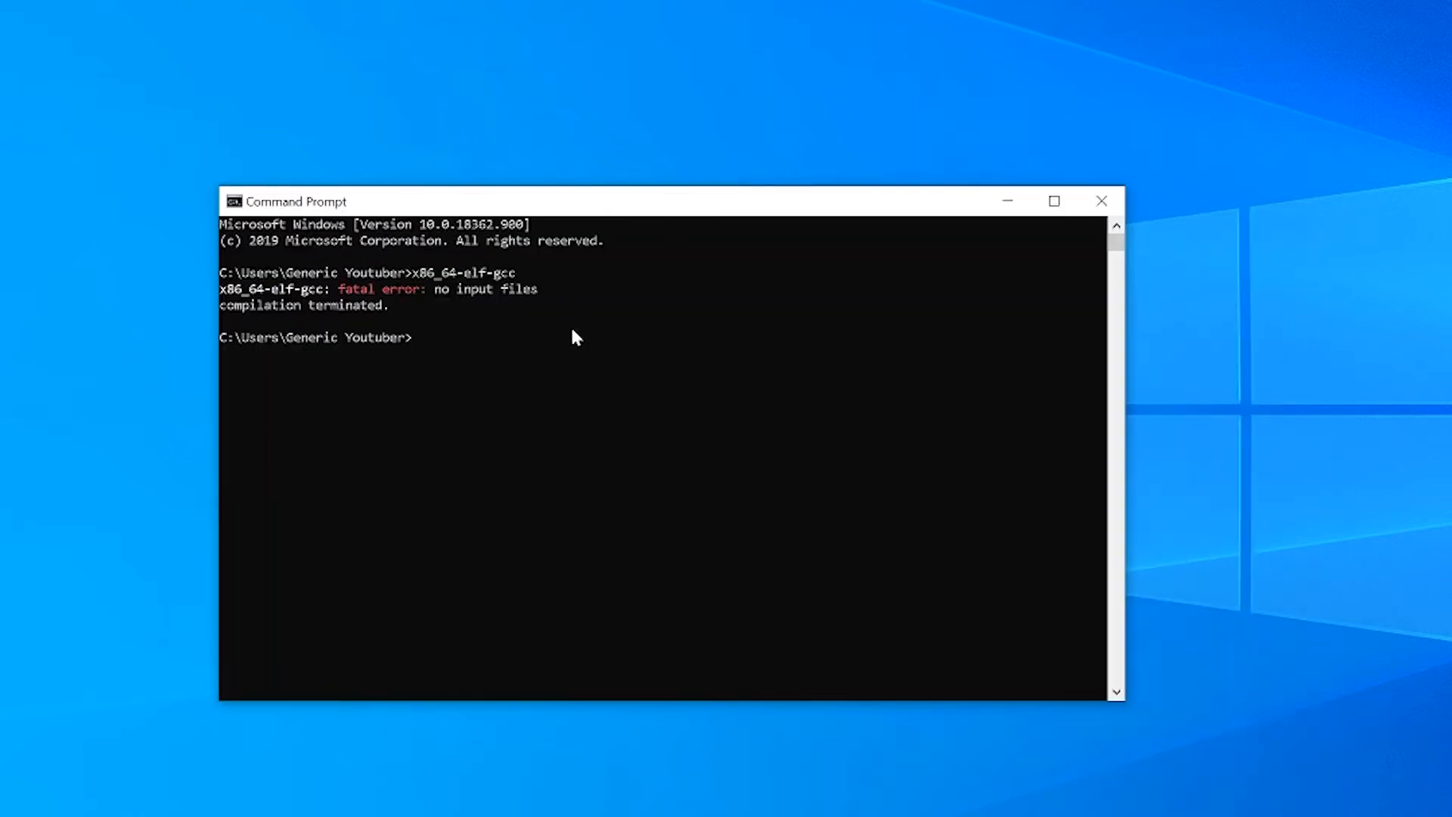
click(517, 361)
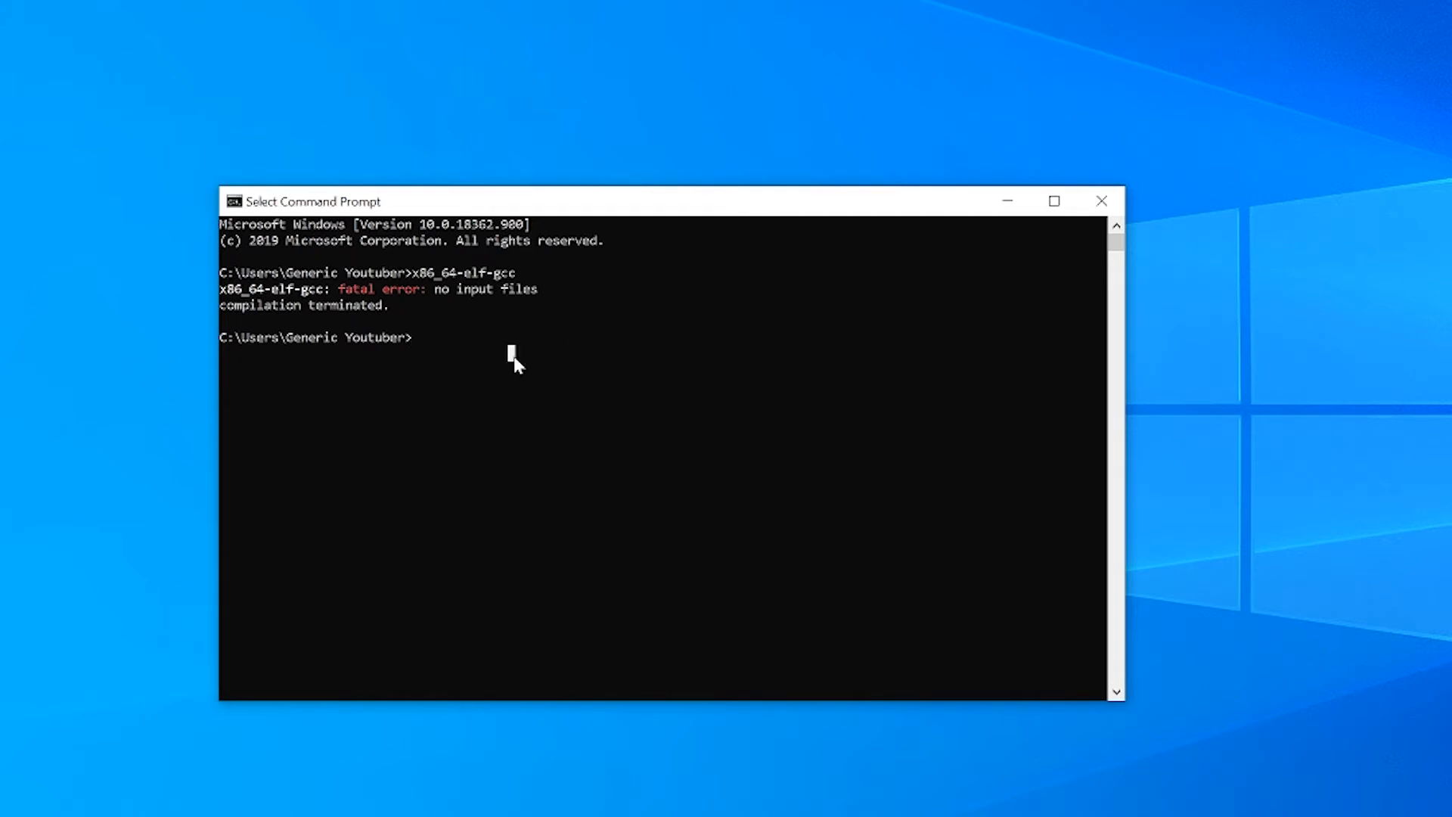
text(ld)
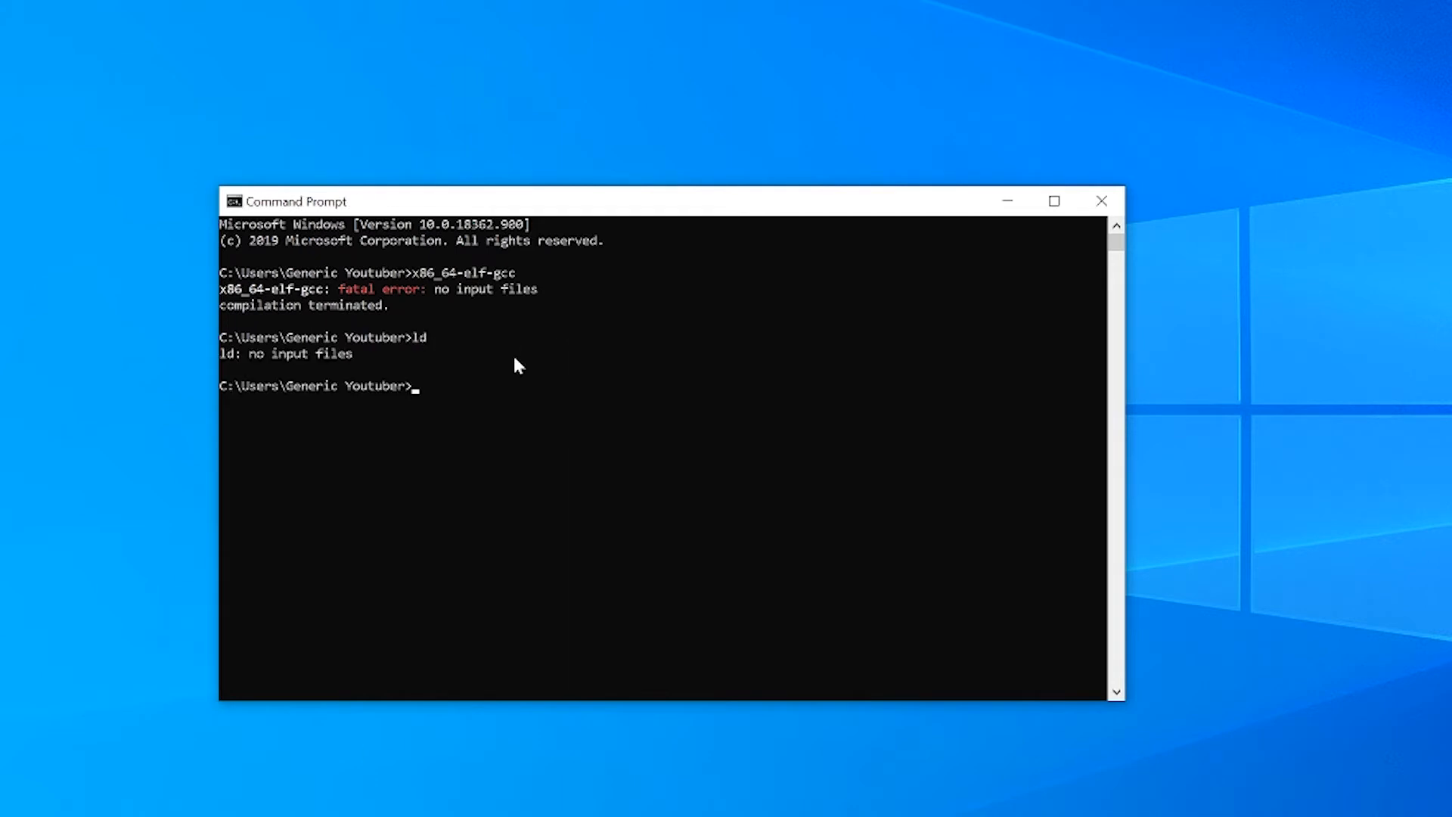
mouse_move(343, 345)
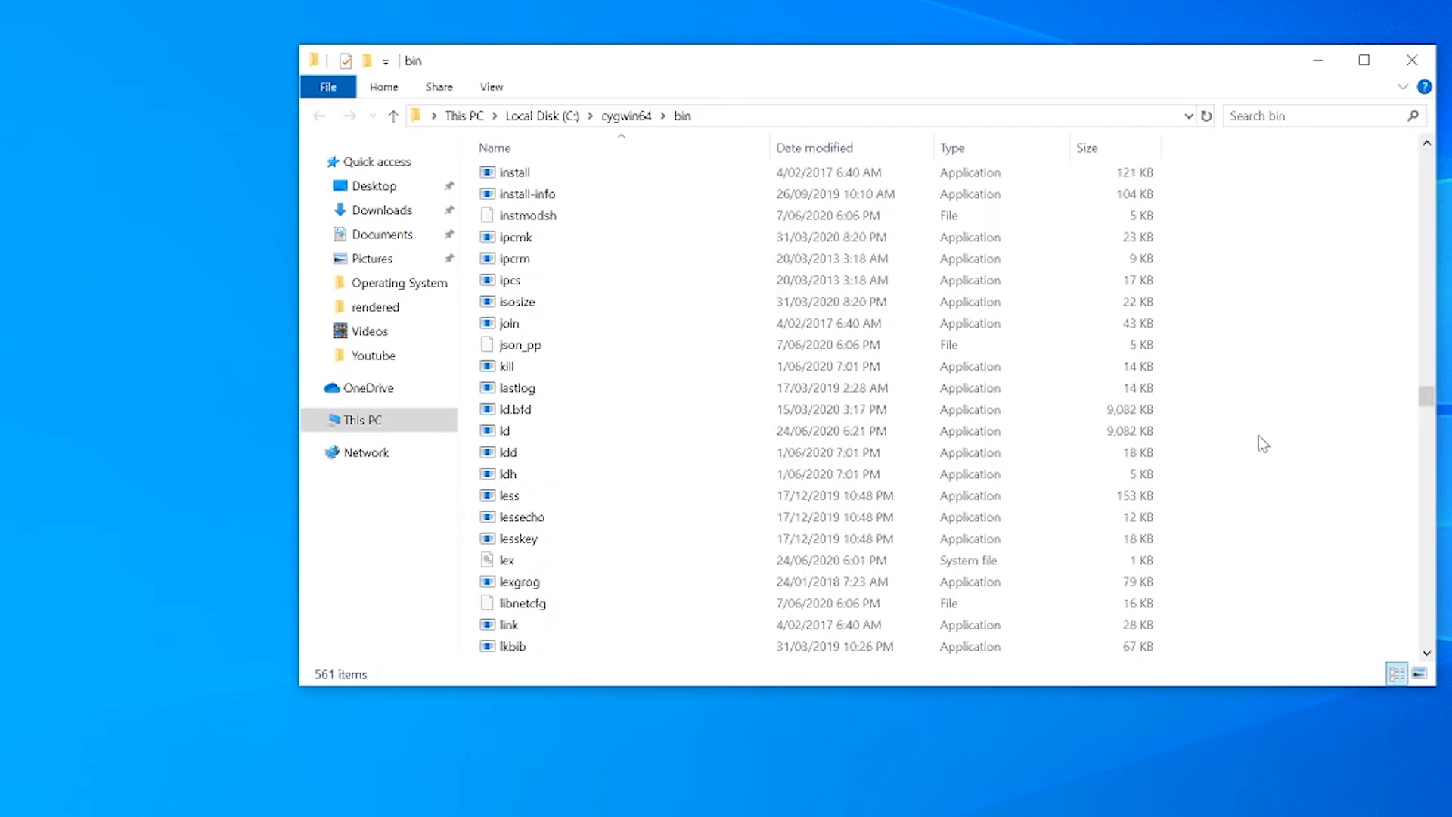
mouse_move(504, 430)
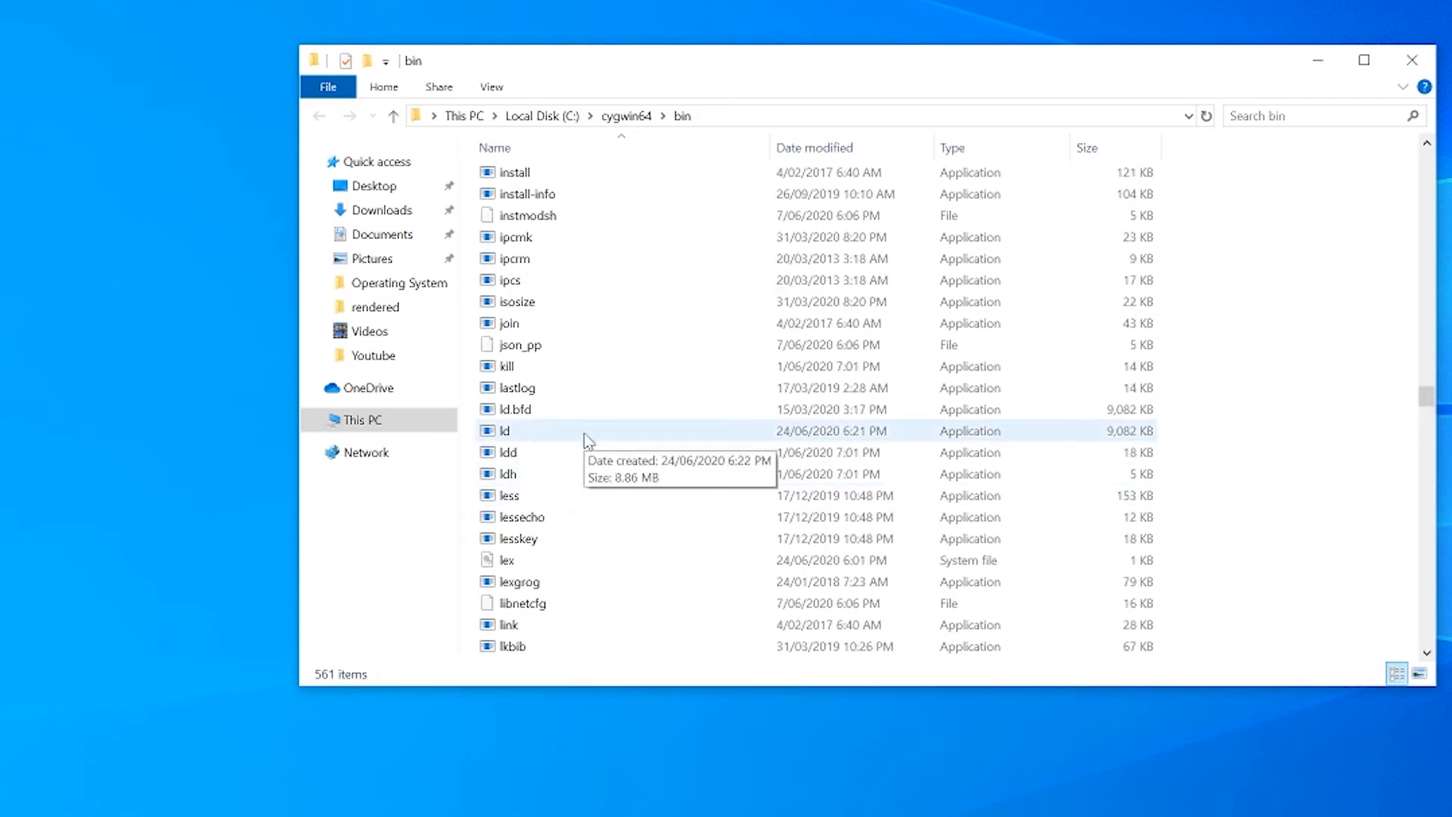
mouse_move(549, 439)
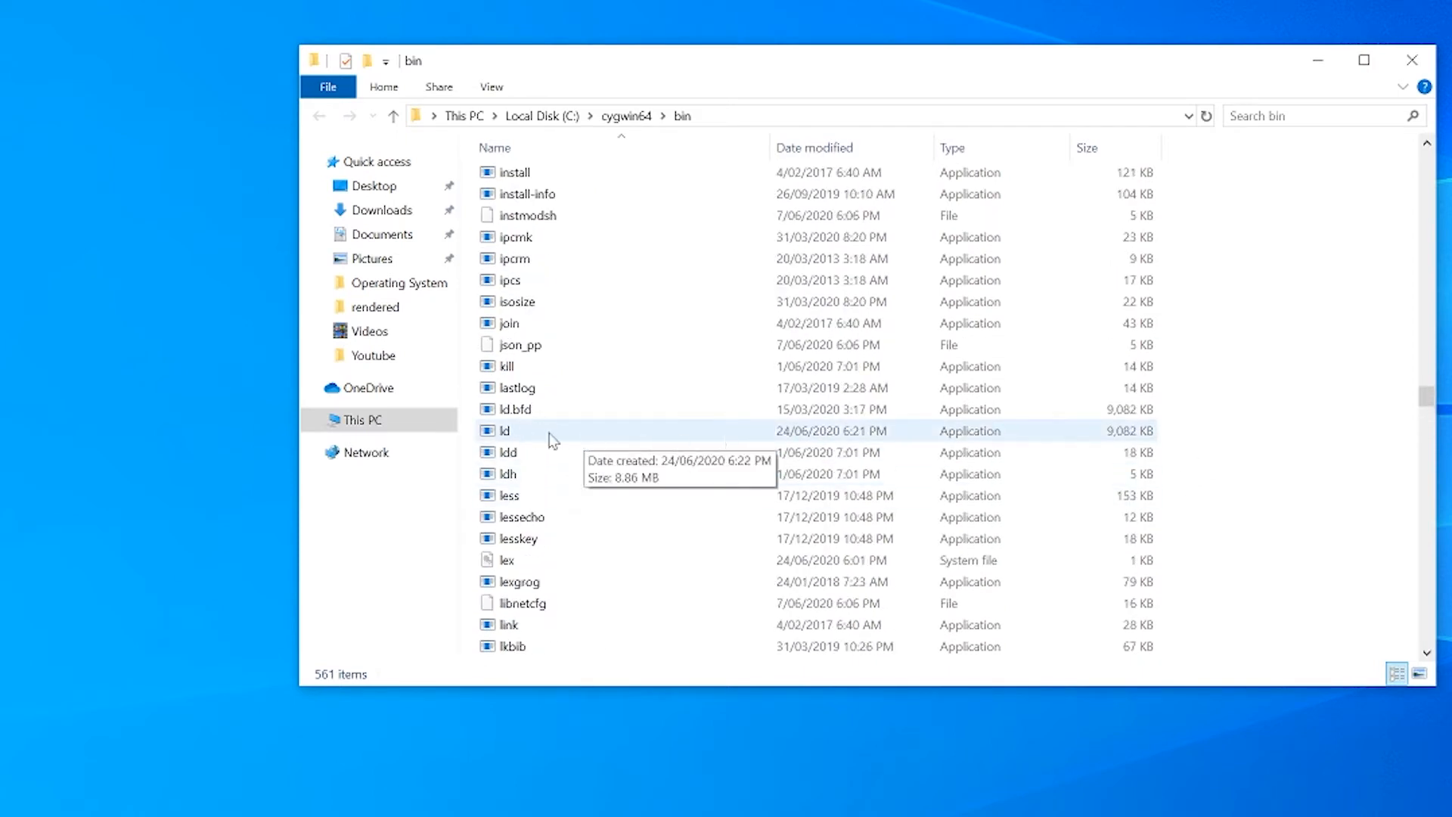
mouse_move(517, 438)
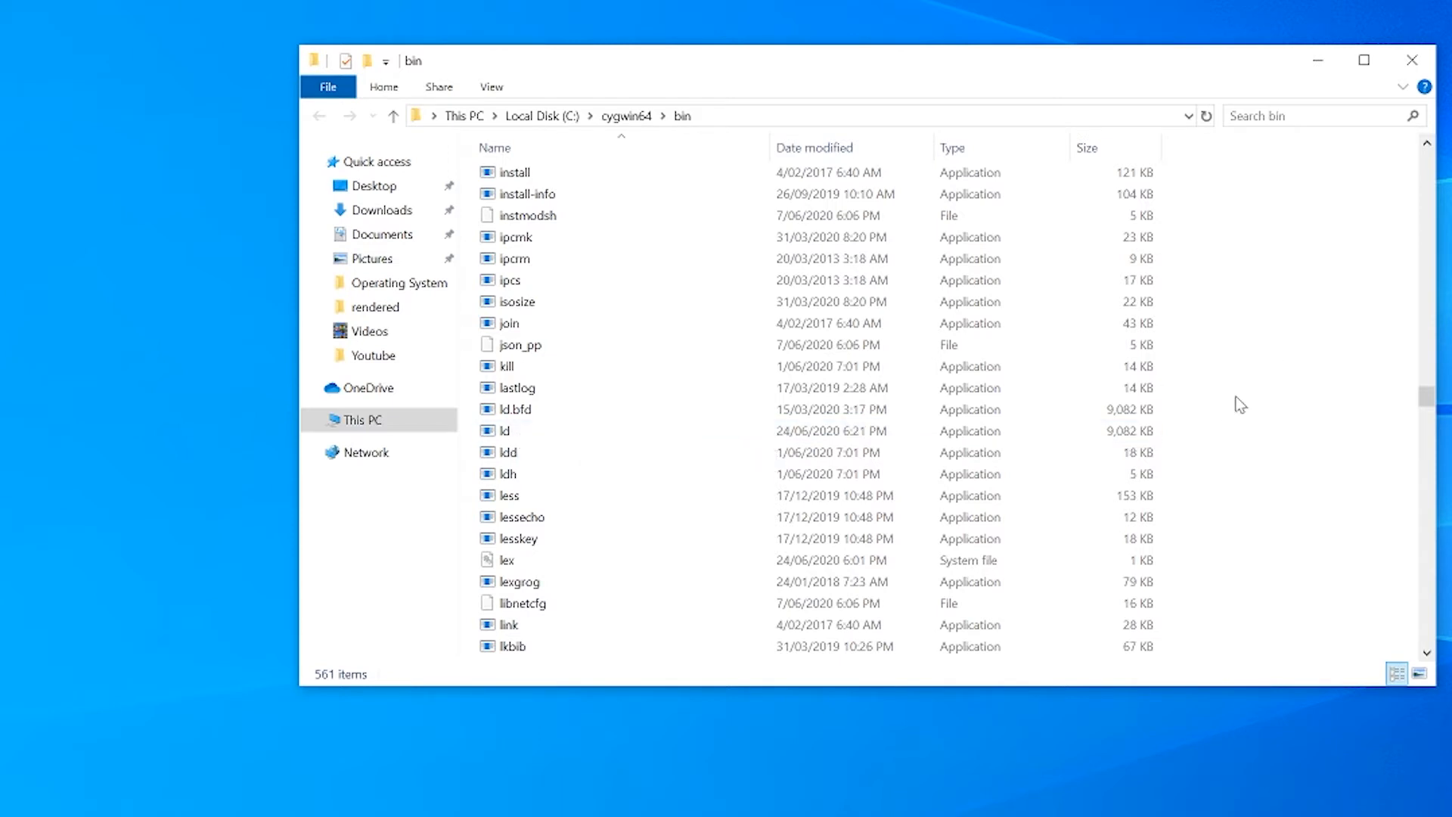
- Navigate from cygwin64 through home\Youtuber into the x86_64-elf cross-compiler bin folder
click(392, 115)
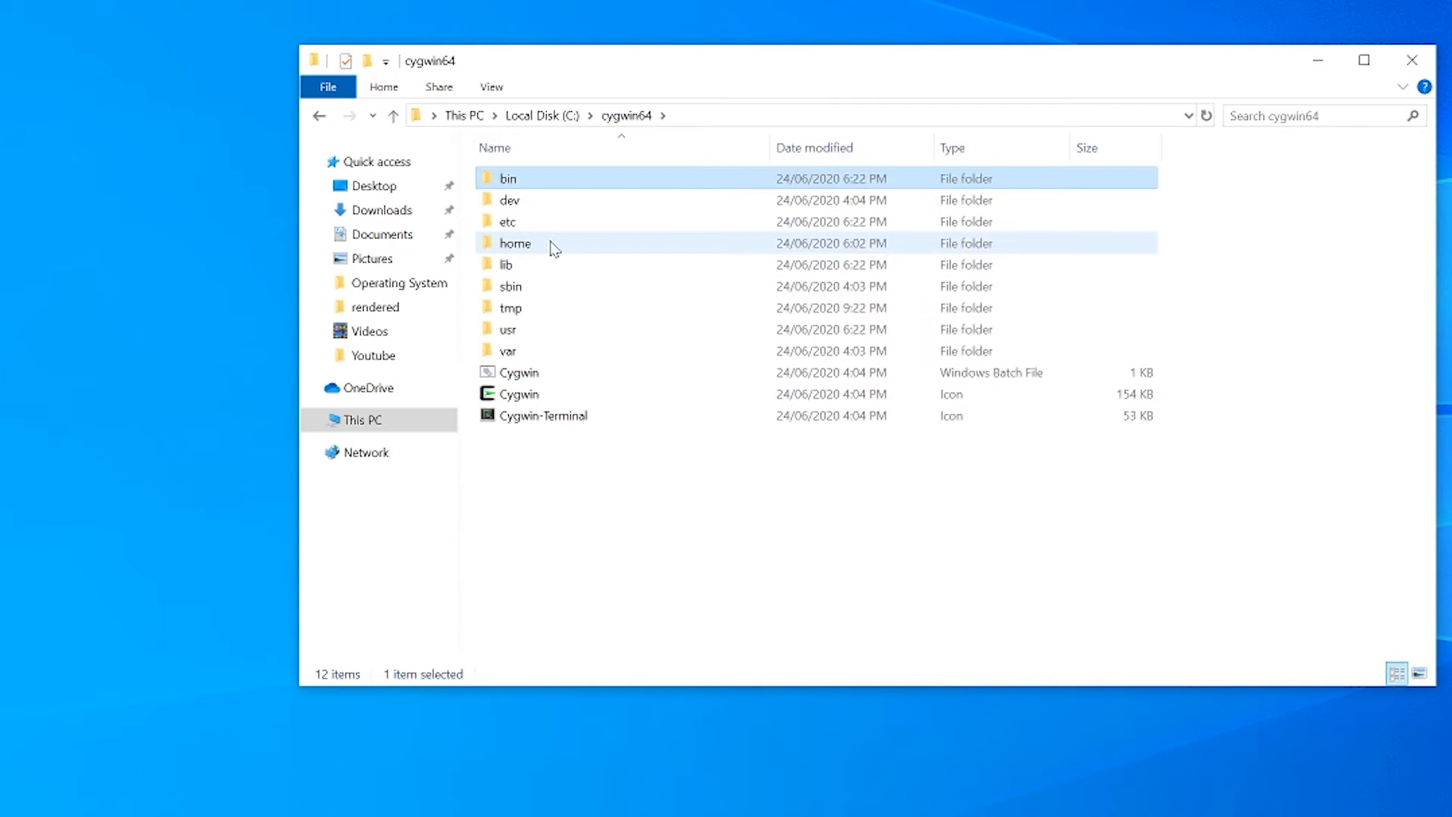
double_click(515, 243)
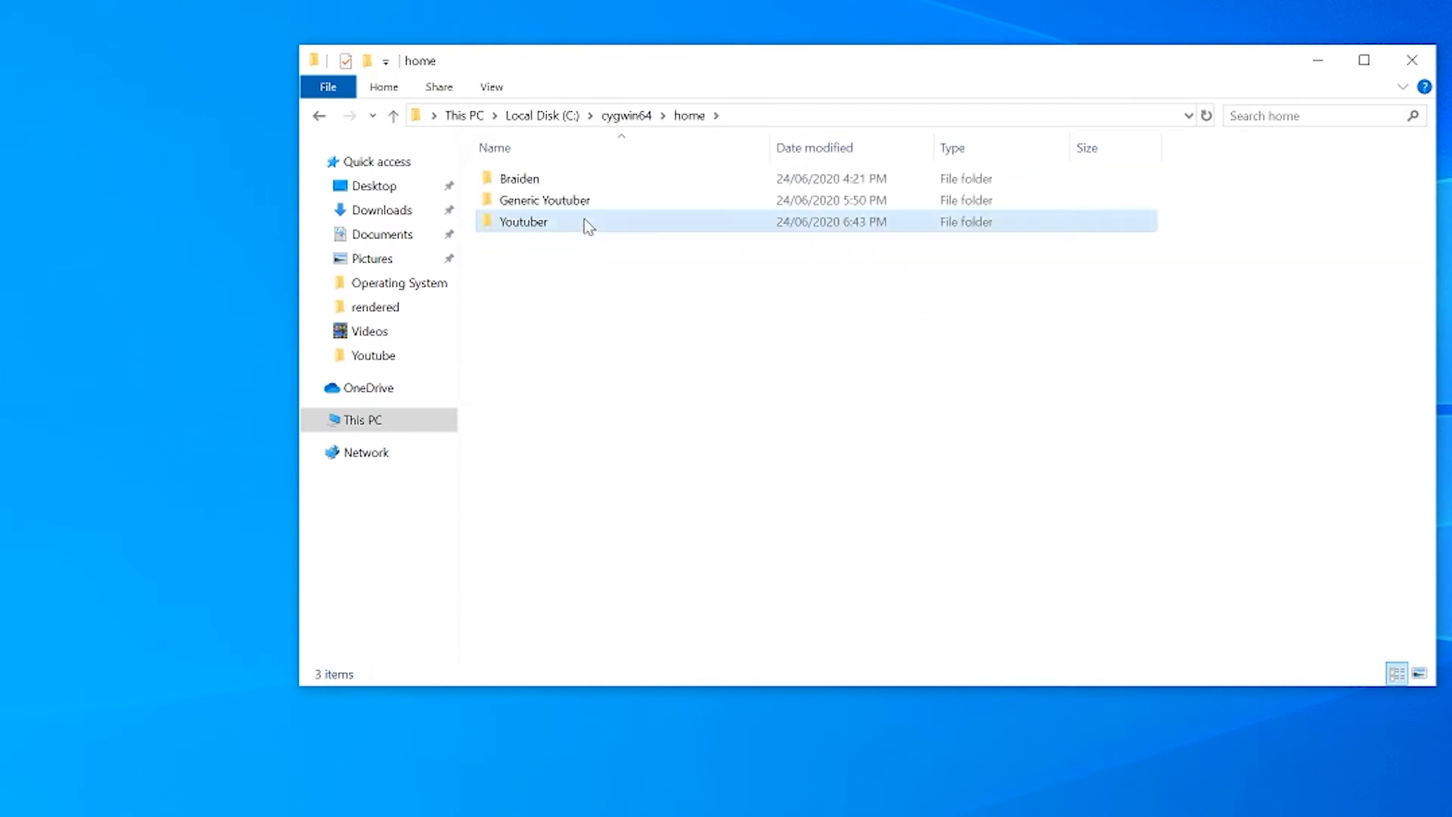
double_click(523, 222)
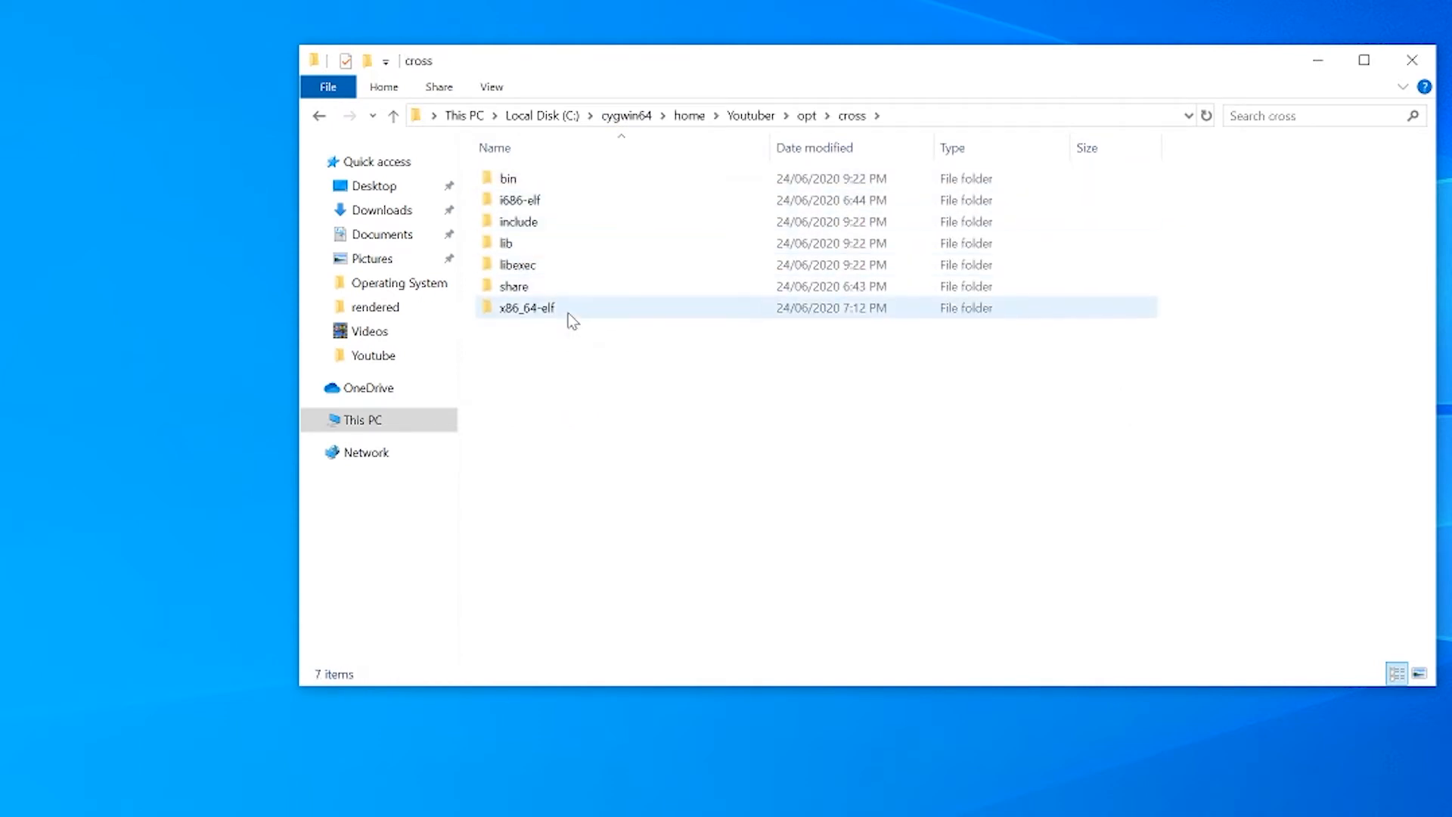
double_click(526, 307)
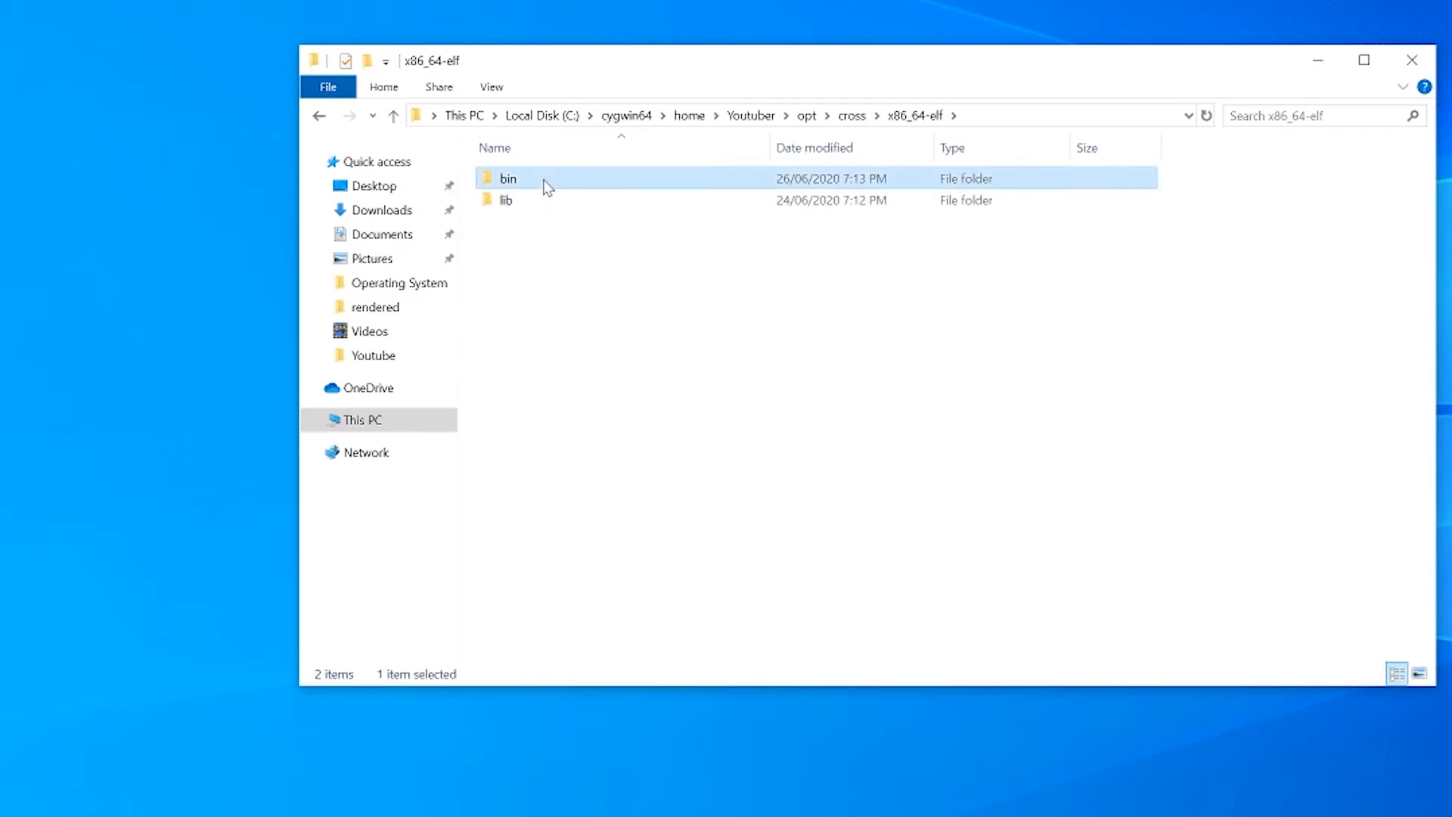
- Rename the ld linker file to custom-ld
double_click(508, 178)
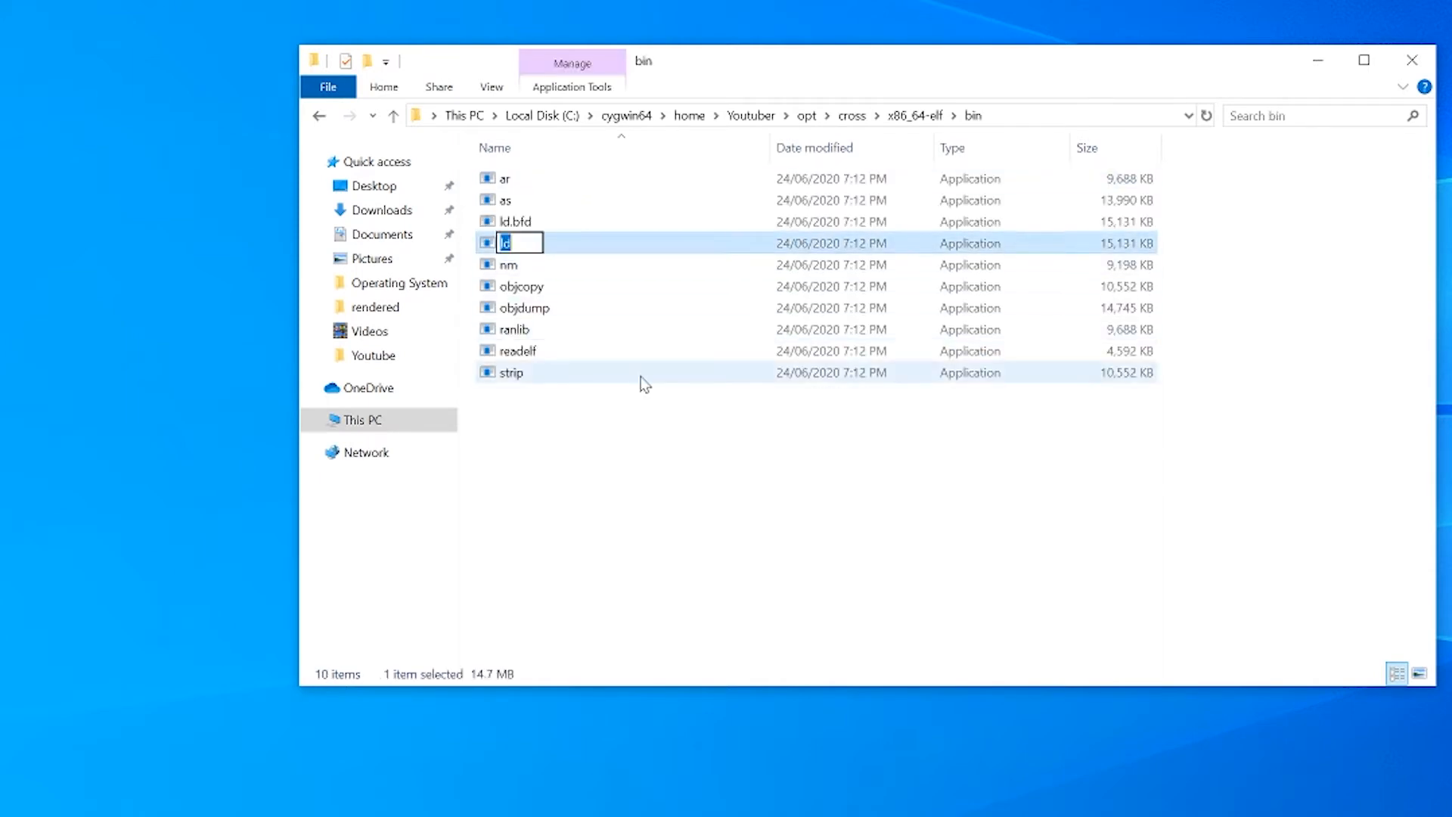
text(custom-ld)
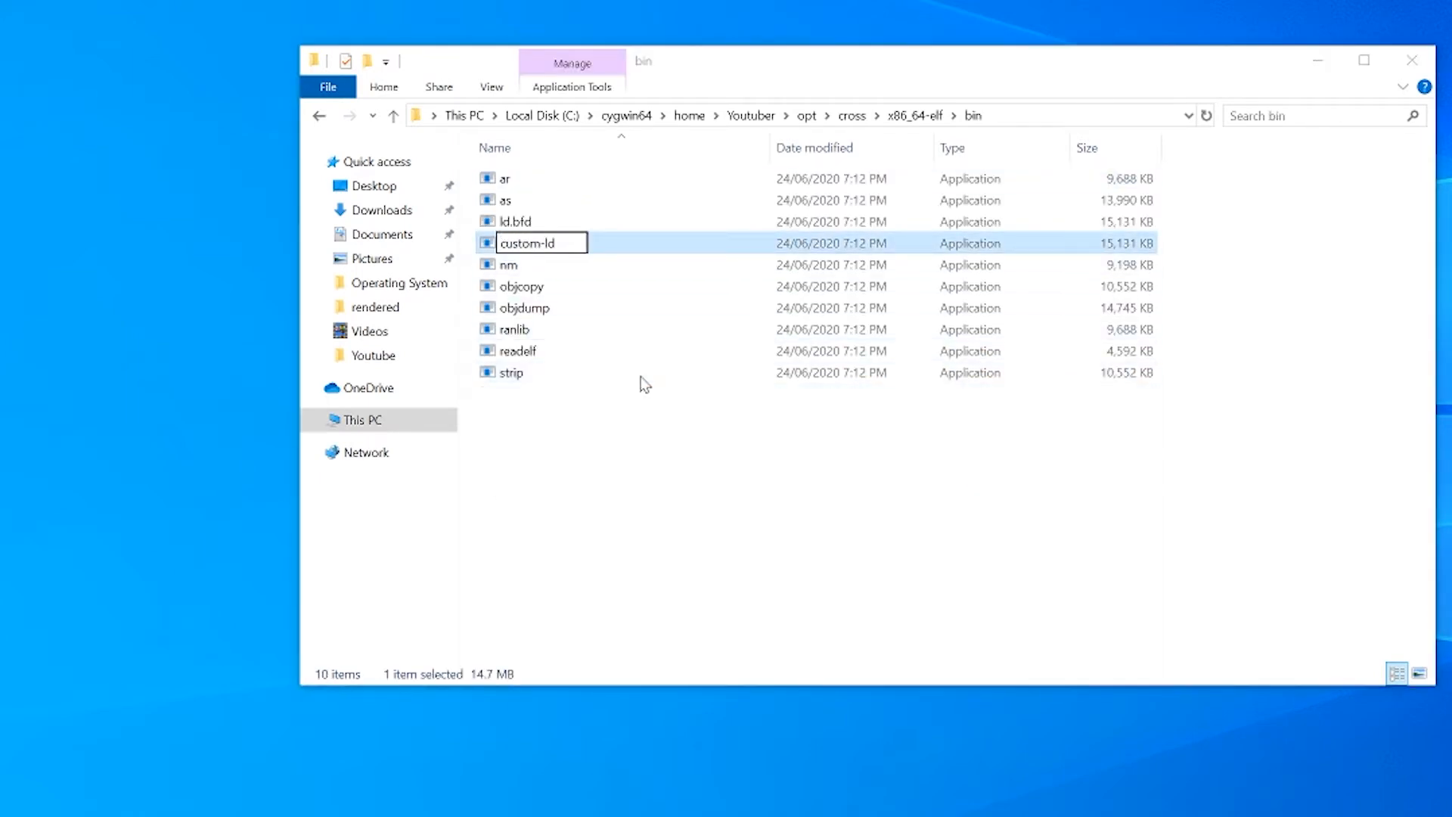
key(Enter)
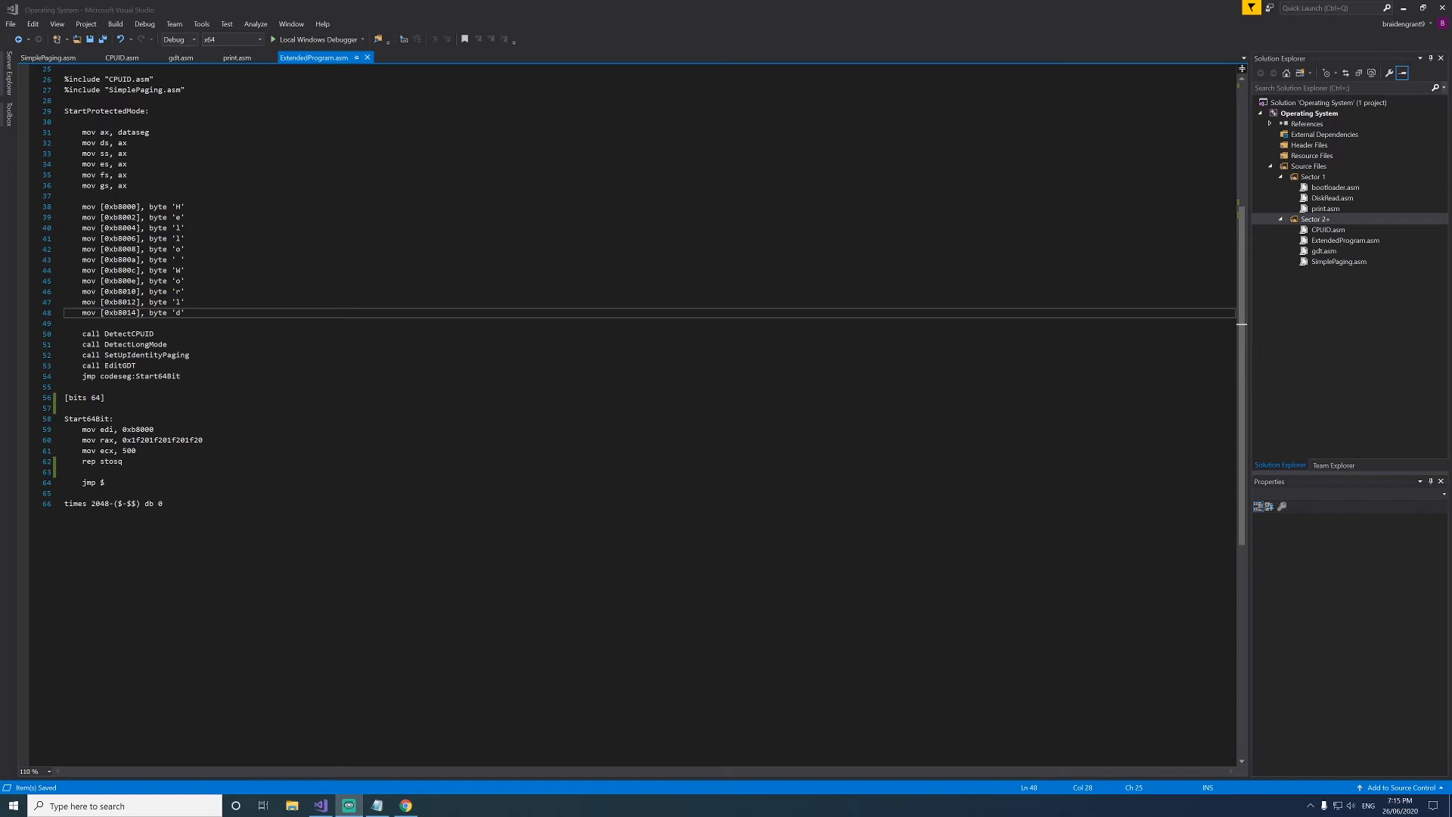
- Add a new source file named Kernel.cpp to the Source Files group
right_click(1309, 165)
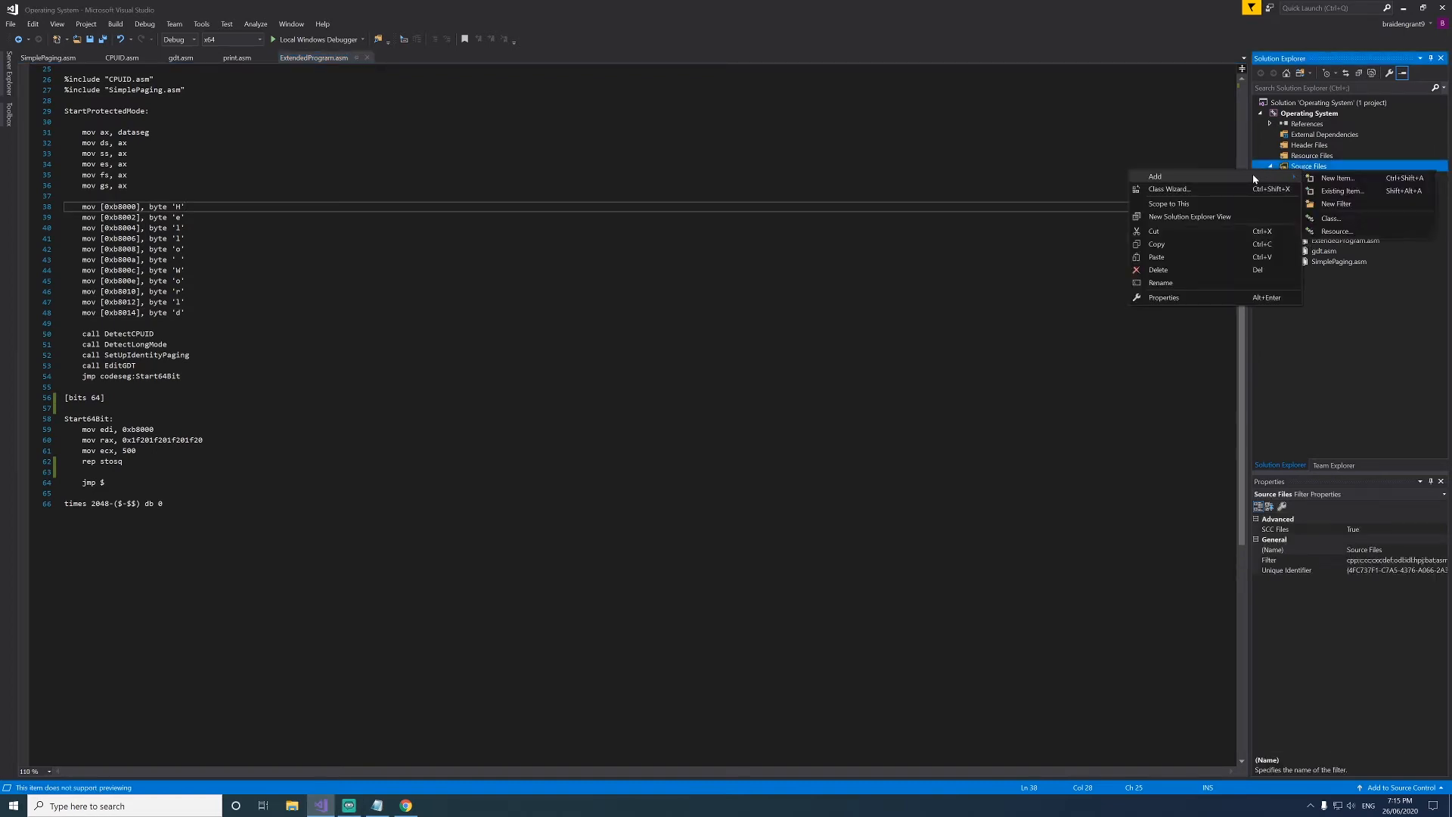
click(1337, 178)
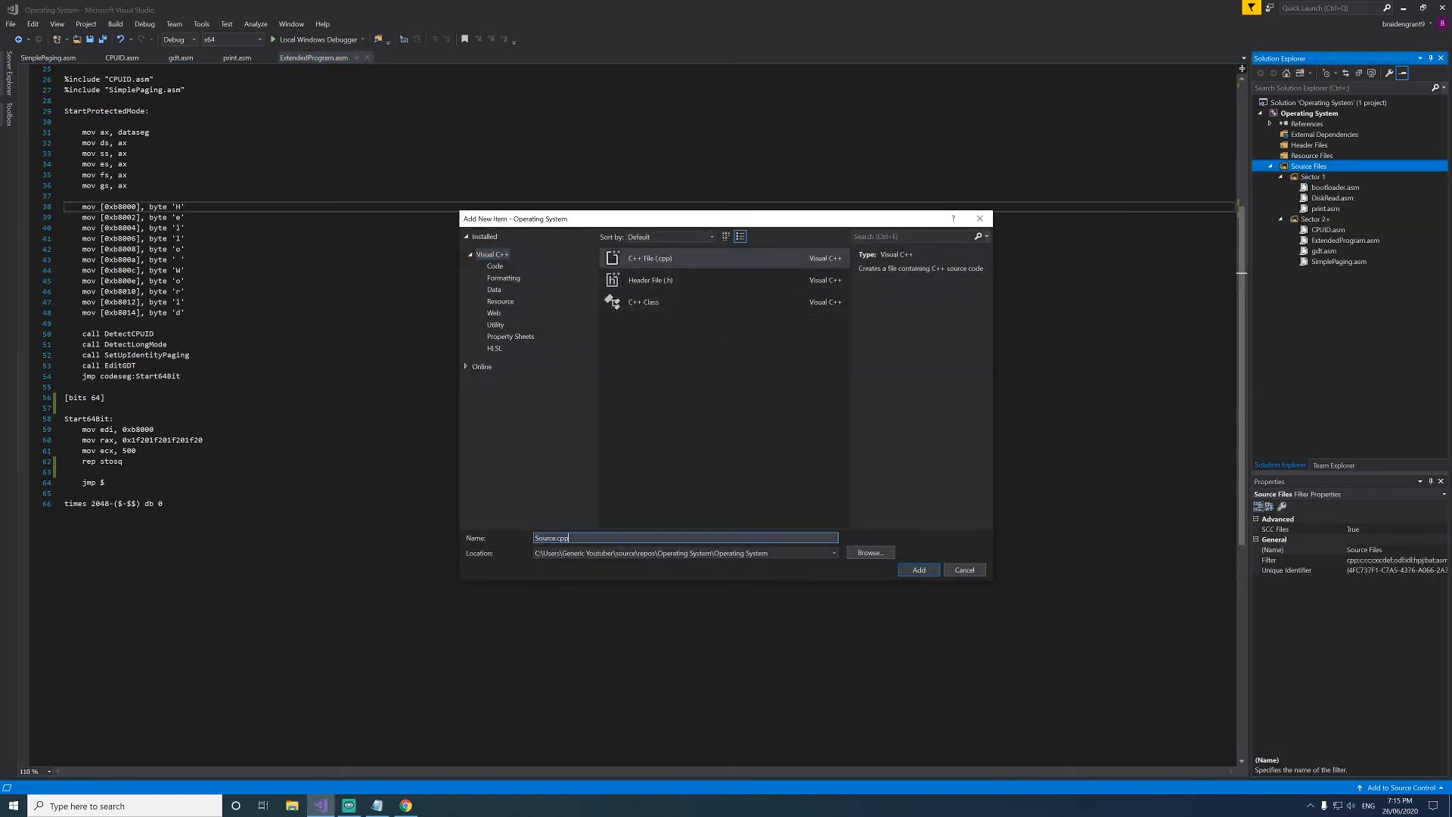
text(Kernel)
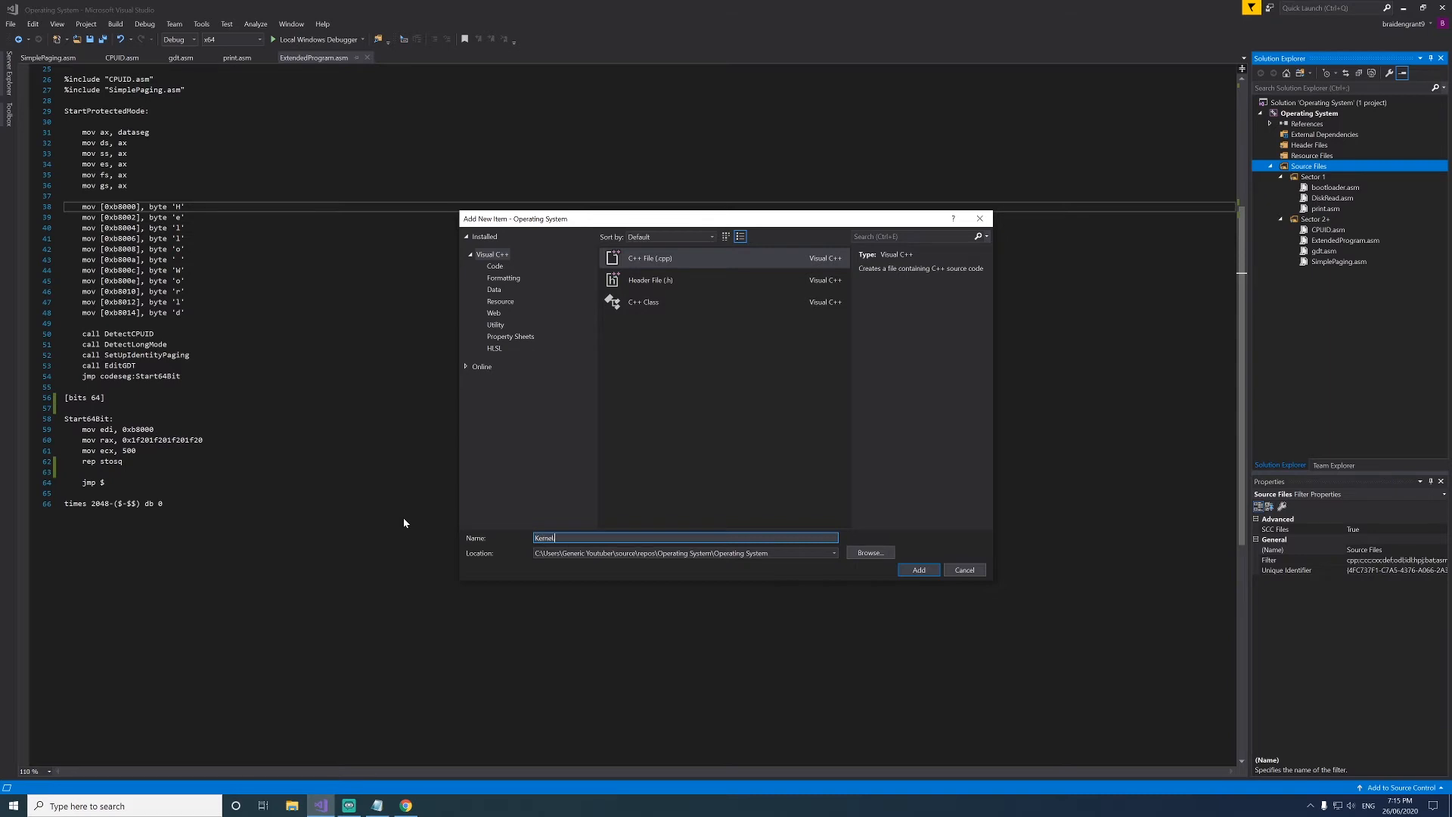
click(917, 569)
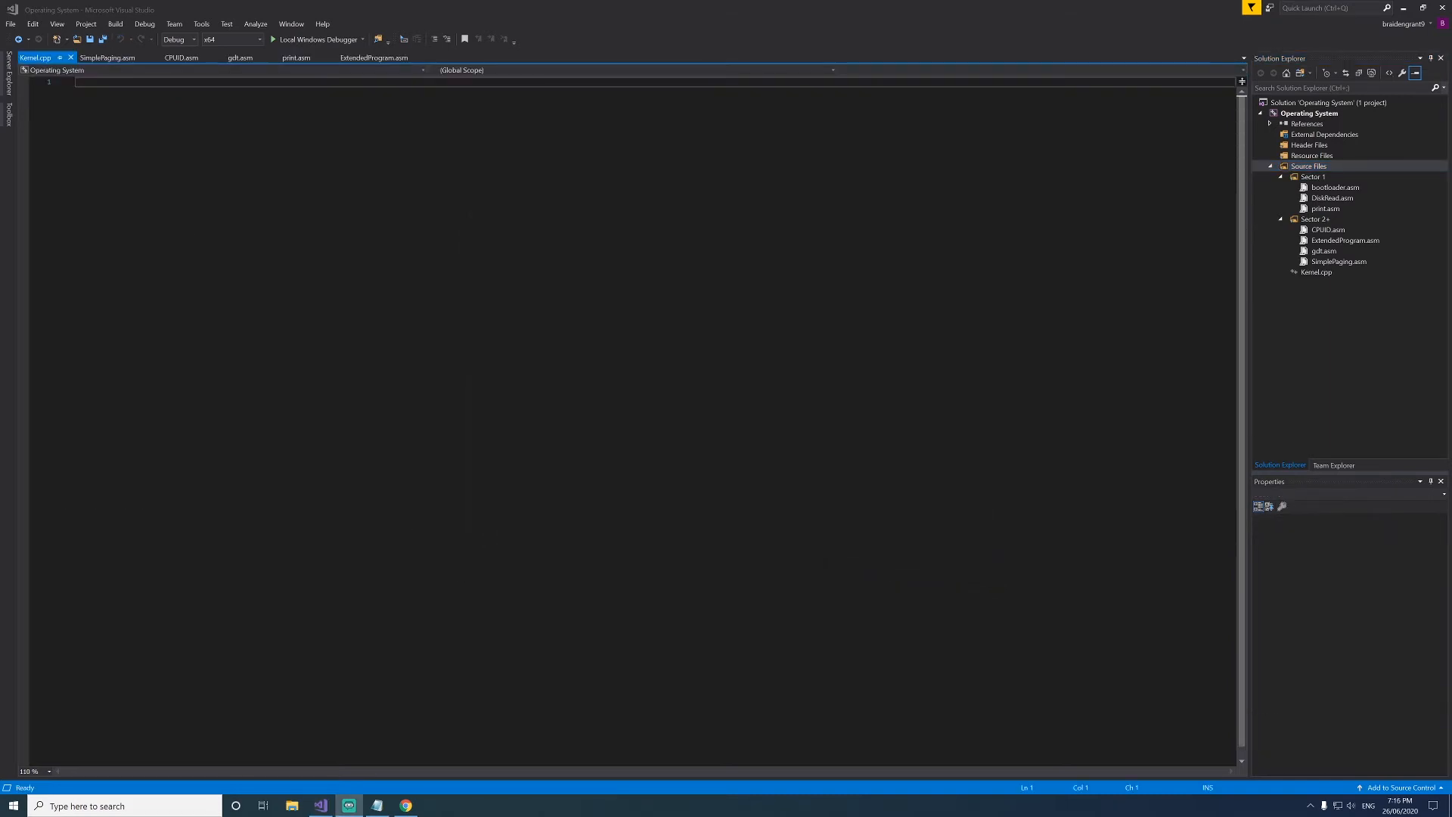
- Write extern "C" void _start() { return; } in Kernel.cpp
text(void _start() {)
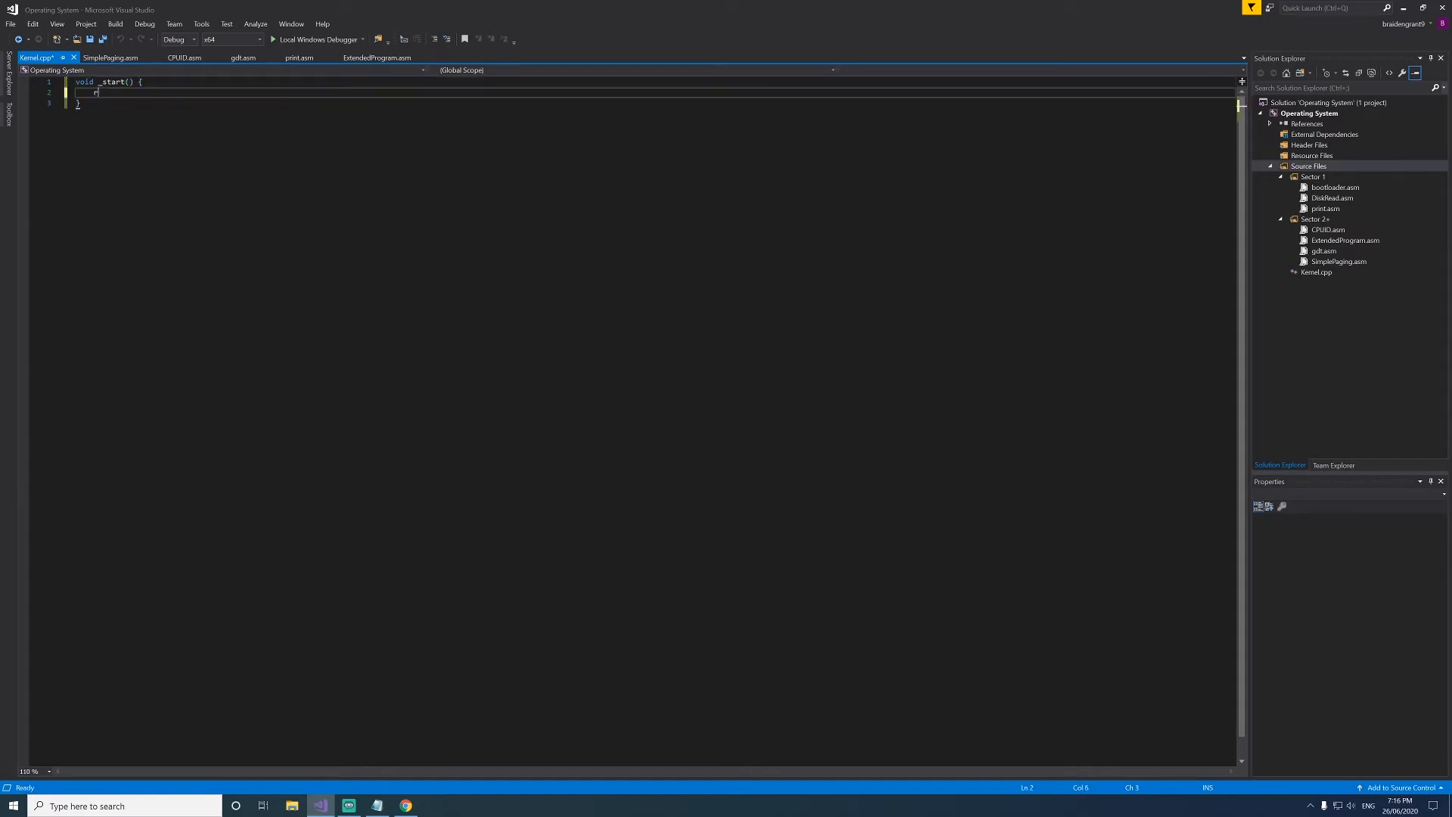
text(return;)
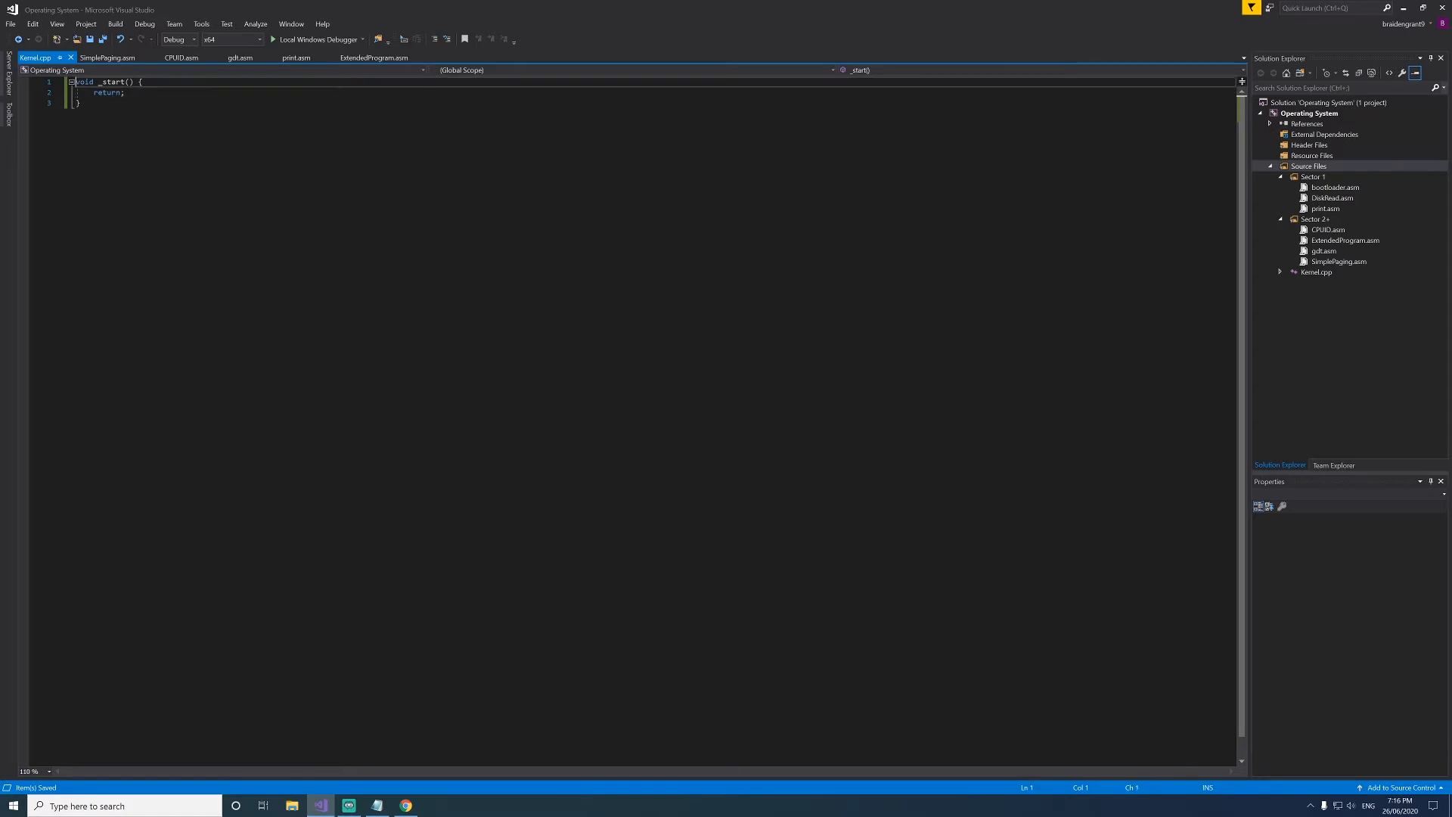
text(extern)
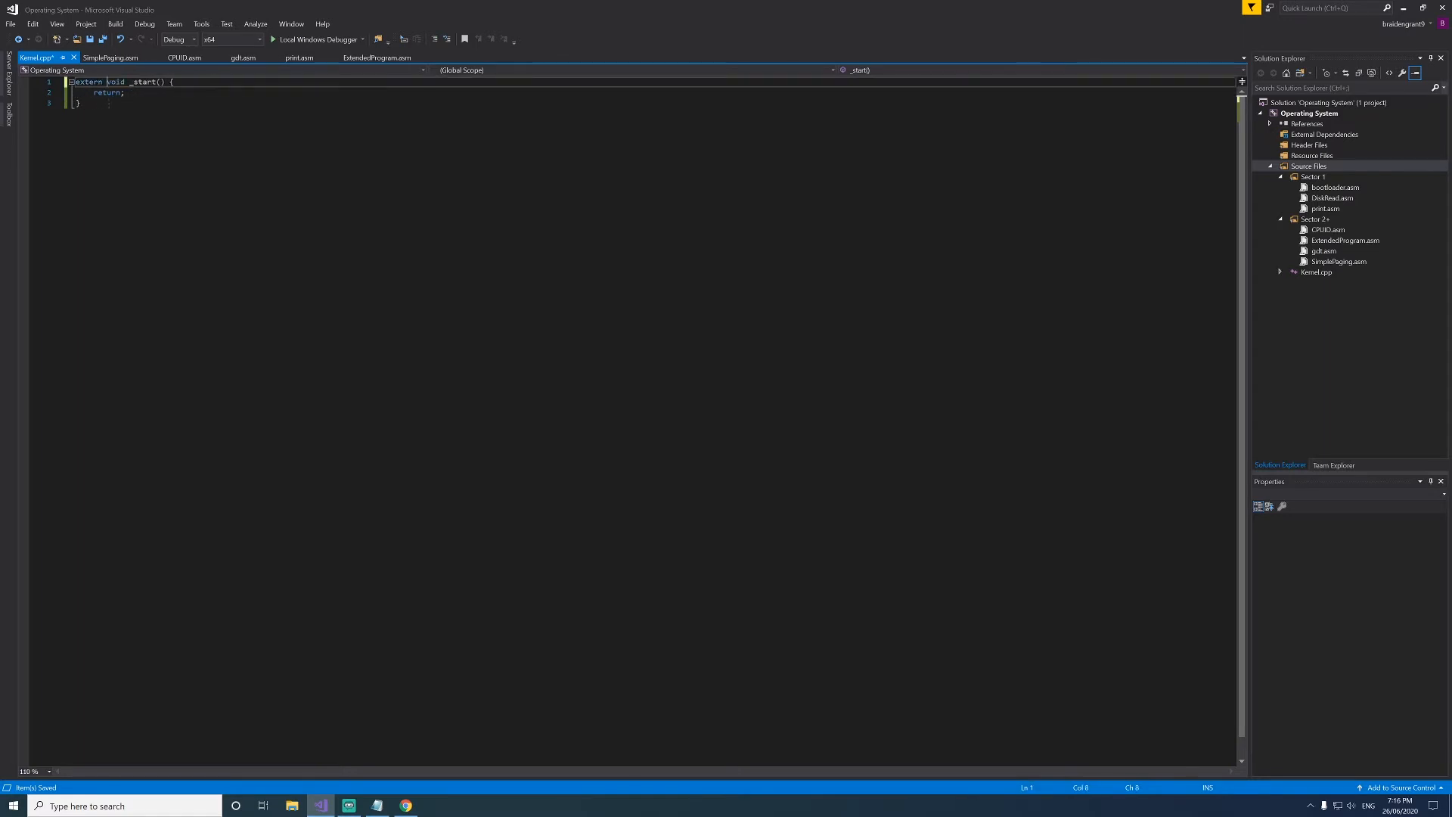
text("C")
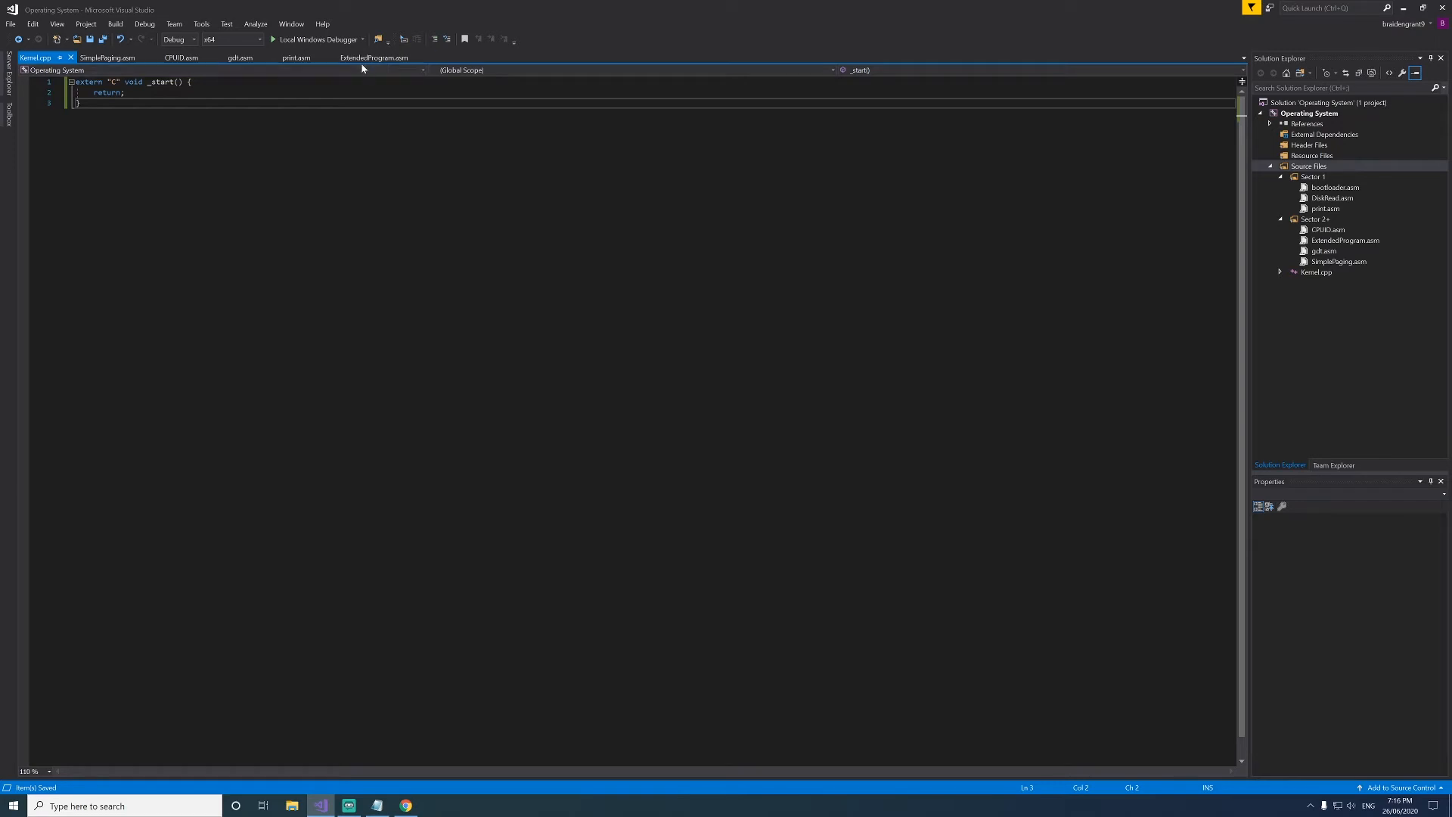
- In ExtendedProgram.asm, add [extern _start] under [bits 64] and call _start after filling video memory
click(372, 57)
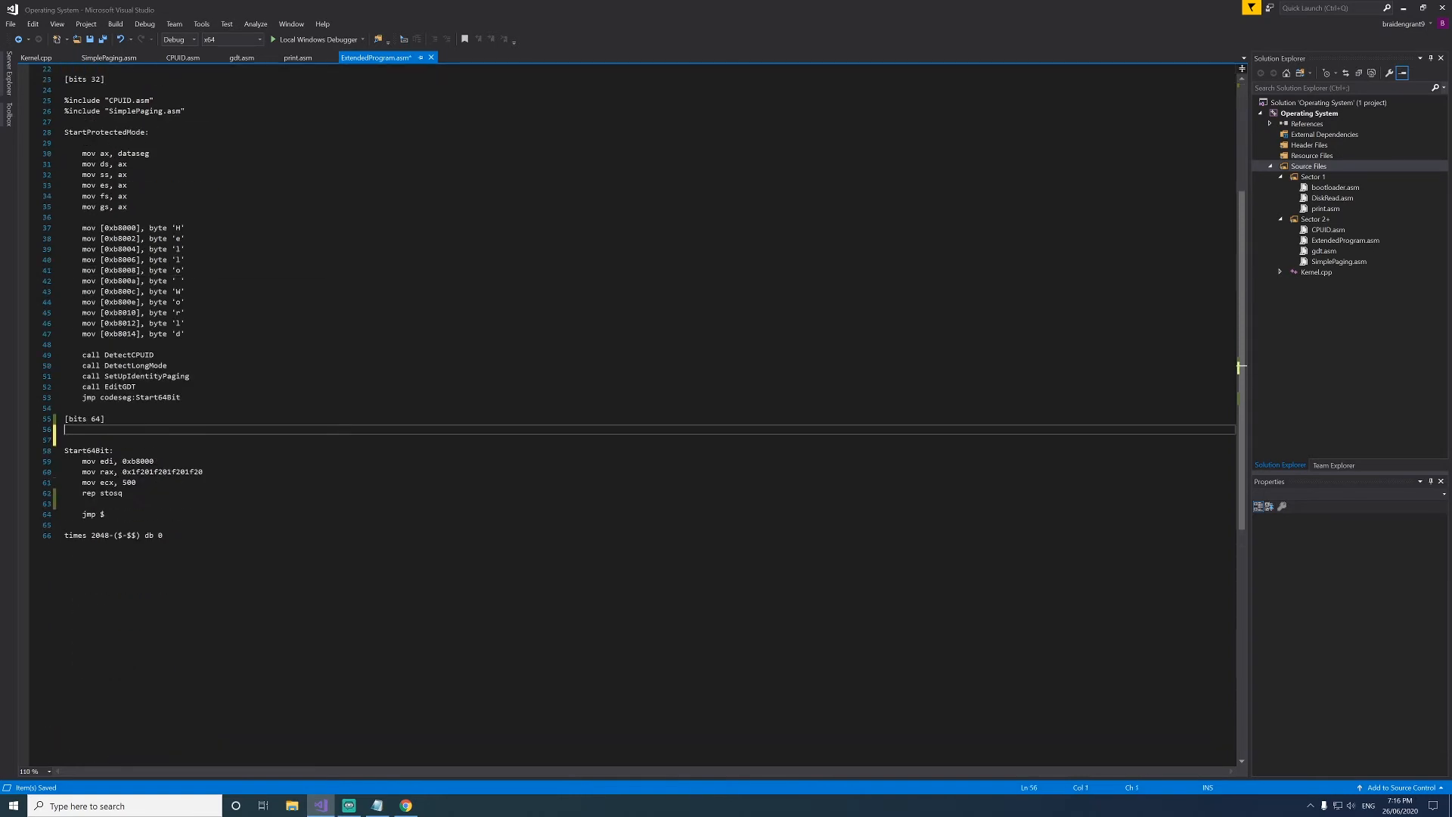
text([extern _sta])
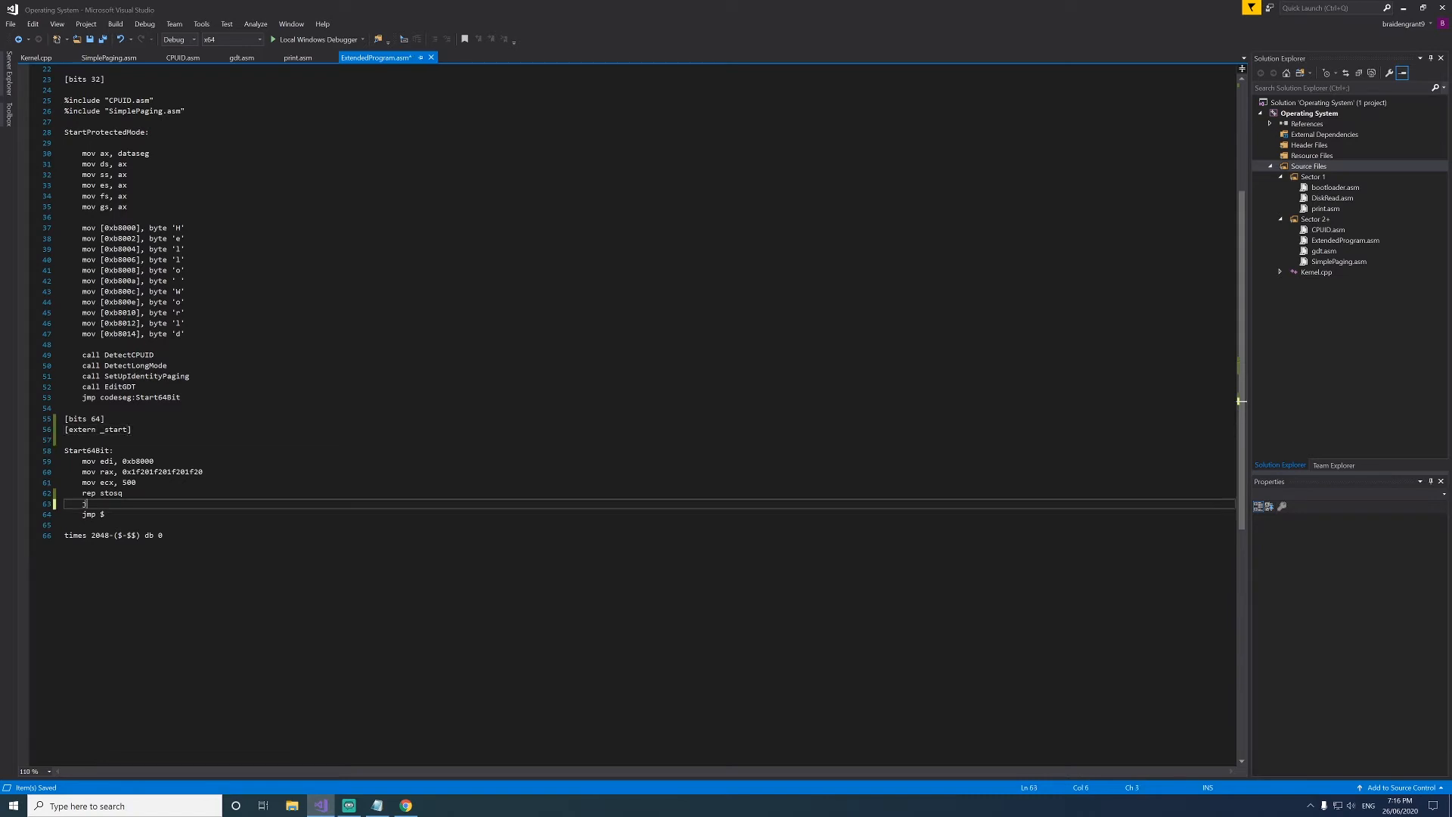
text(mp _start)
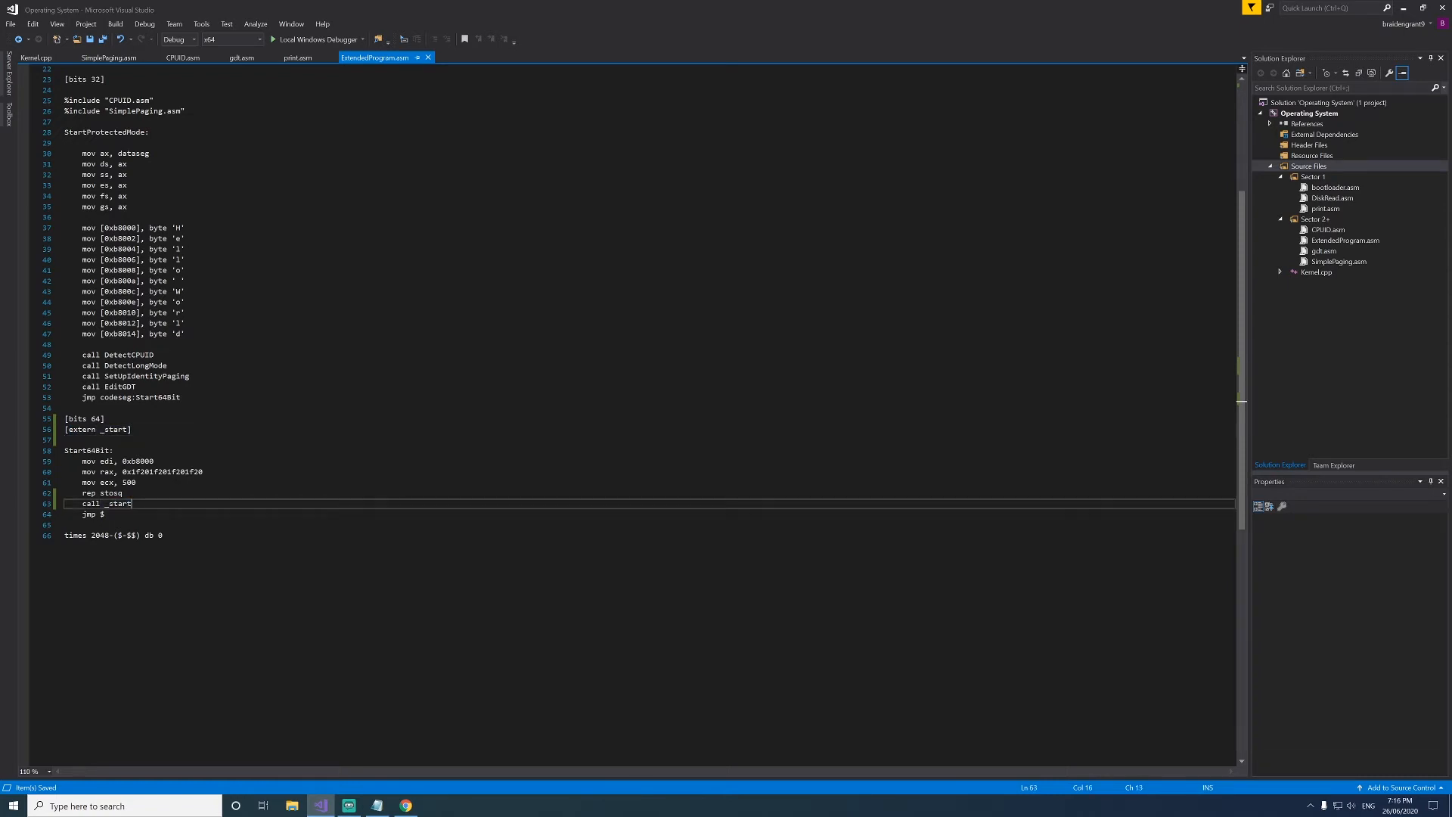
click(36, 57)
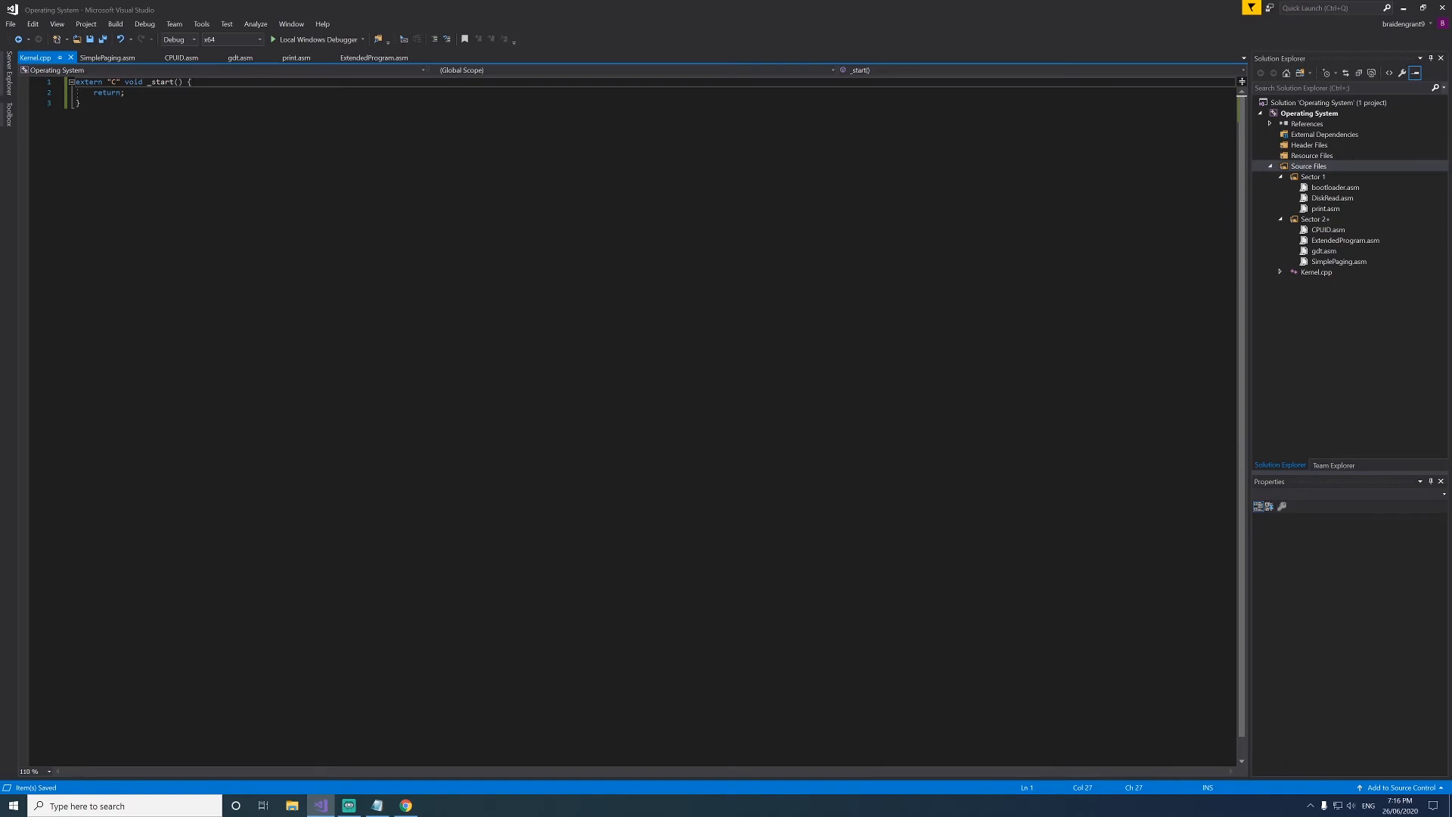
mouse_move(1319, 123)
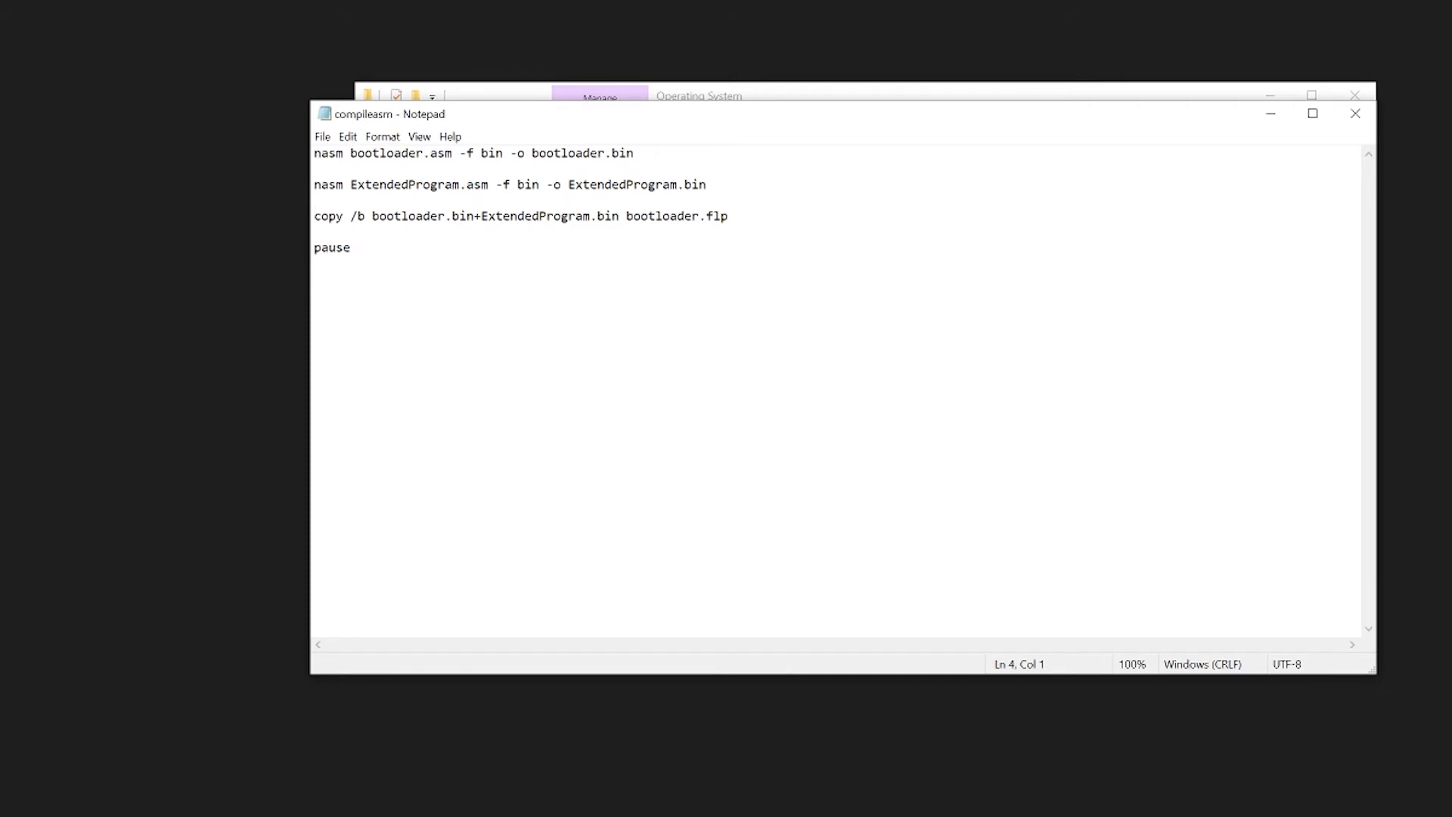
- Change the nasm line to output elf64 format into ExtendedProgram.o instead of .bin
double_click(527, 184)
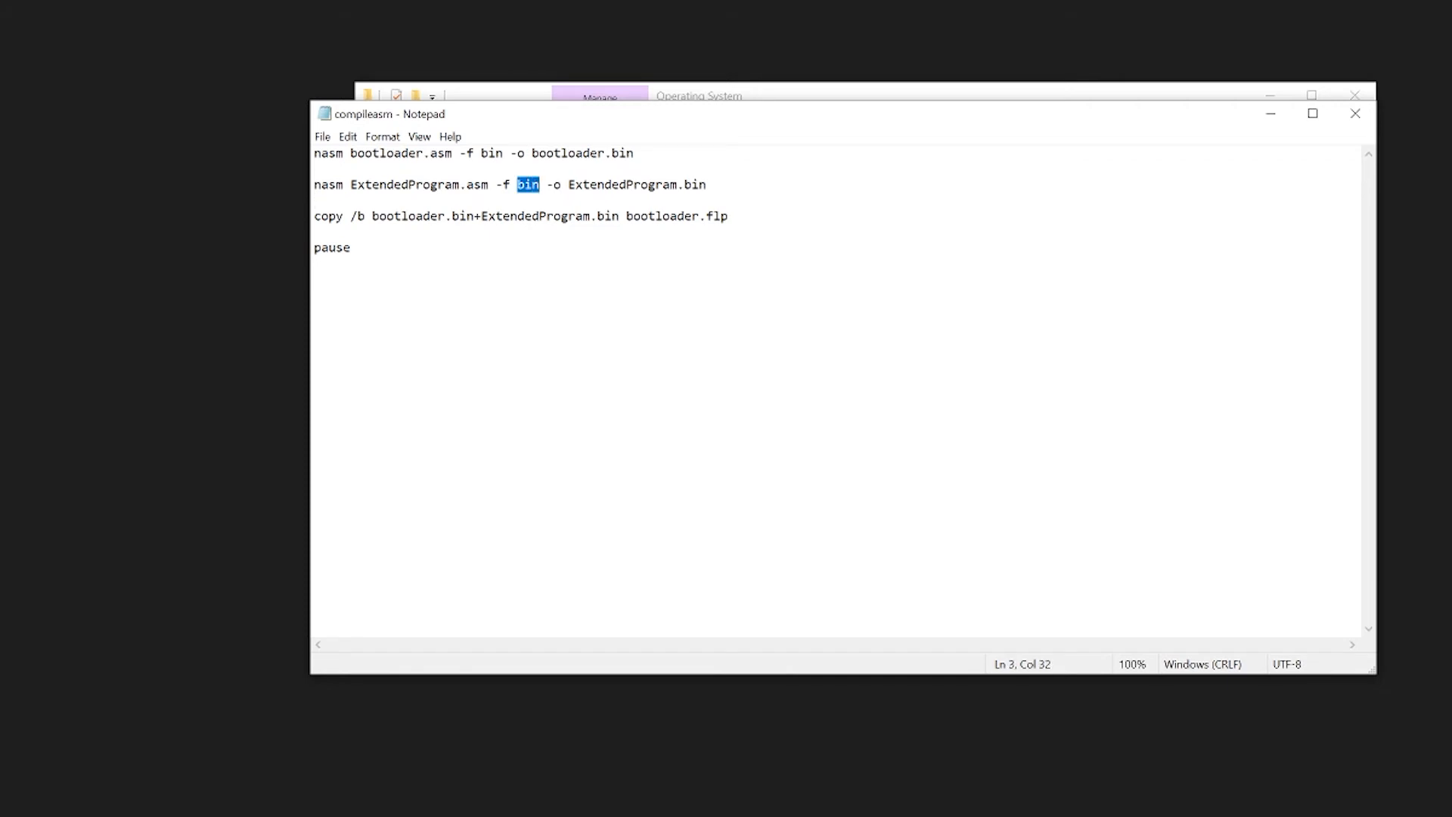
text(elf64)
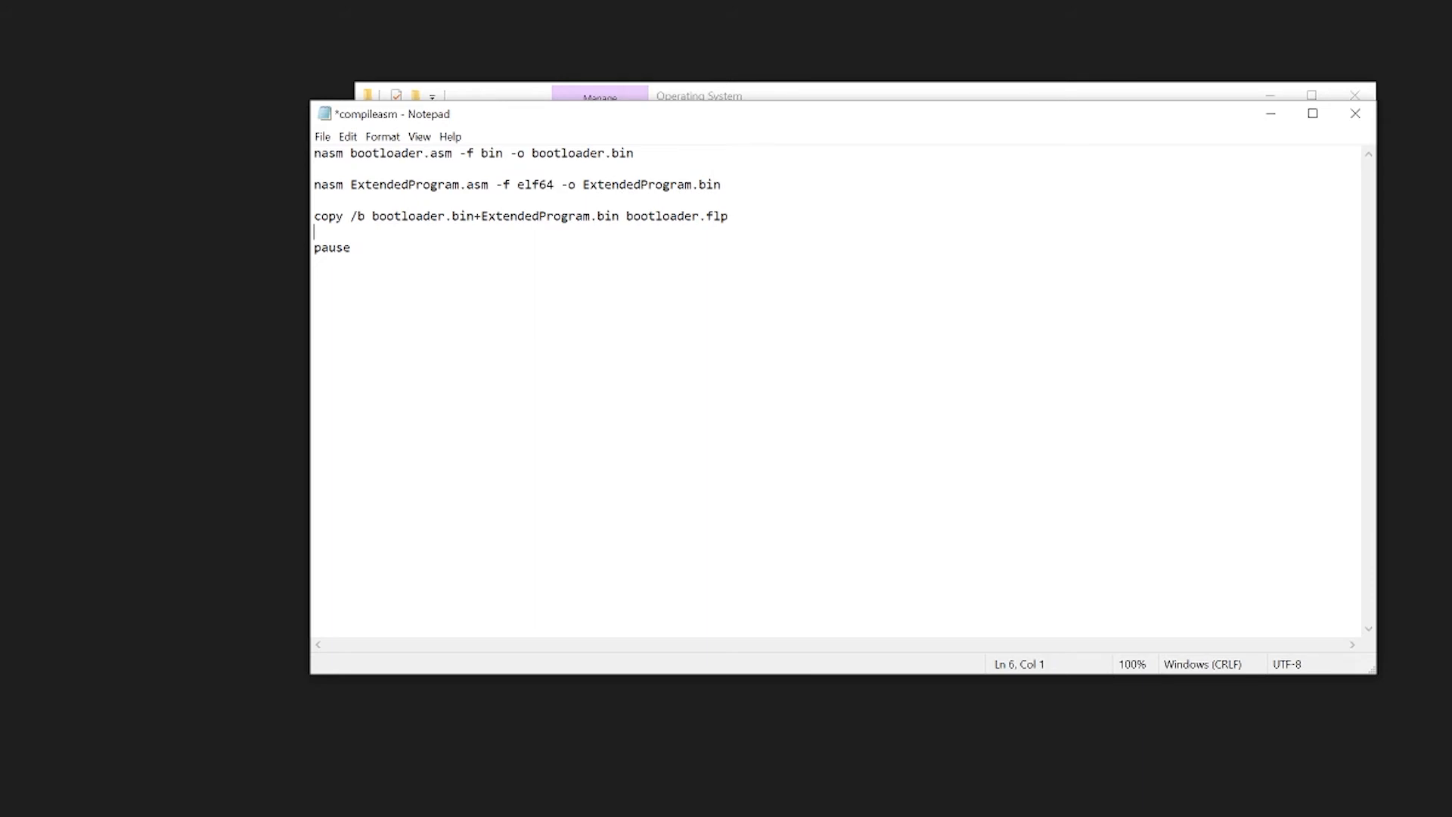
double_click(707, 185)
text(o)
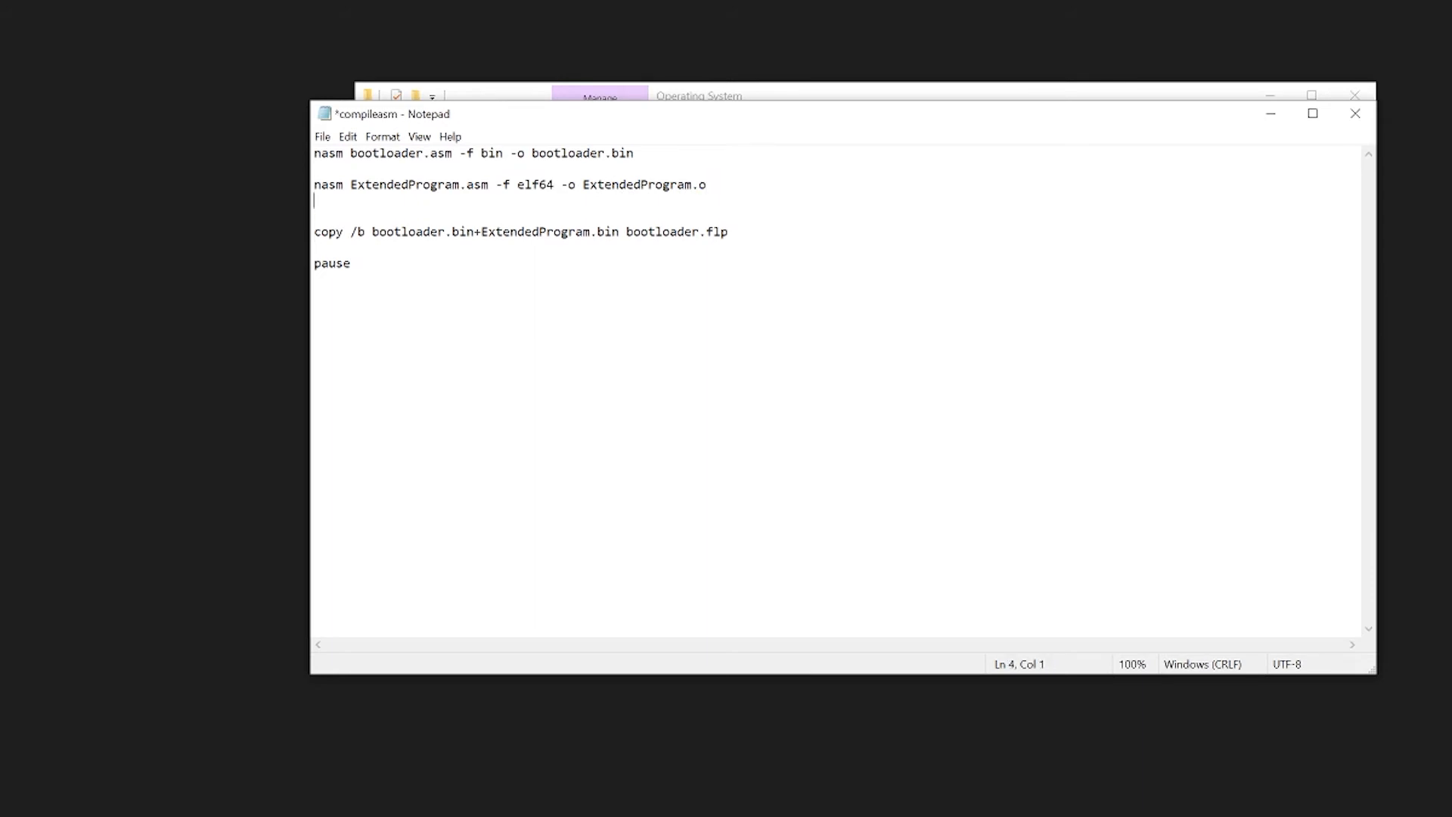
- Add line: x86_64-elf-gcc -ffreestanding -mno-red-zone -m64 -c "Kernel.cpp" -o "Kernel.o"
text(x8)
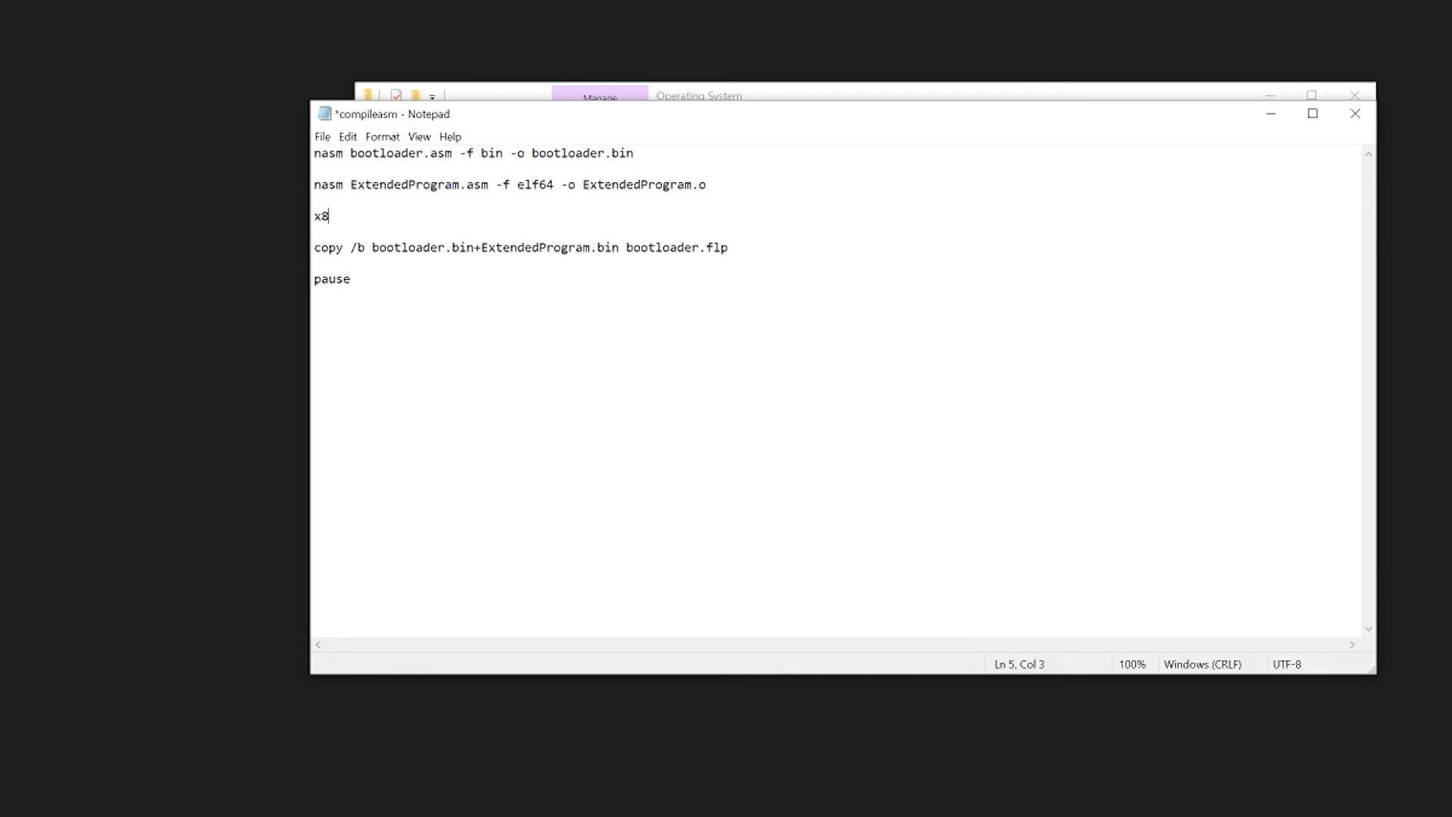
text(6_64-elf-)
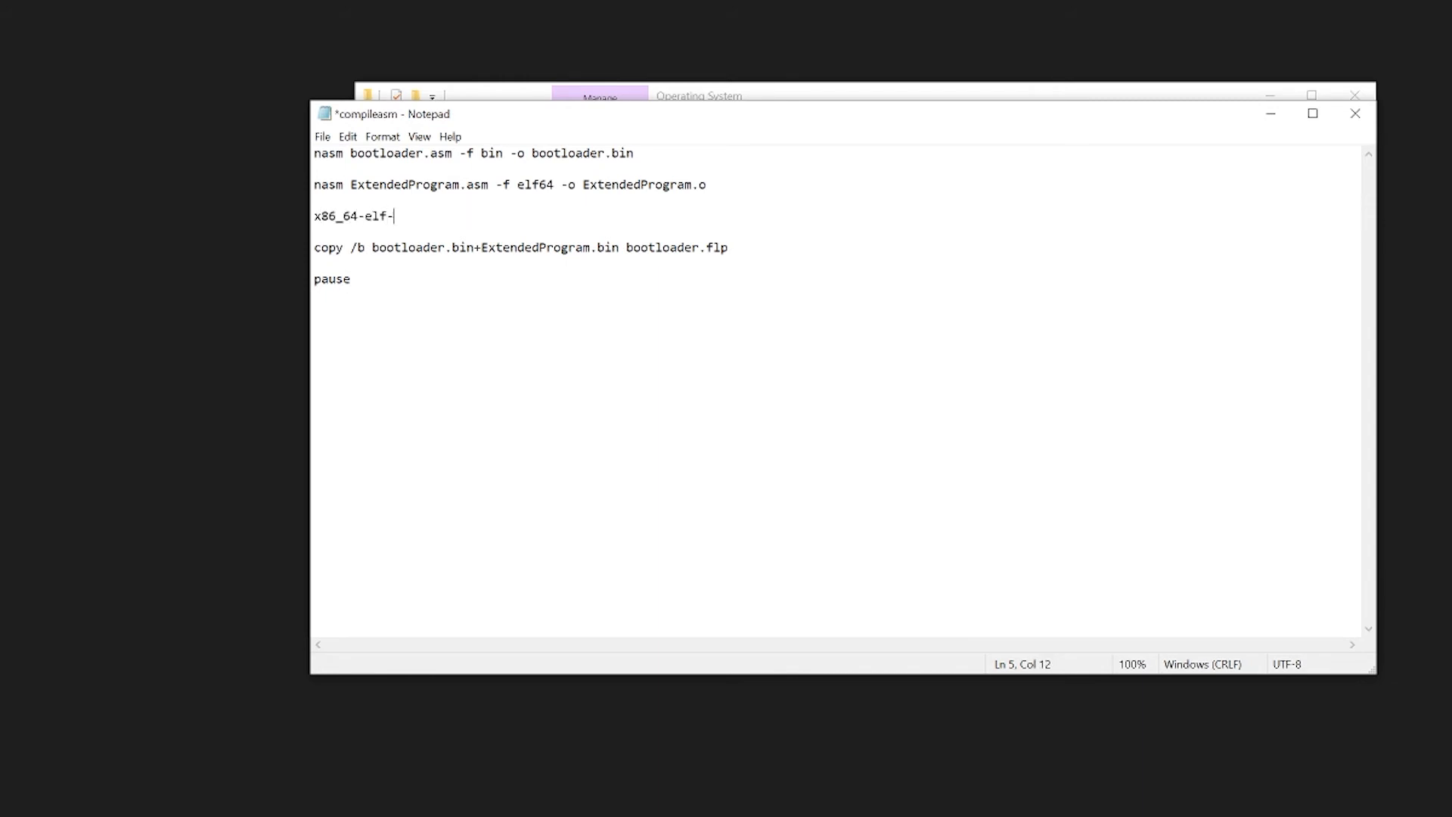
text(gcc)
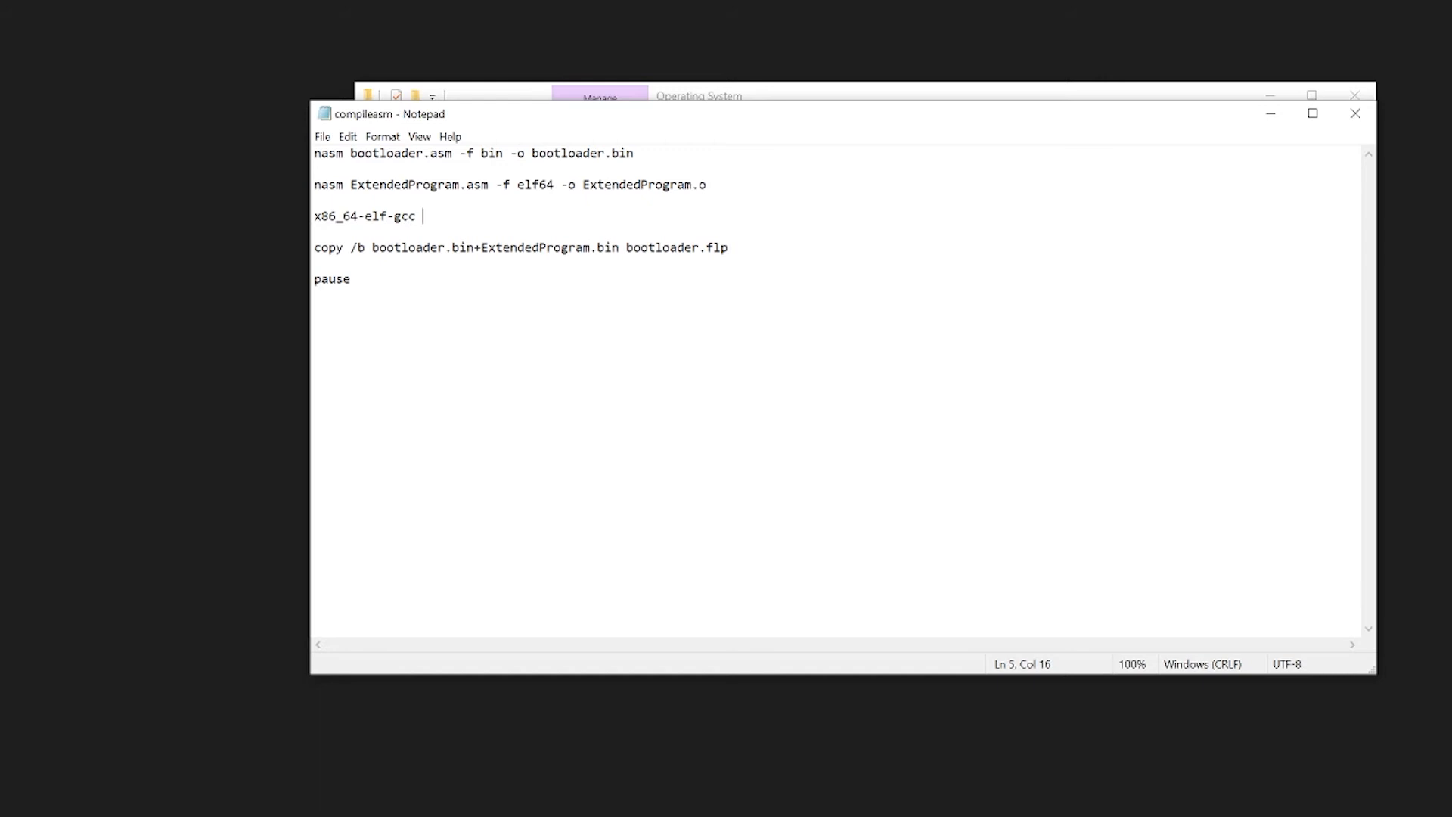
text(-ffr)
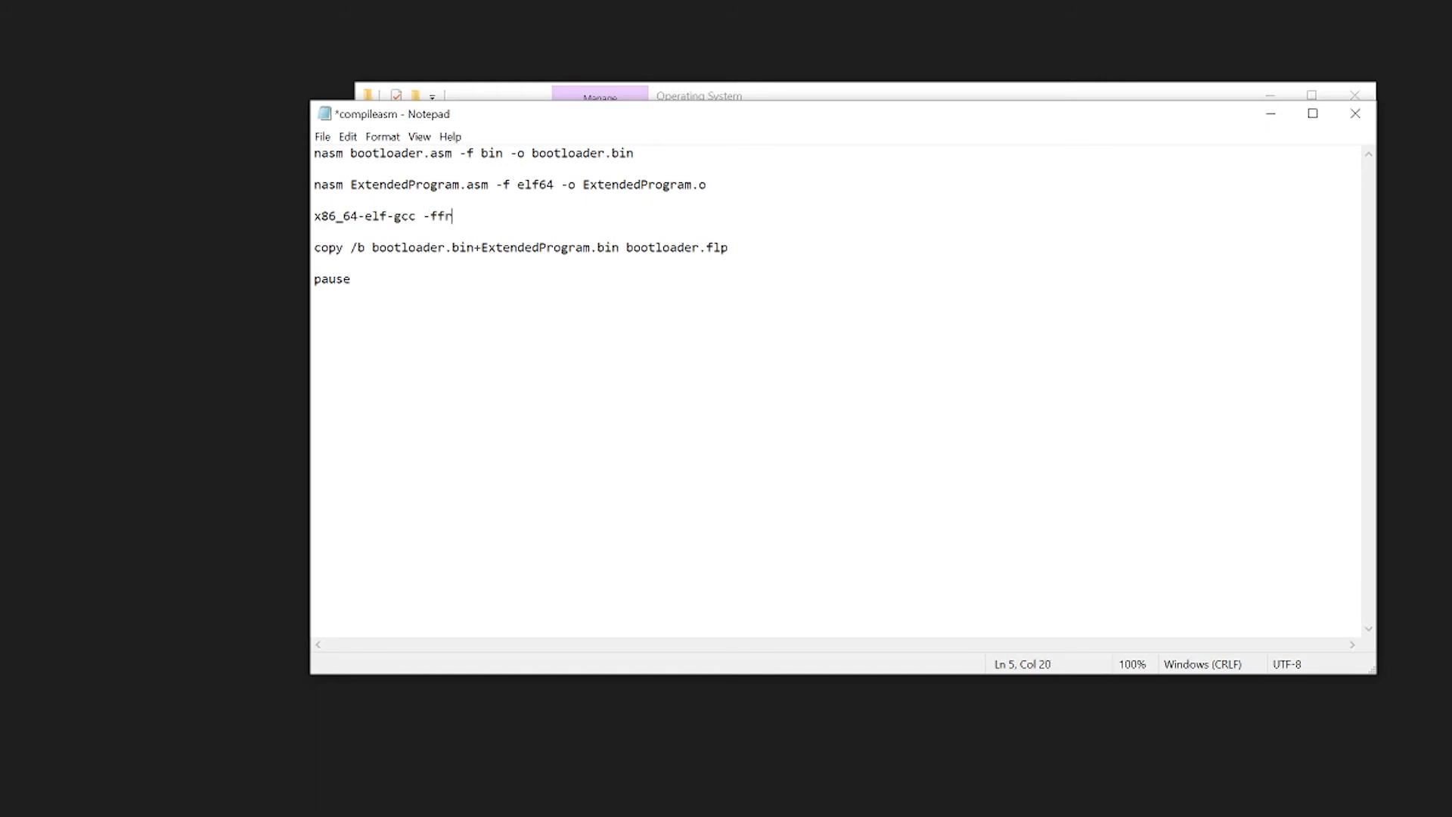
text(eestanding -)
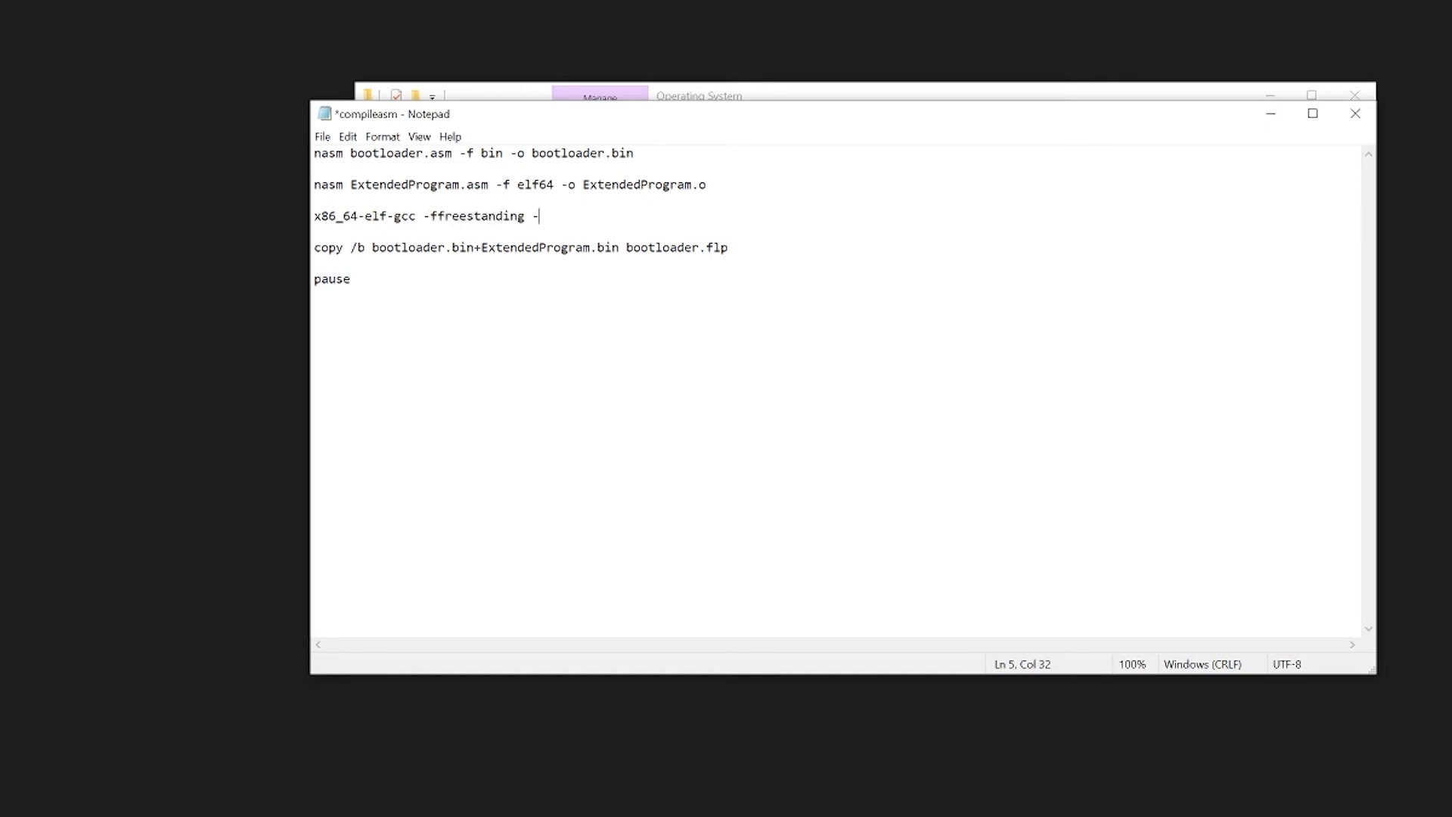
text(mno-red-zo)
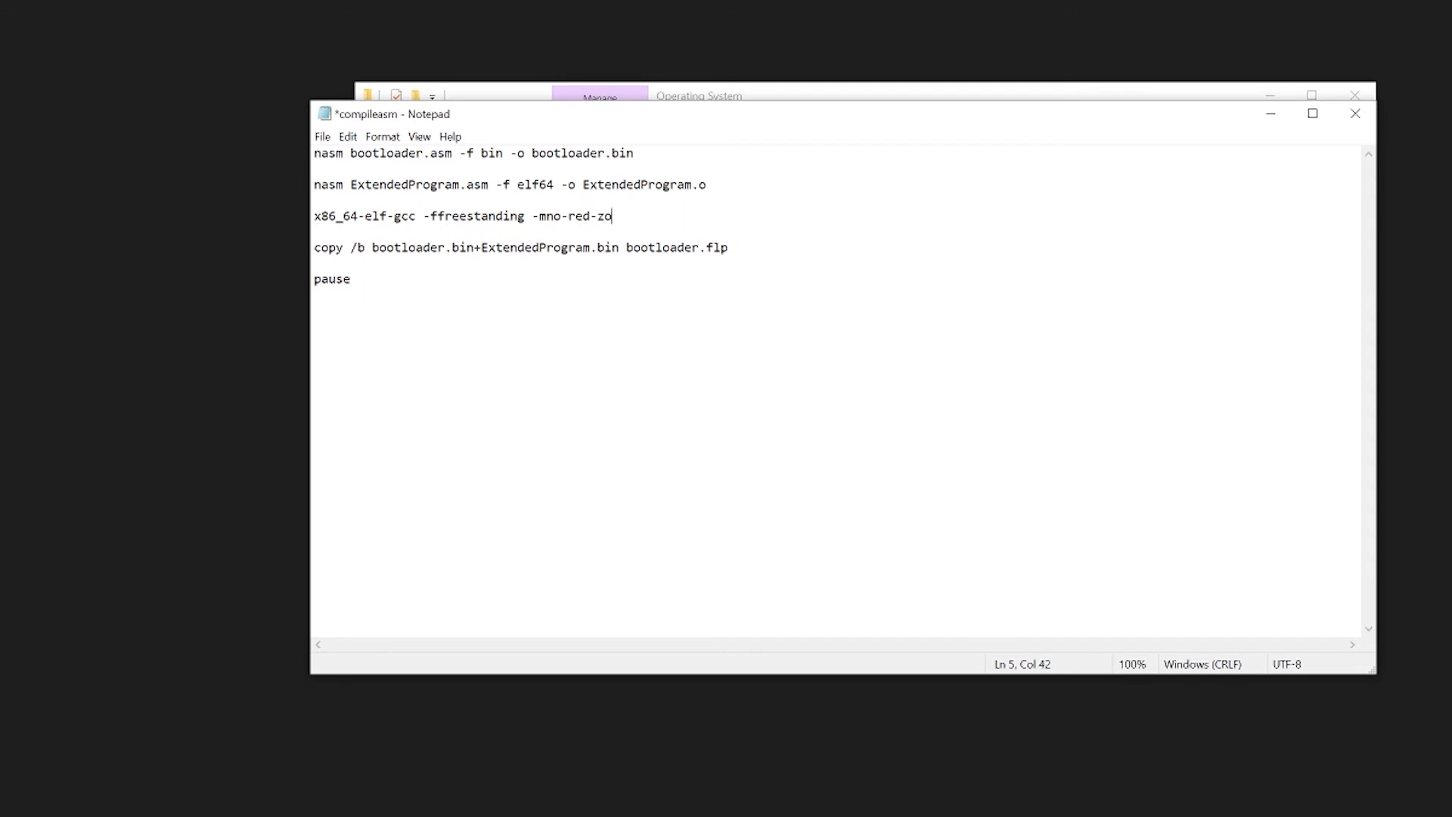
text(ne -m64)
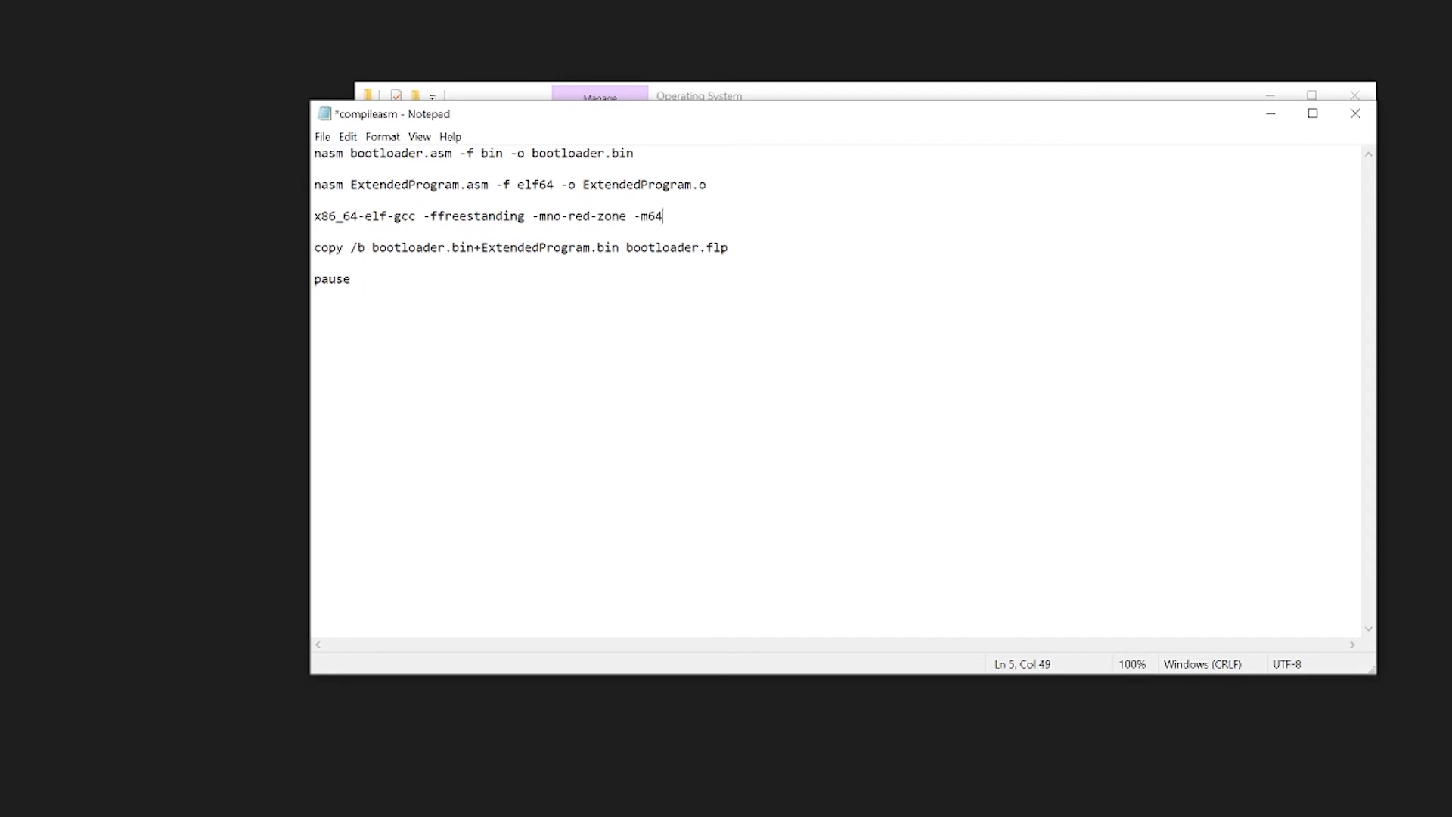
text(-c ")
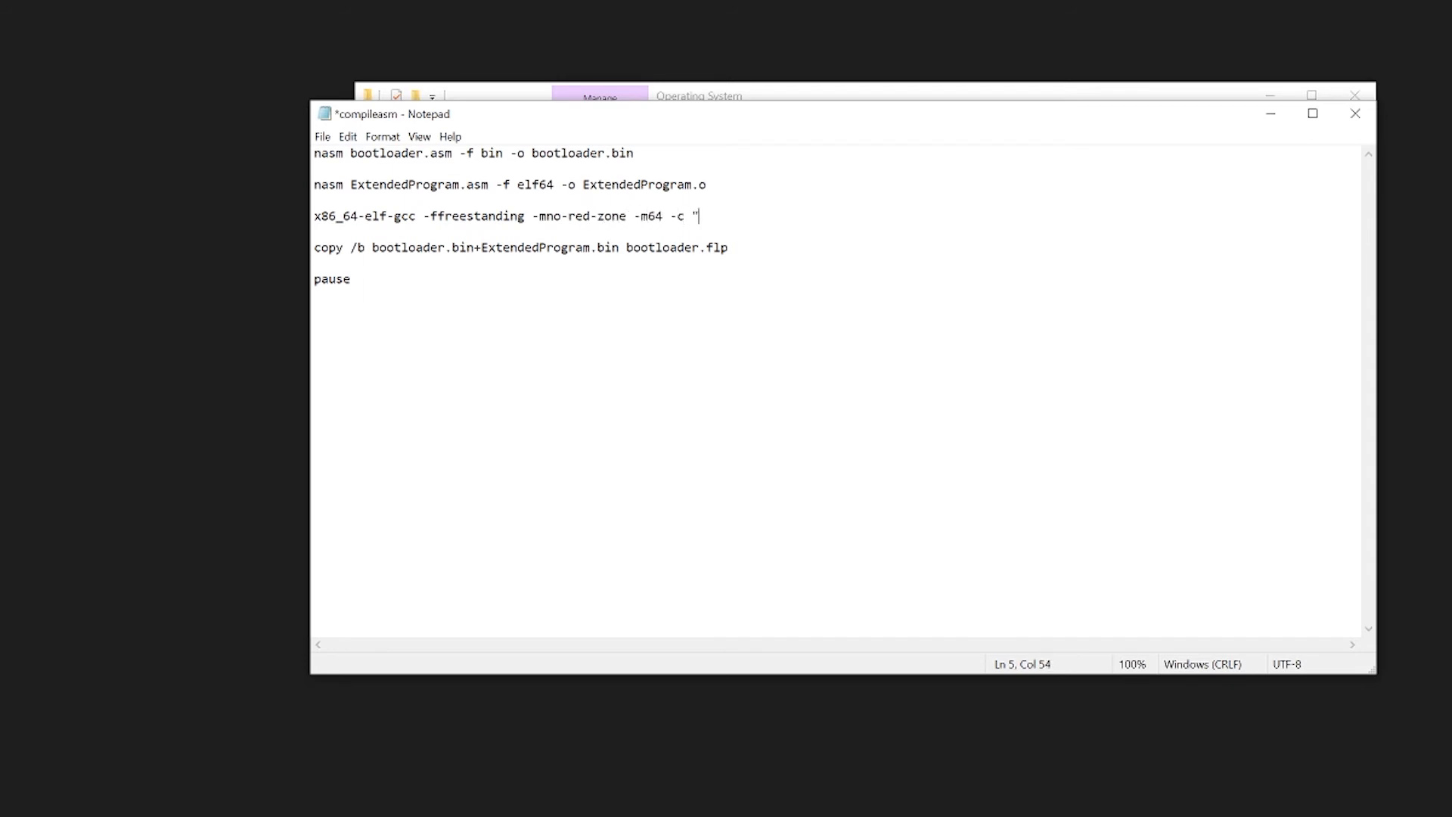
text(Kernel.cpp" -o)
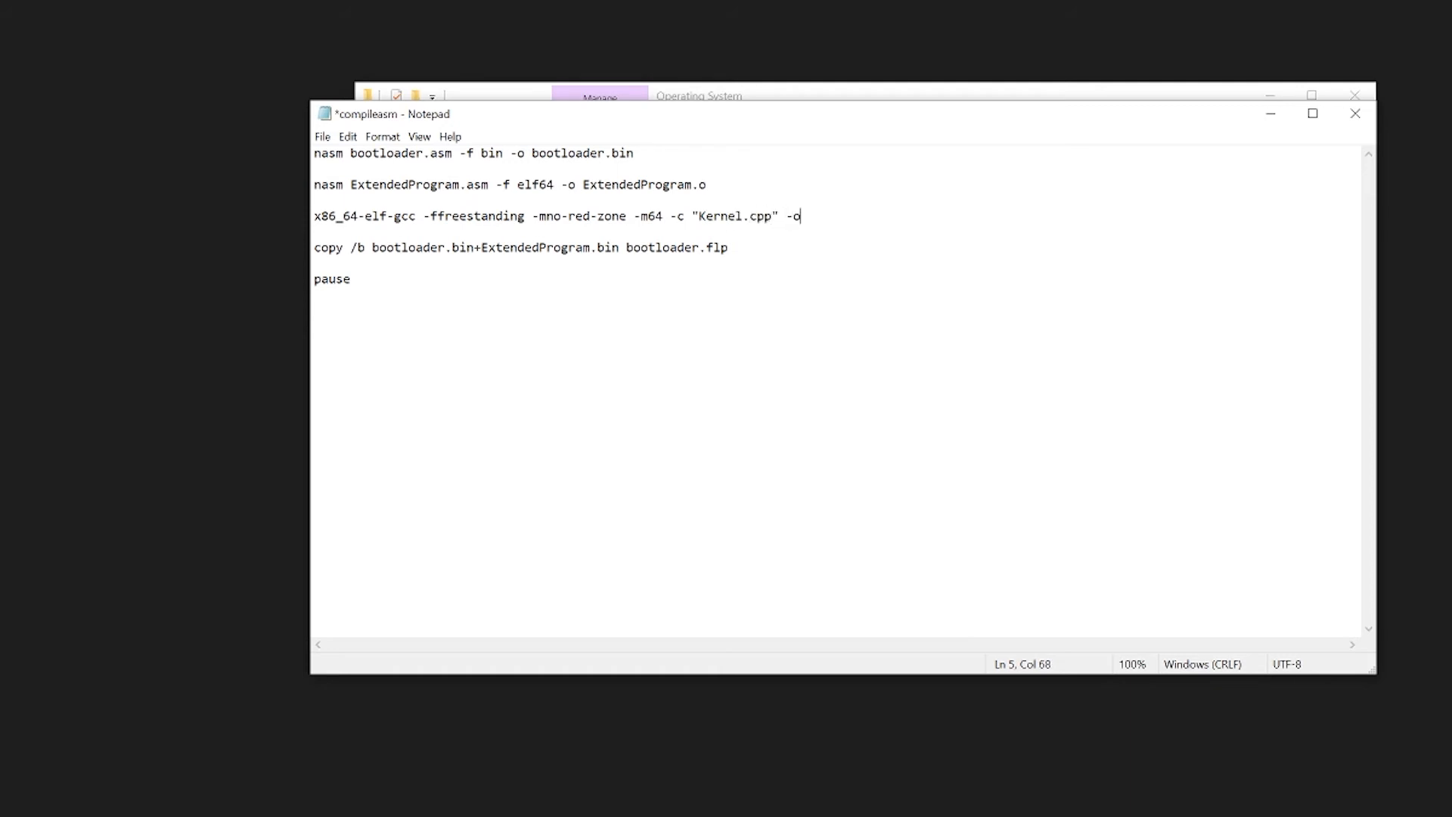
text("Kerne)
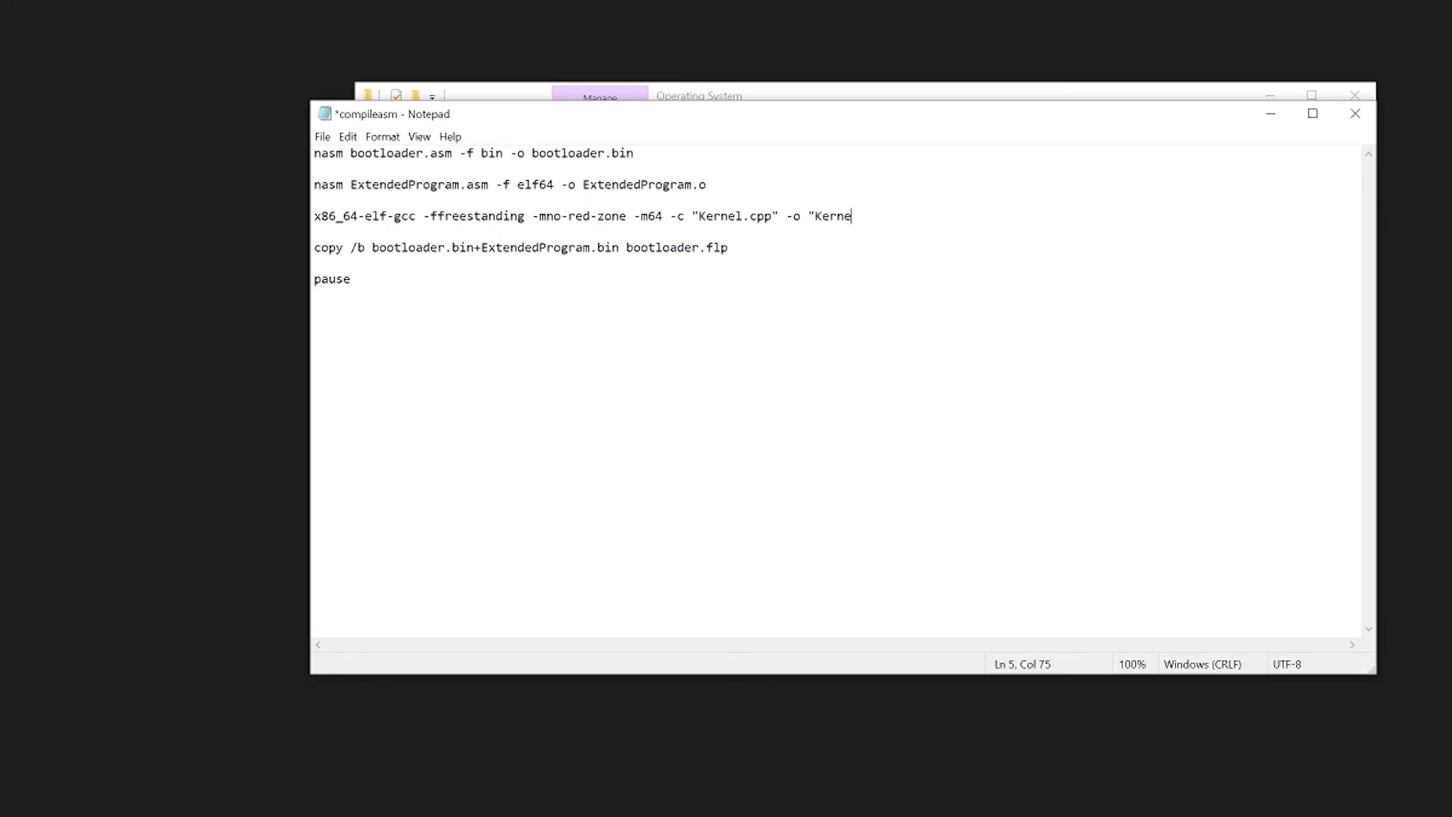
text(l.o")
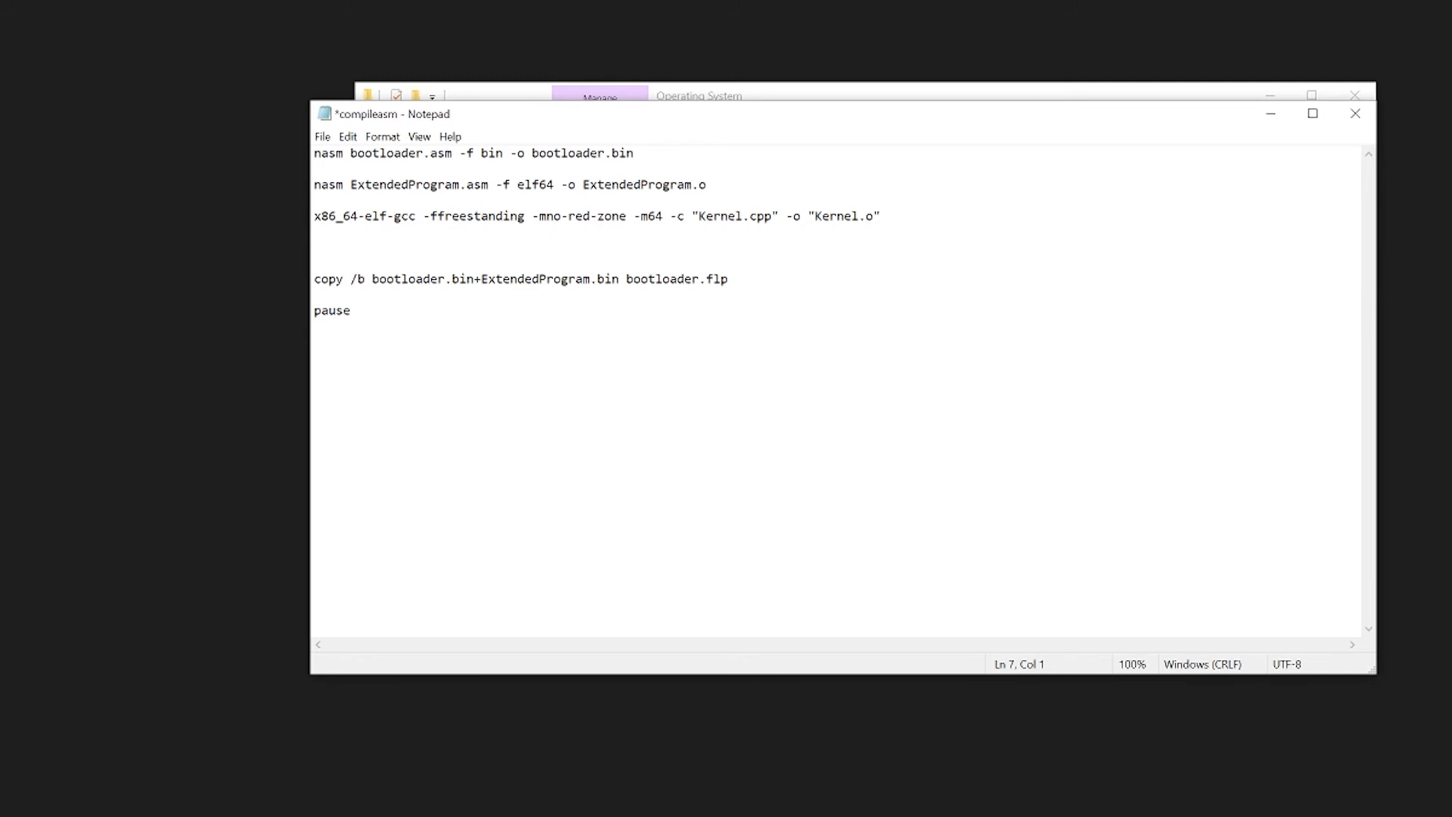
- Add line: custom-ld -o kernel.tmp -Ttext 0x7e00 ExtendedProgram.o Kernel.o
text(custom-)
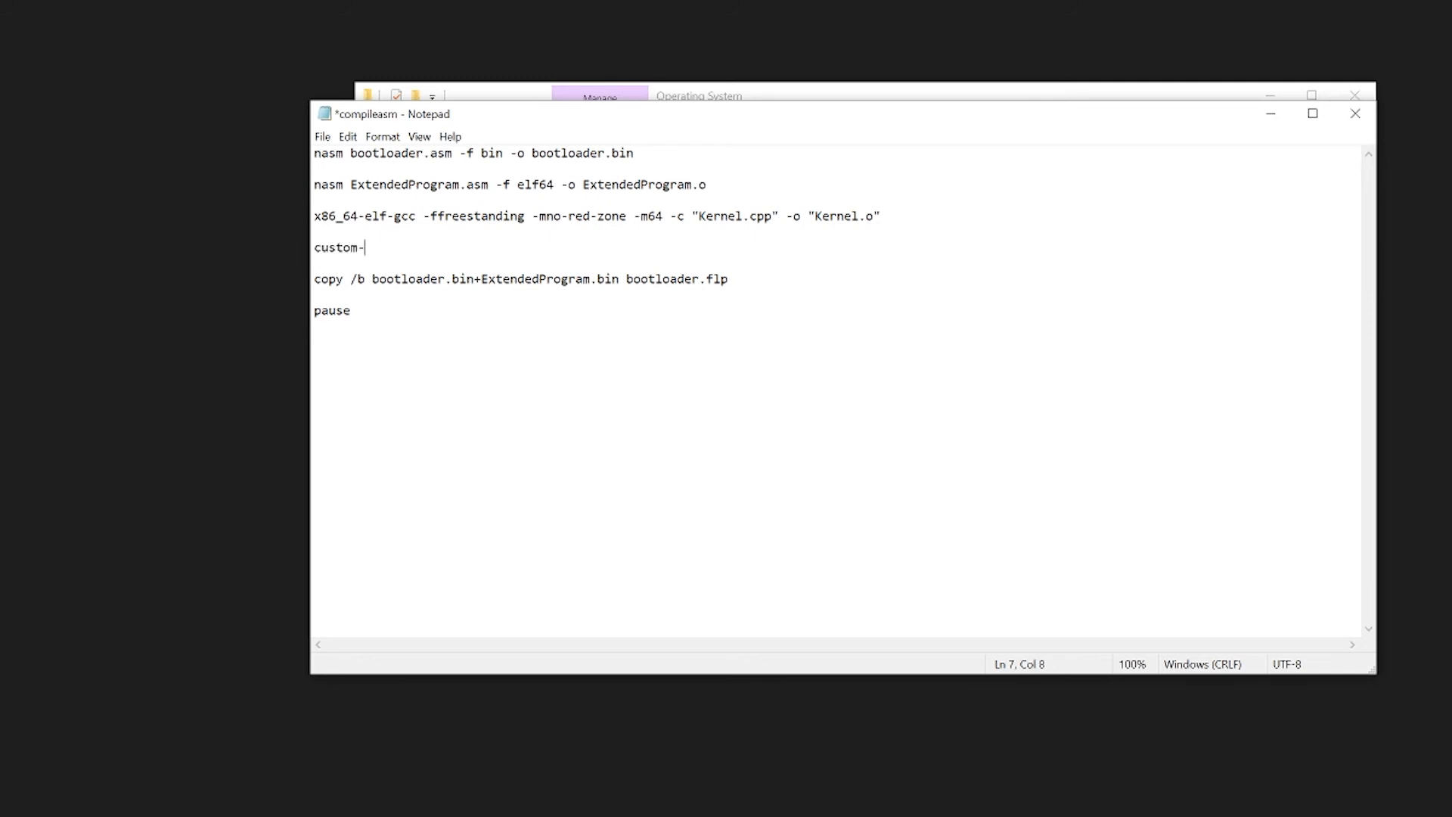
text(ld -o)
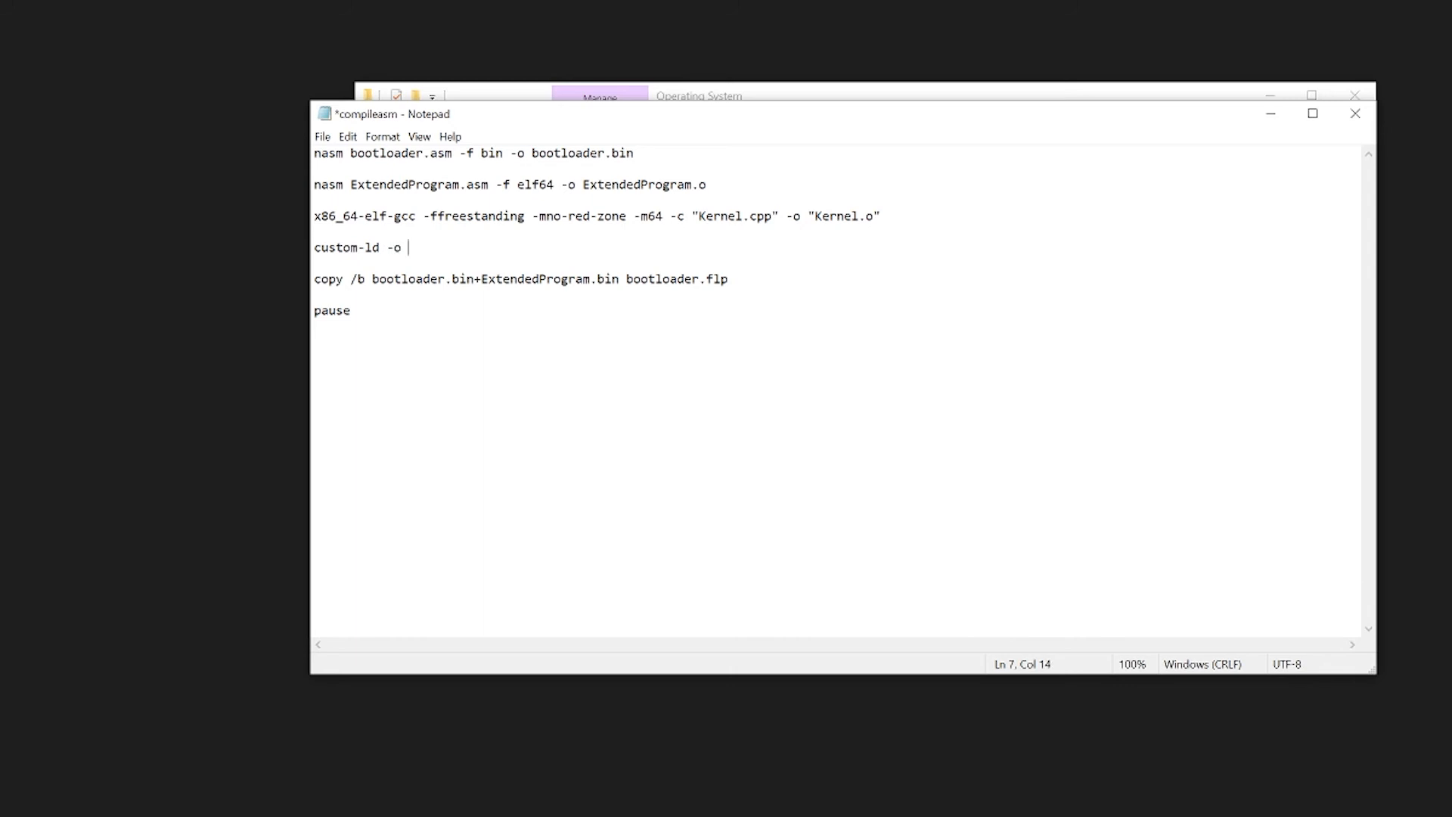
text(kernel.tmp)
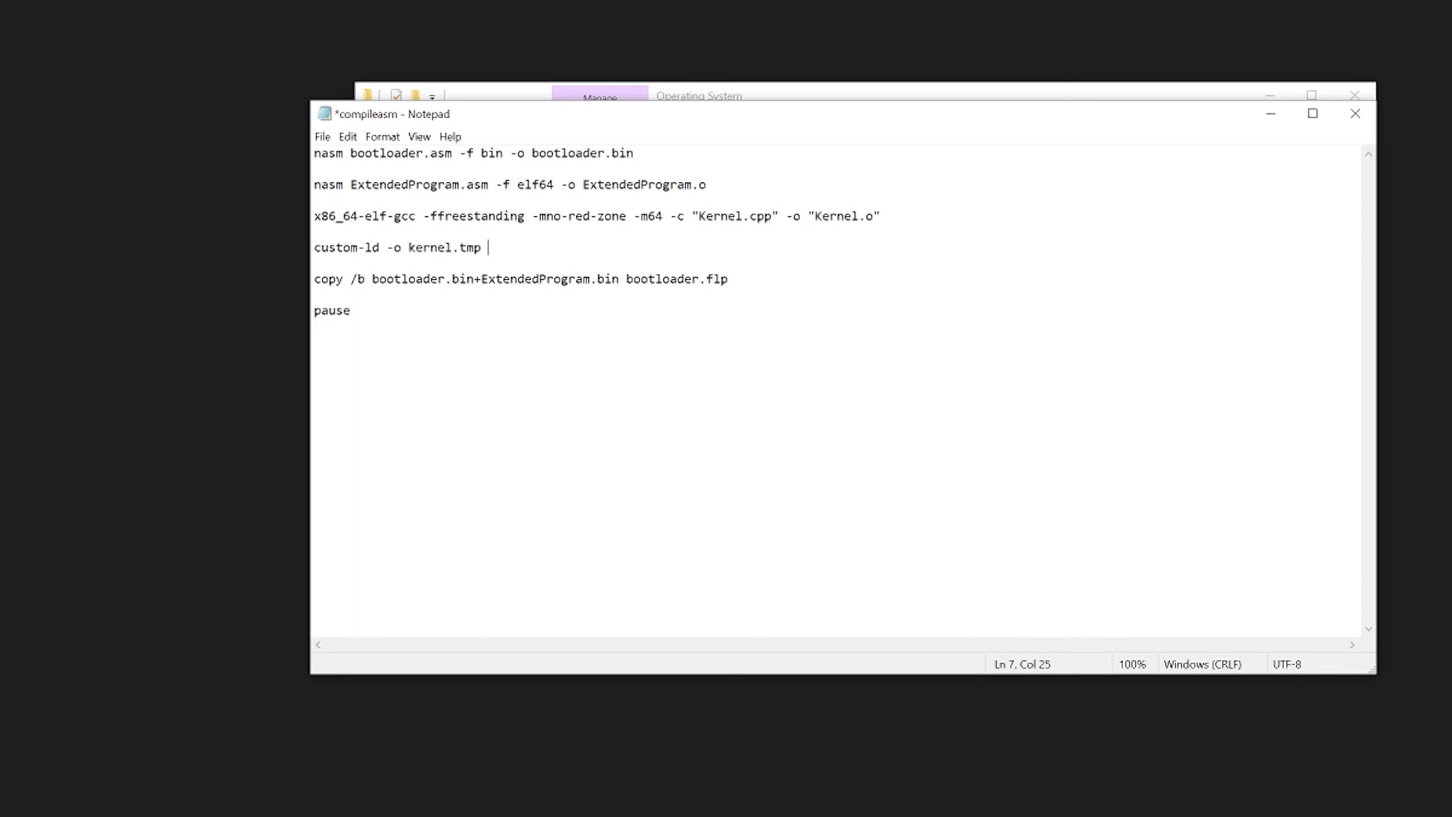
text(-T)
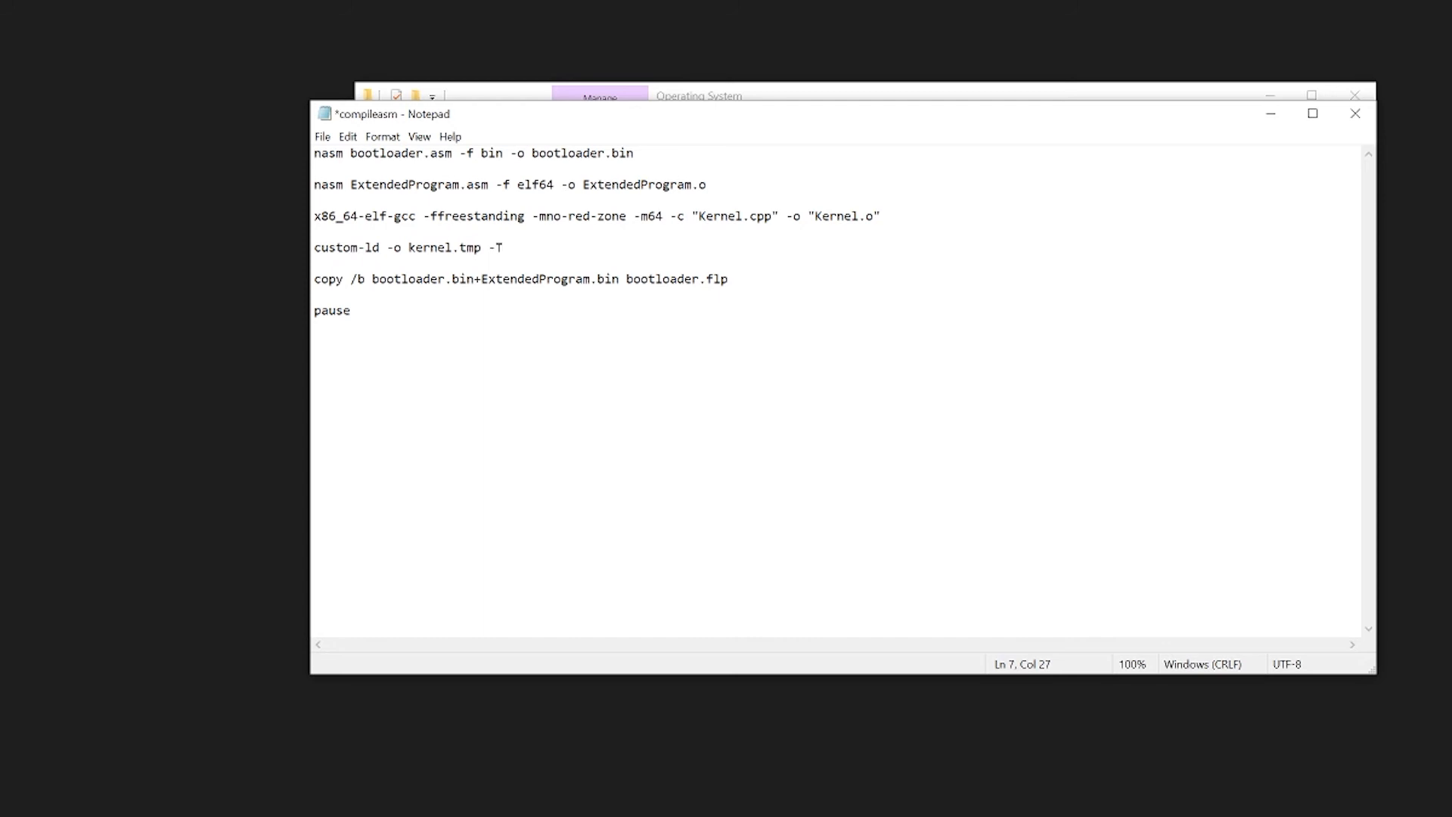
text(ext 0)
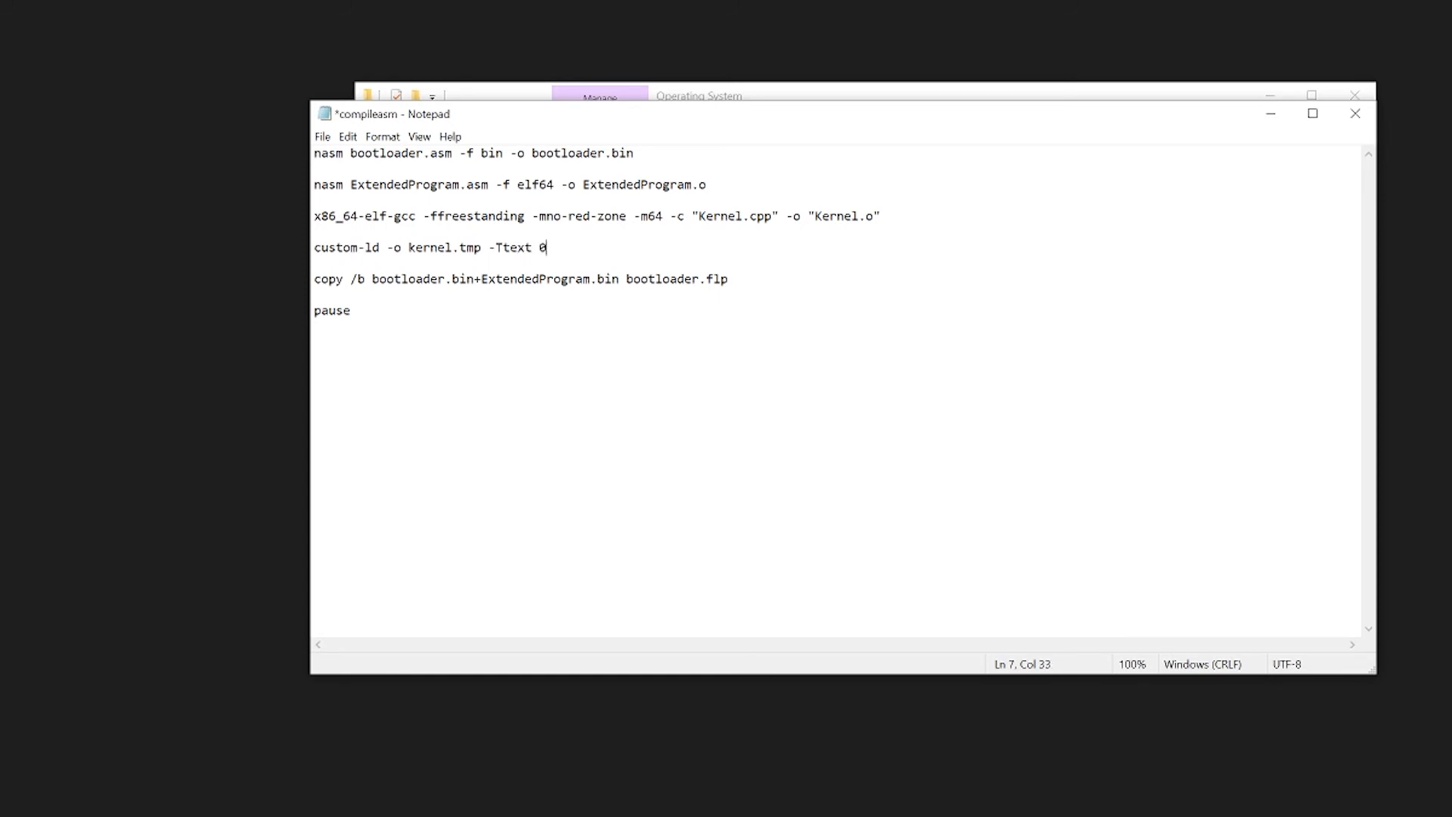
text(x7e00)
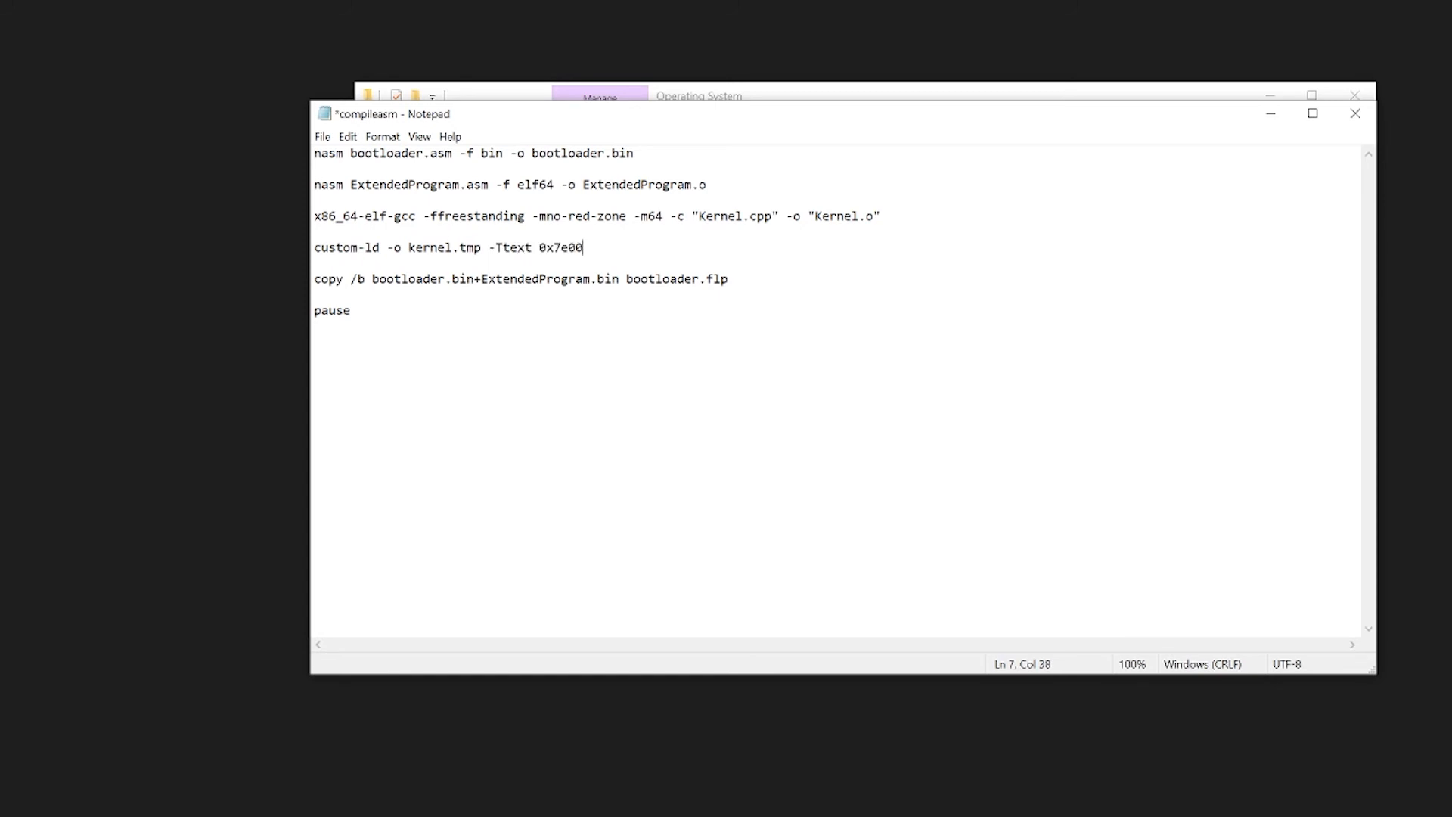
text(Exte)
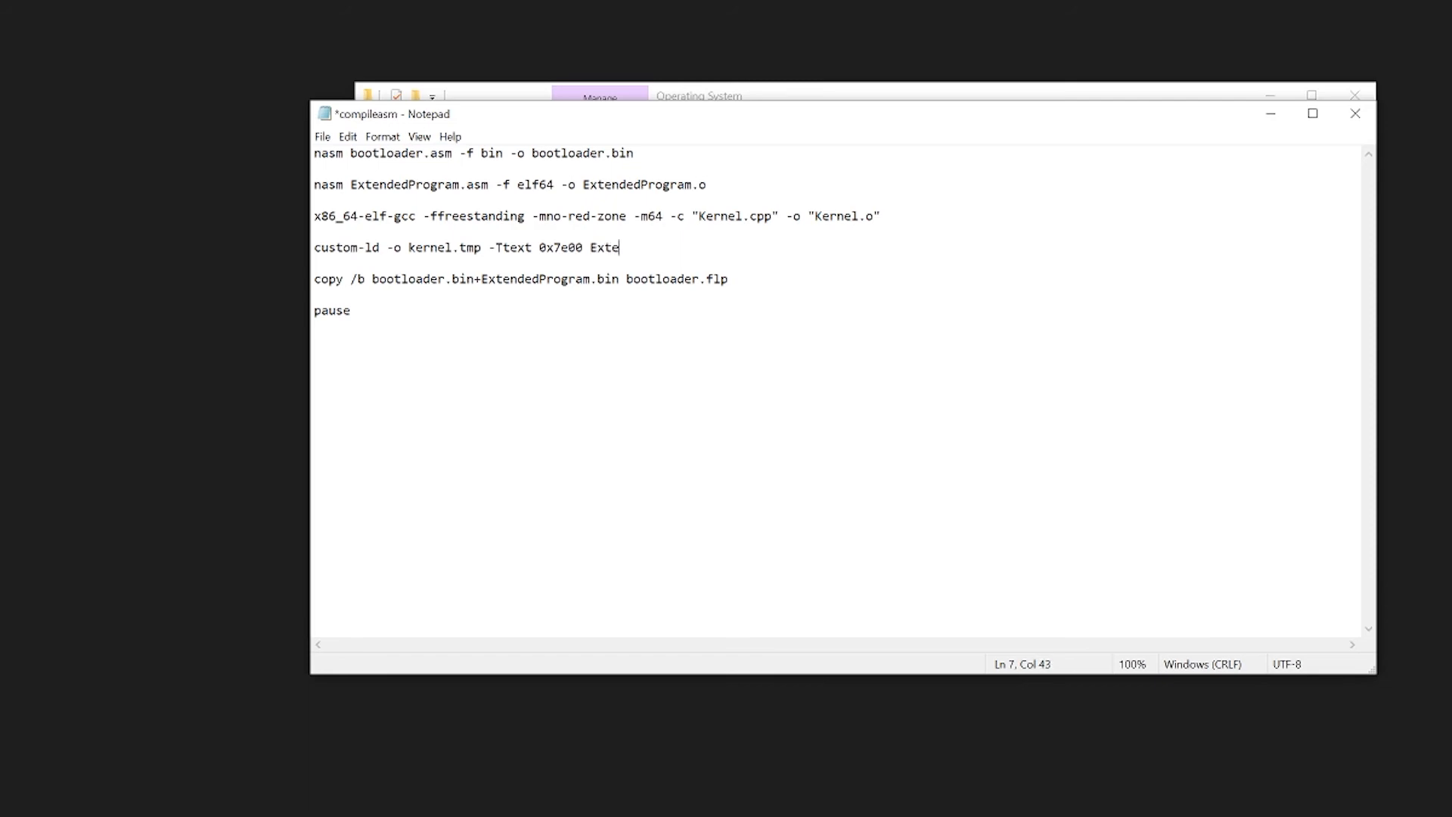
text(ndedProgram)
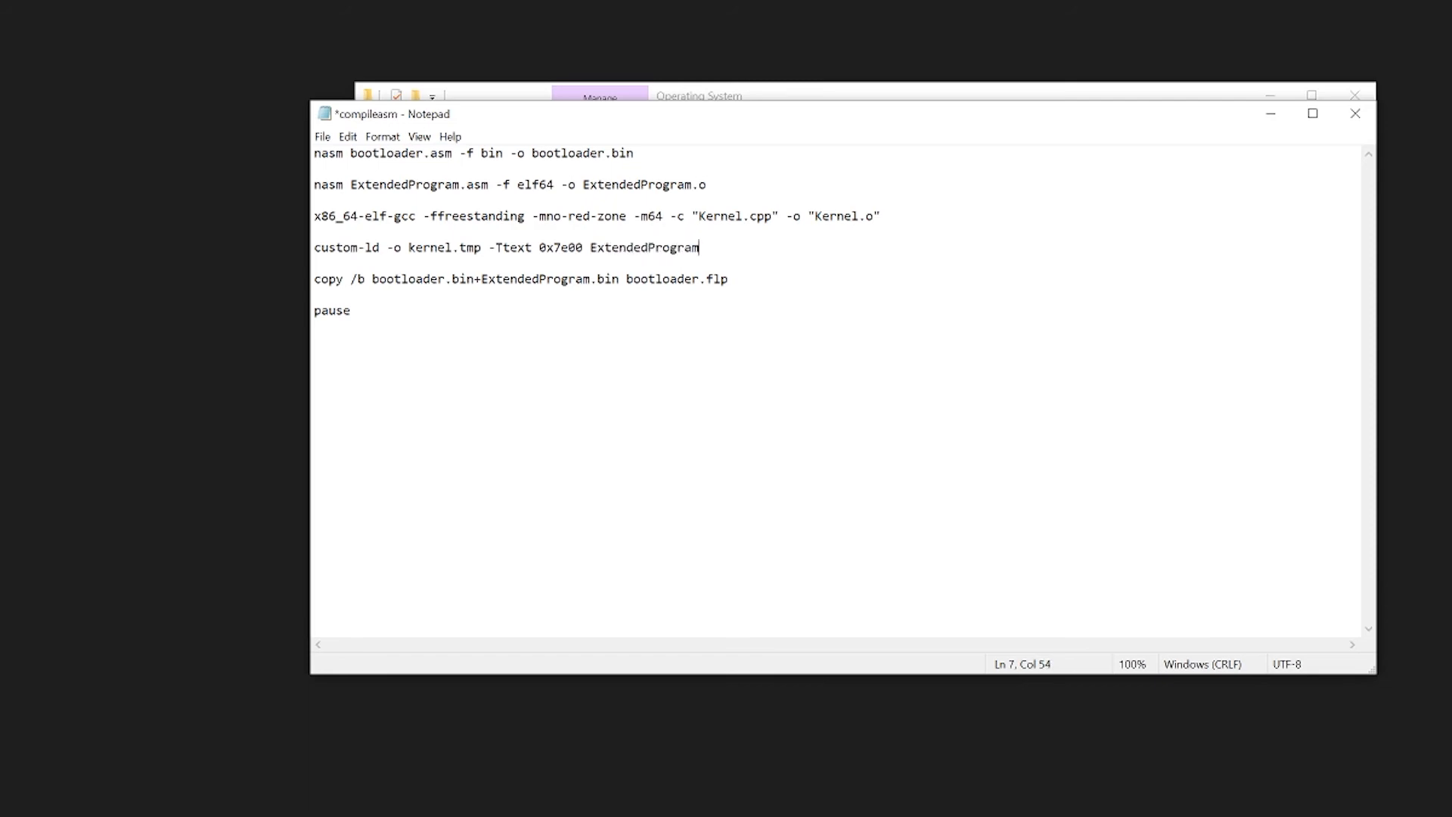
text(.o Kernel.)
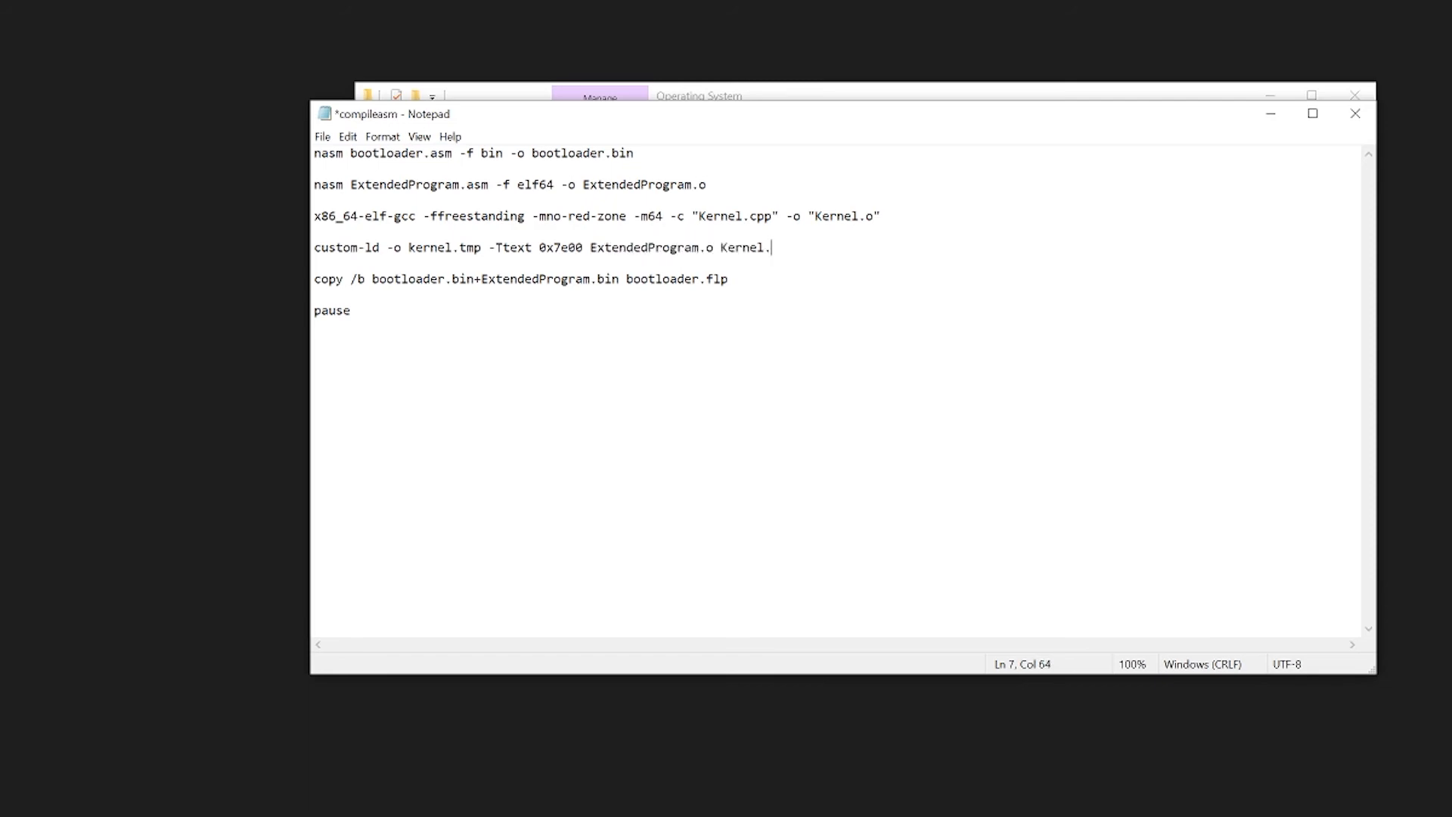
text(o)
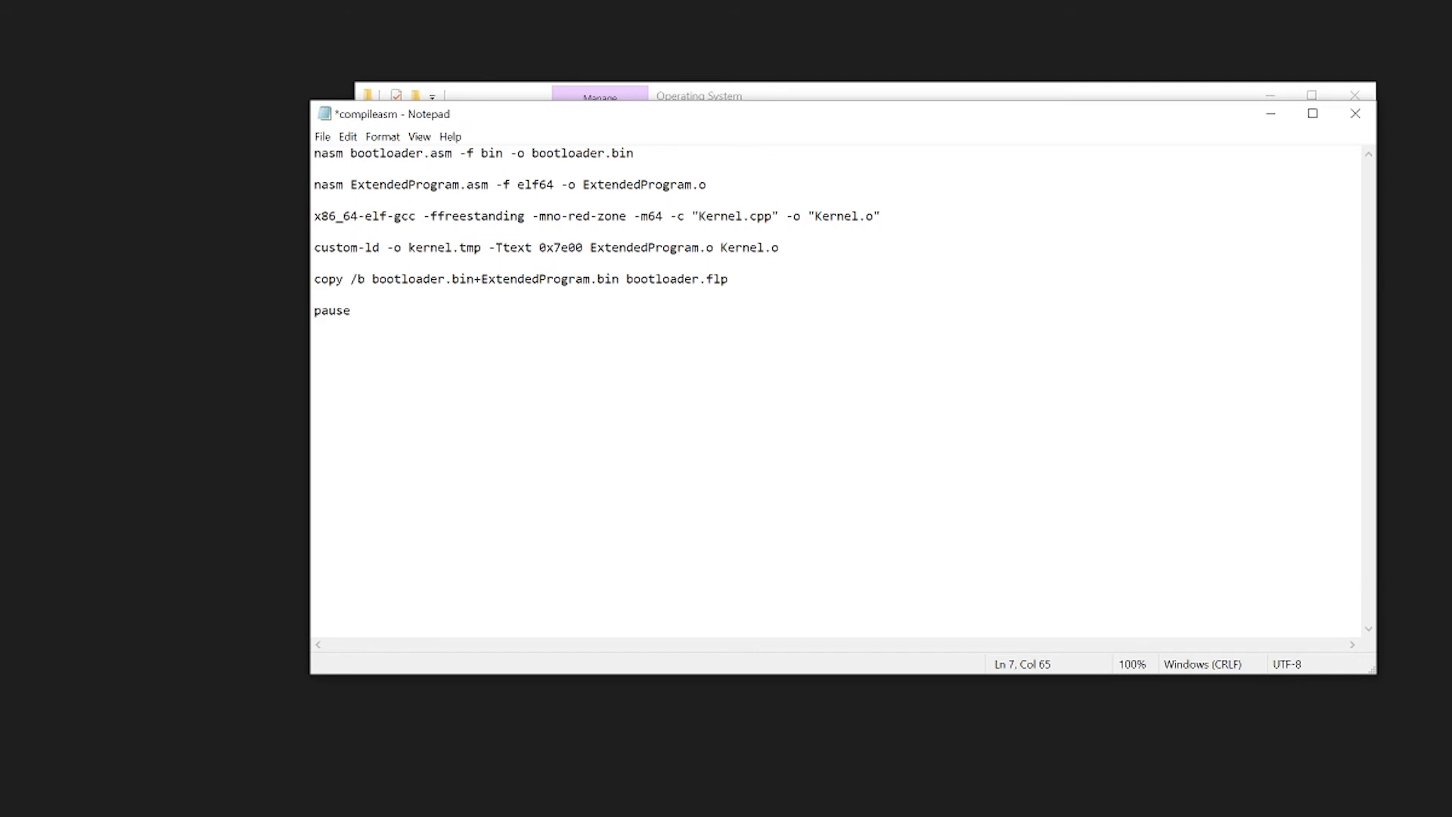
- Add line: objcopy -O binary kernel.tmp kernel.bin
text(ob)
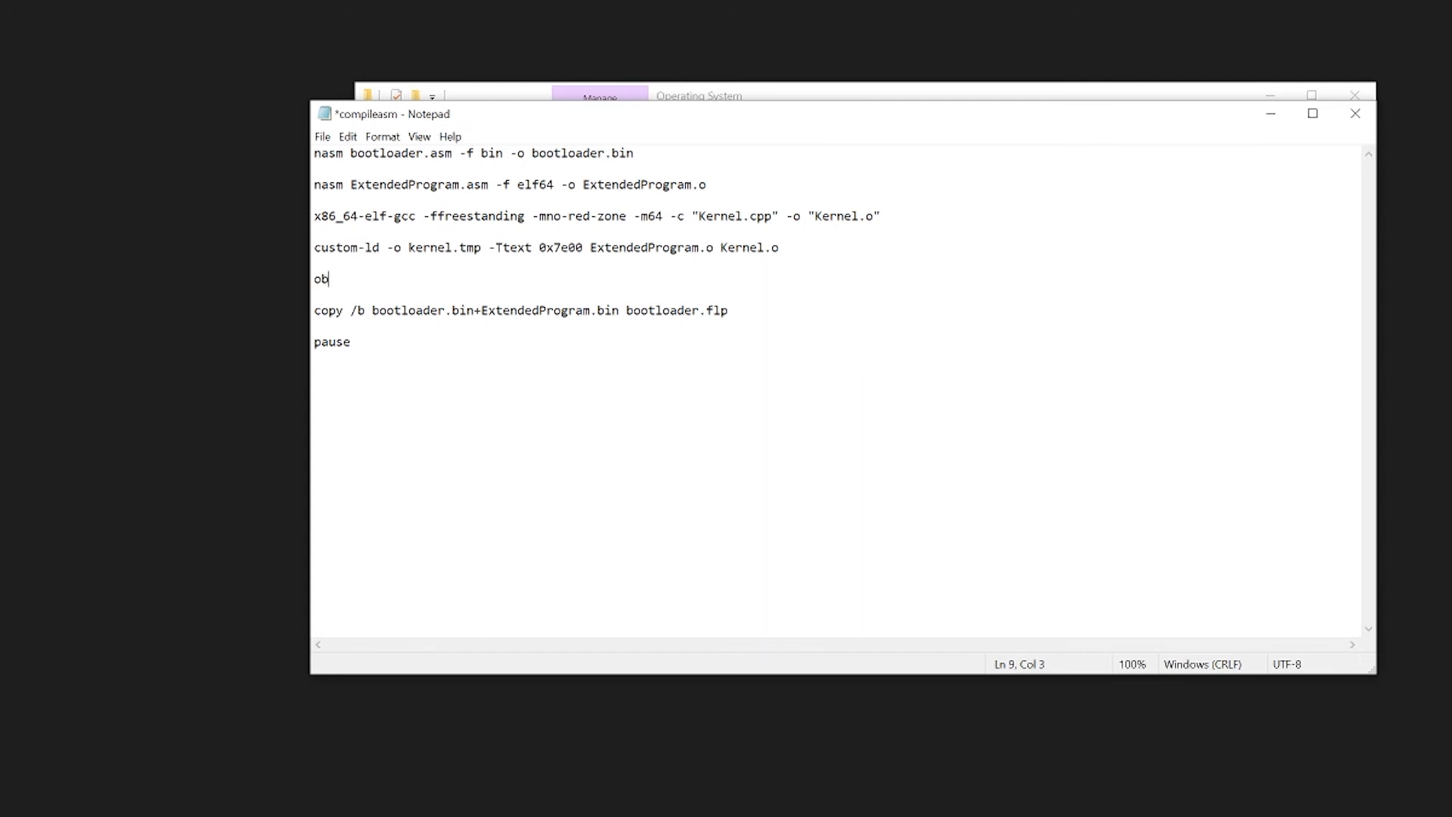
text(jcopy)
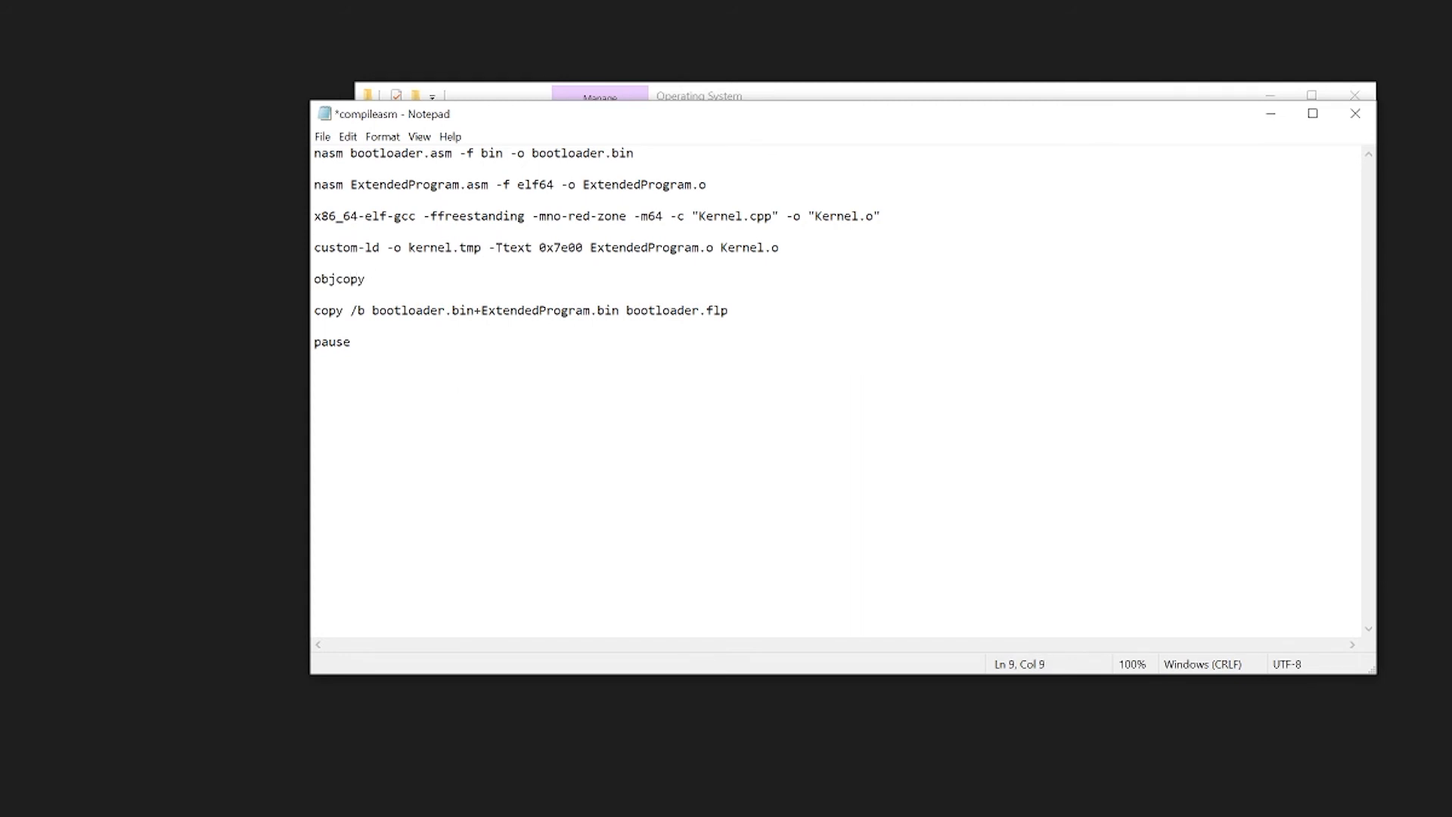
click(368, 279)
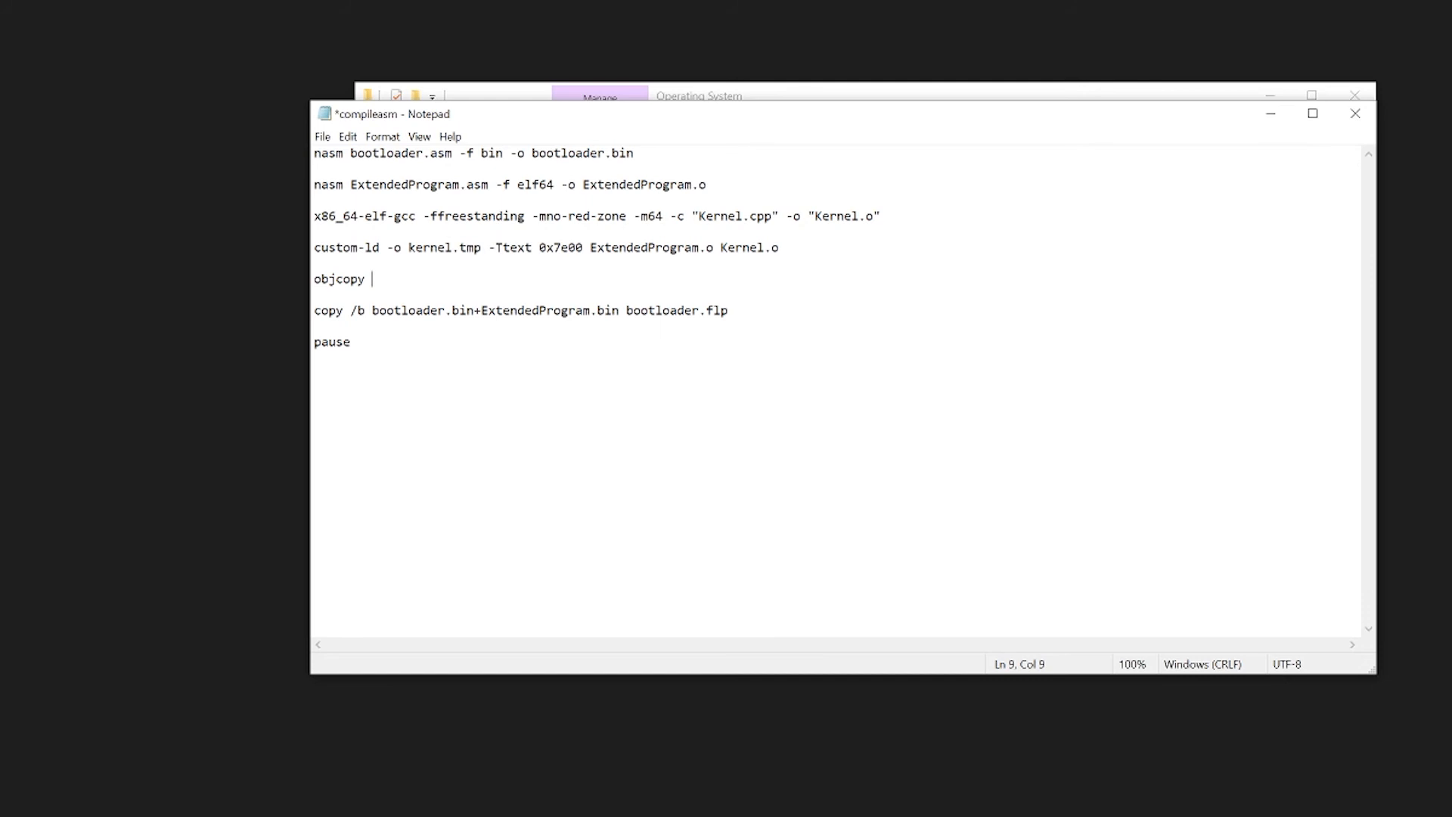
text(-O binary)
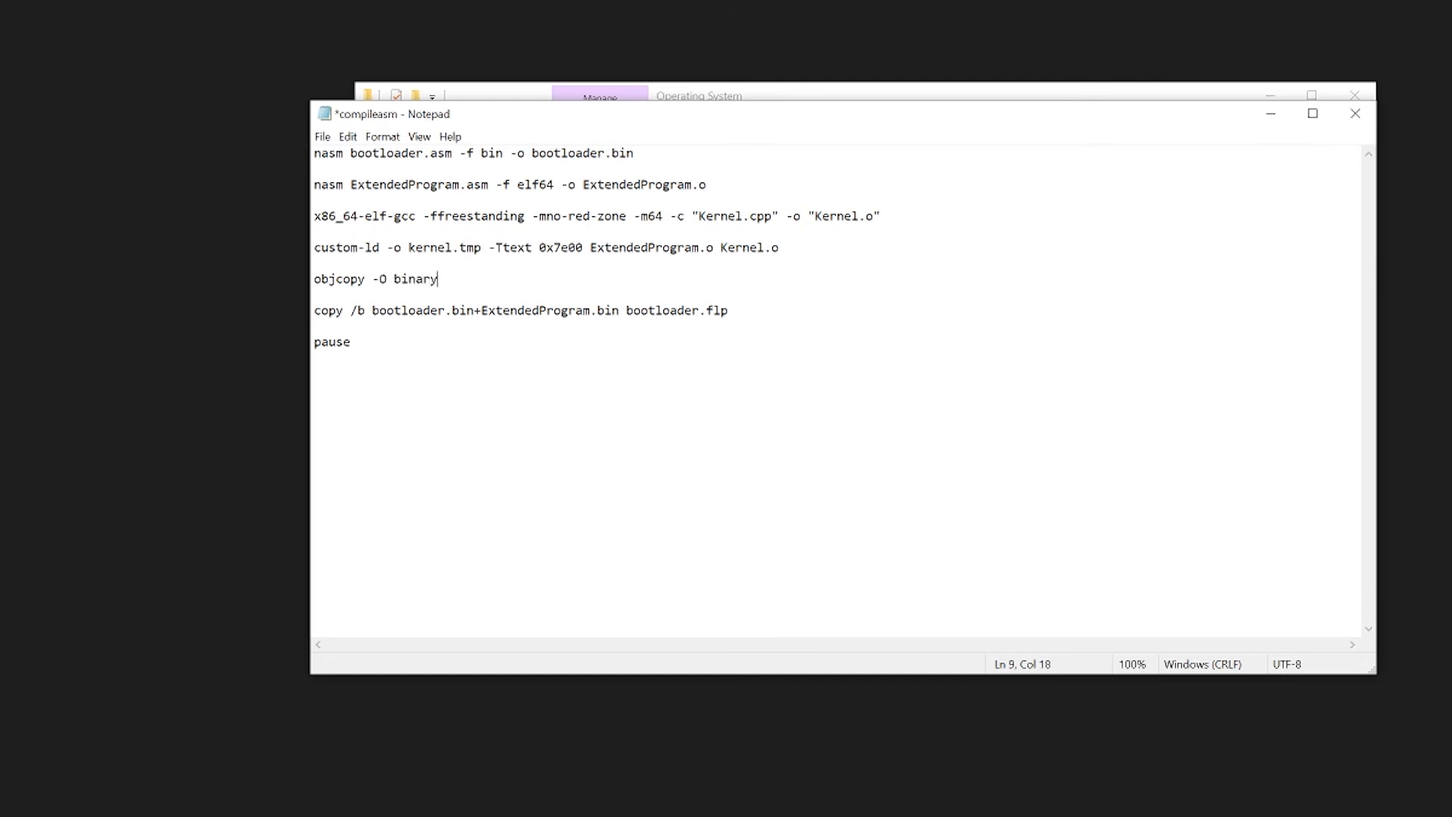
text(" ")
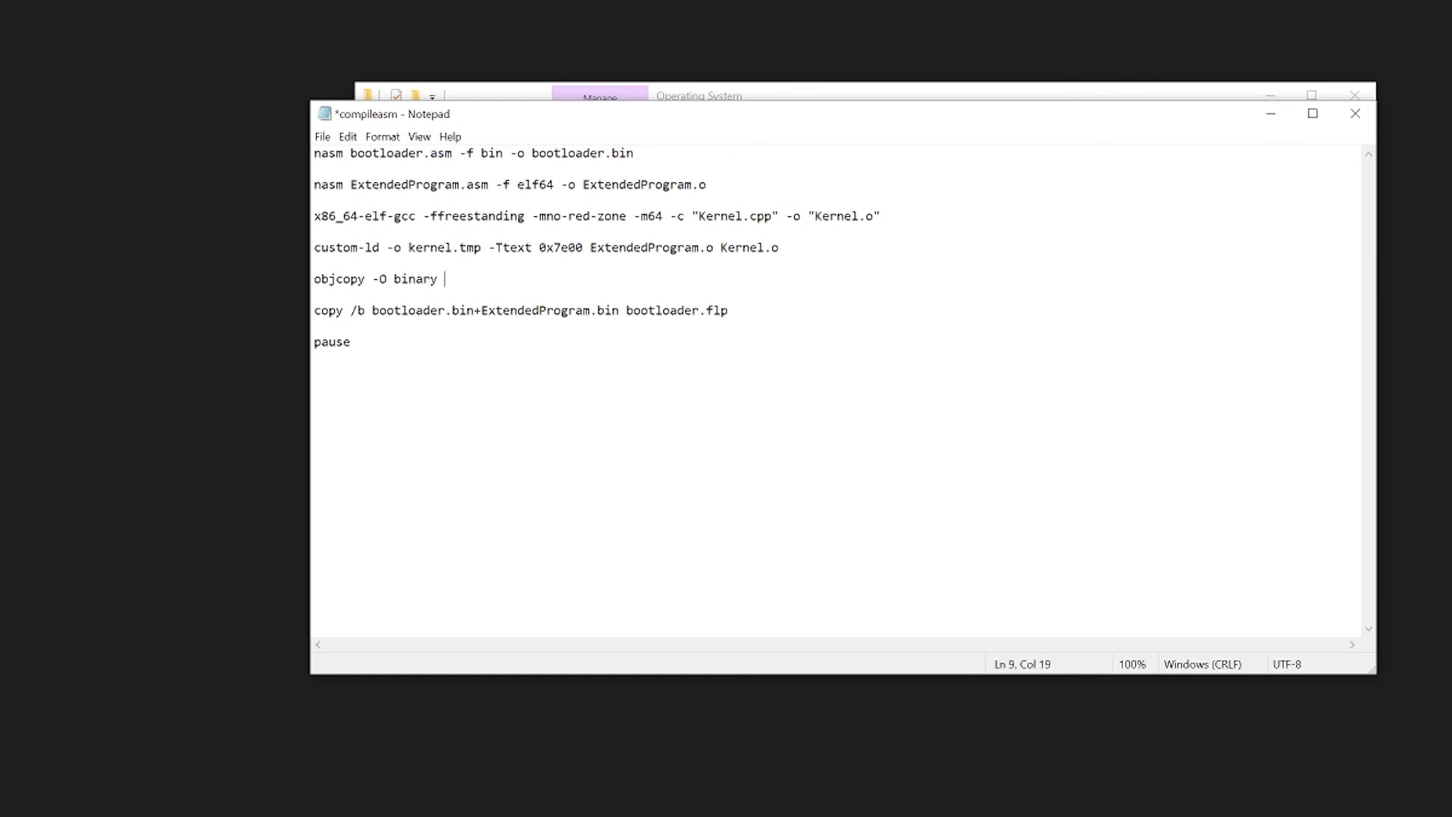
text(kernel.tmp kernel.bi)
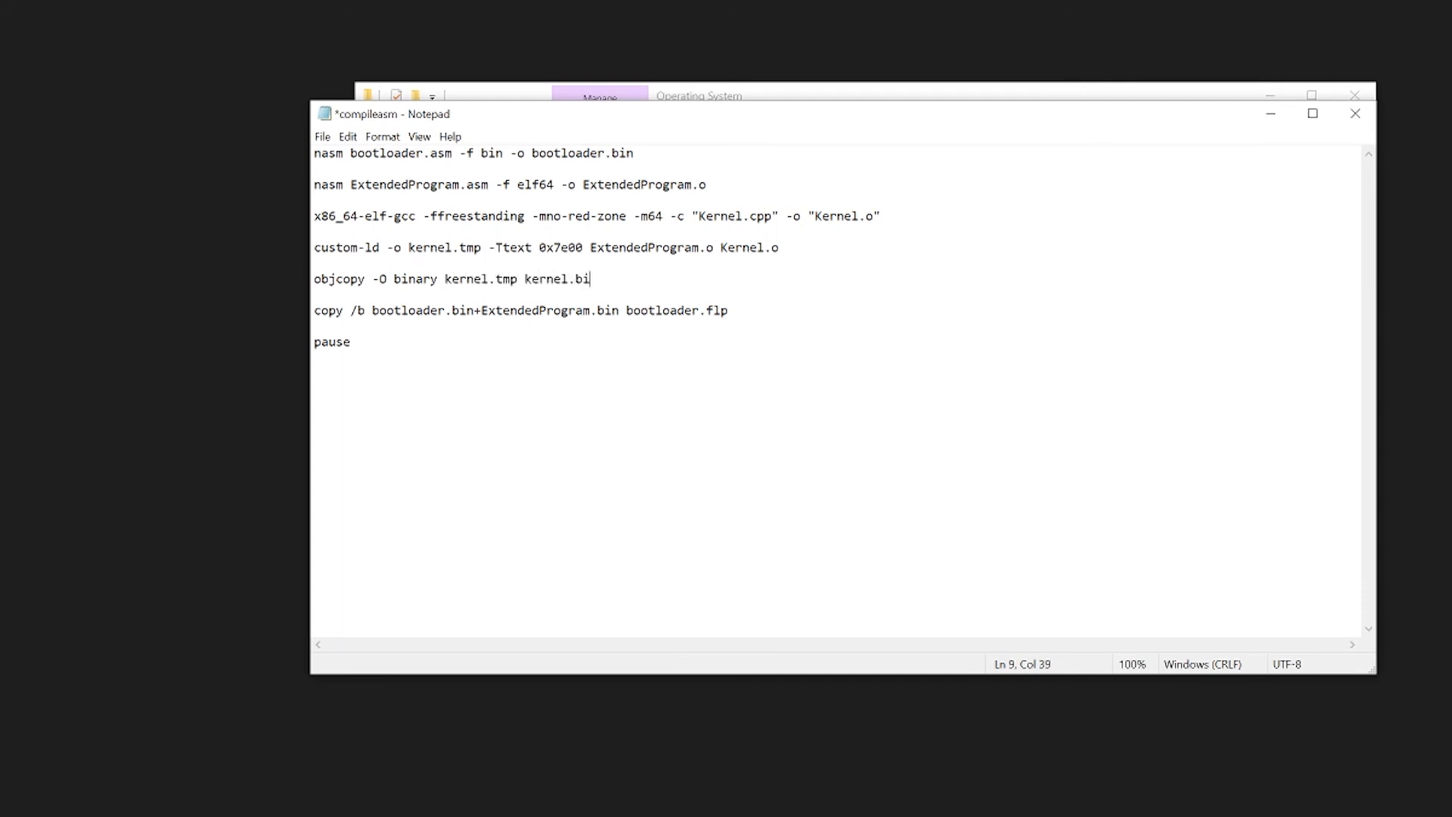
text(n)
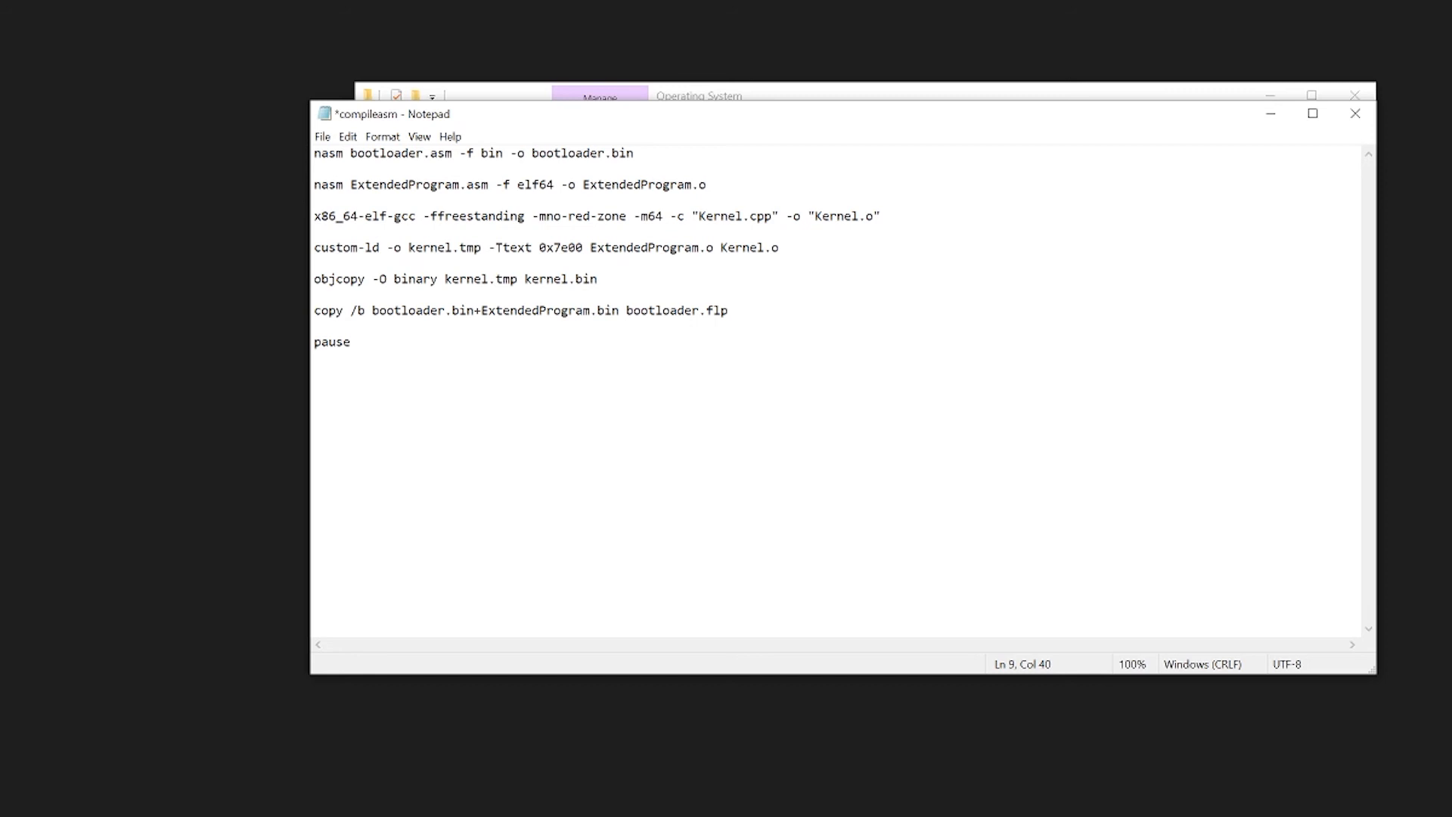
- Change the copy line to use kernel.bin, rebuild, boot Bochs to the blue screen and close it
double_click(535, 311)
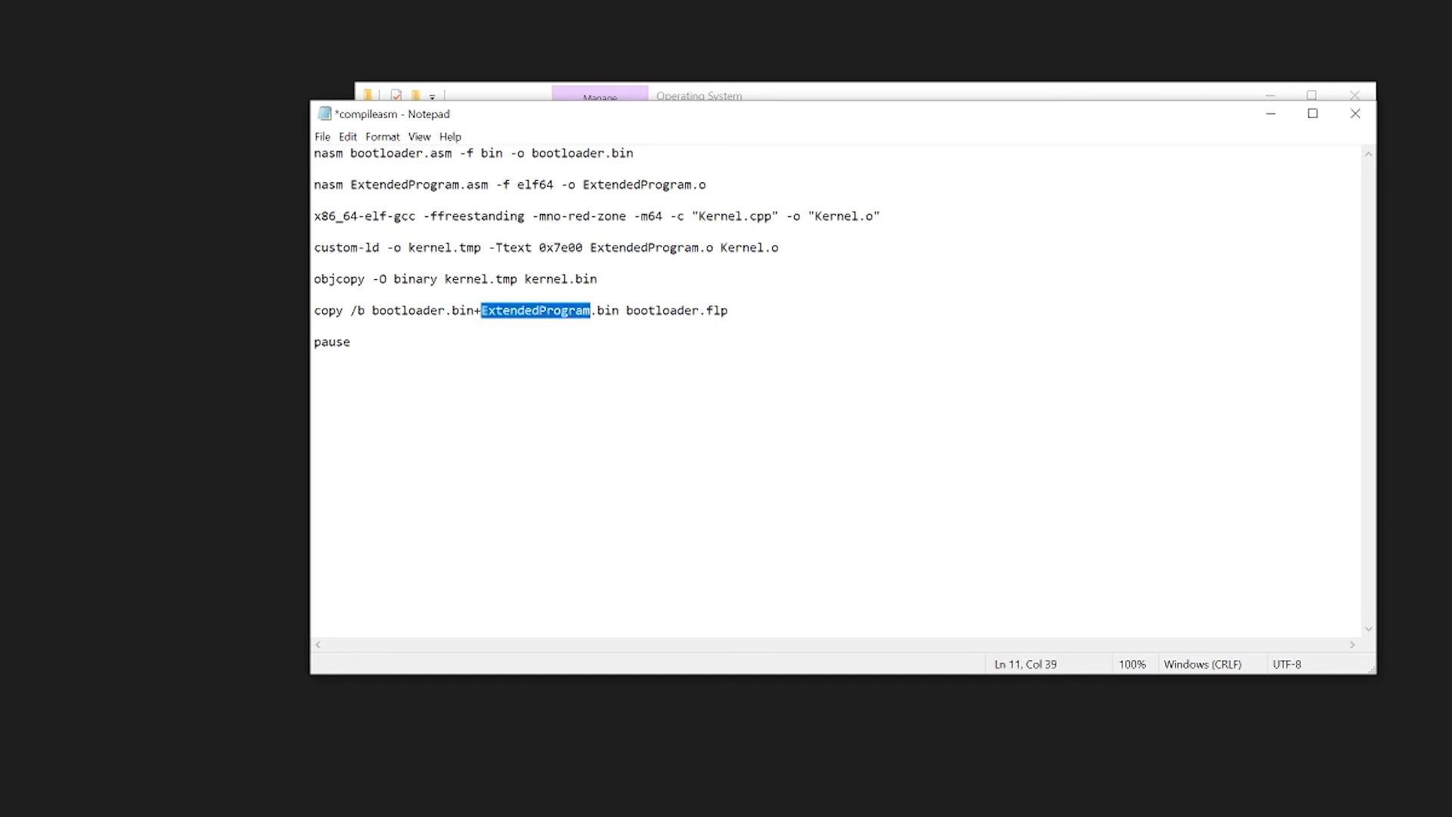
text(kernel)
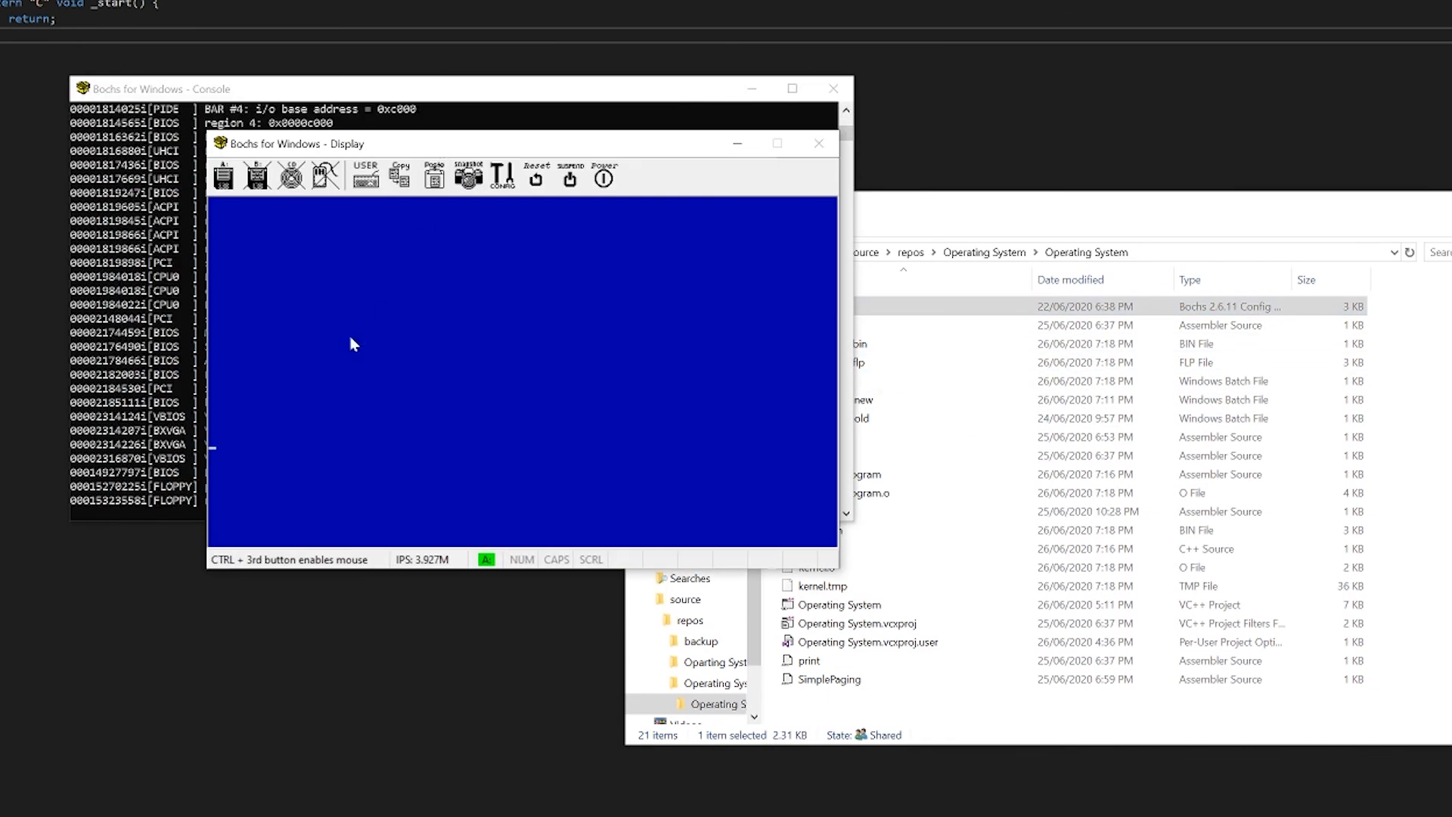
mouse_move(532, 356)
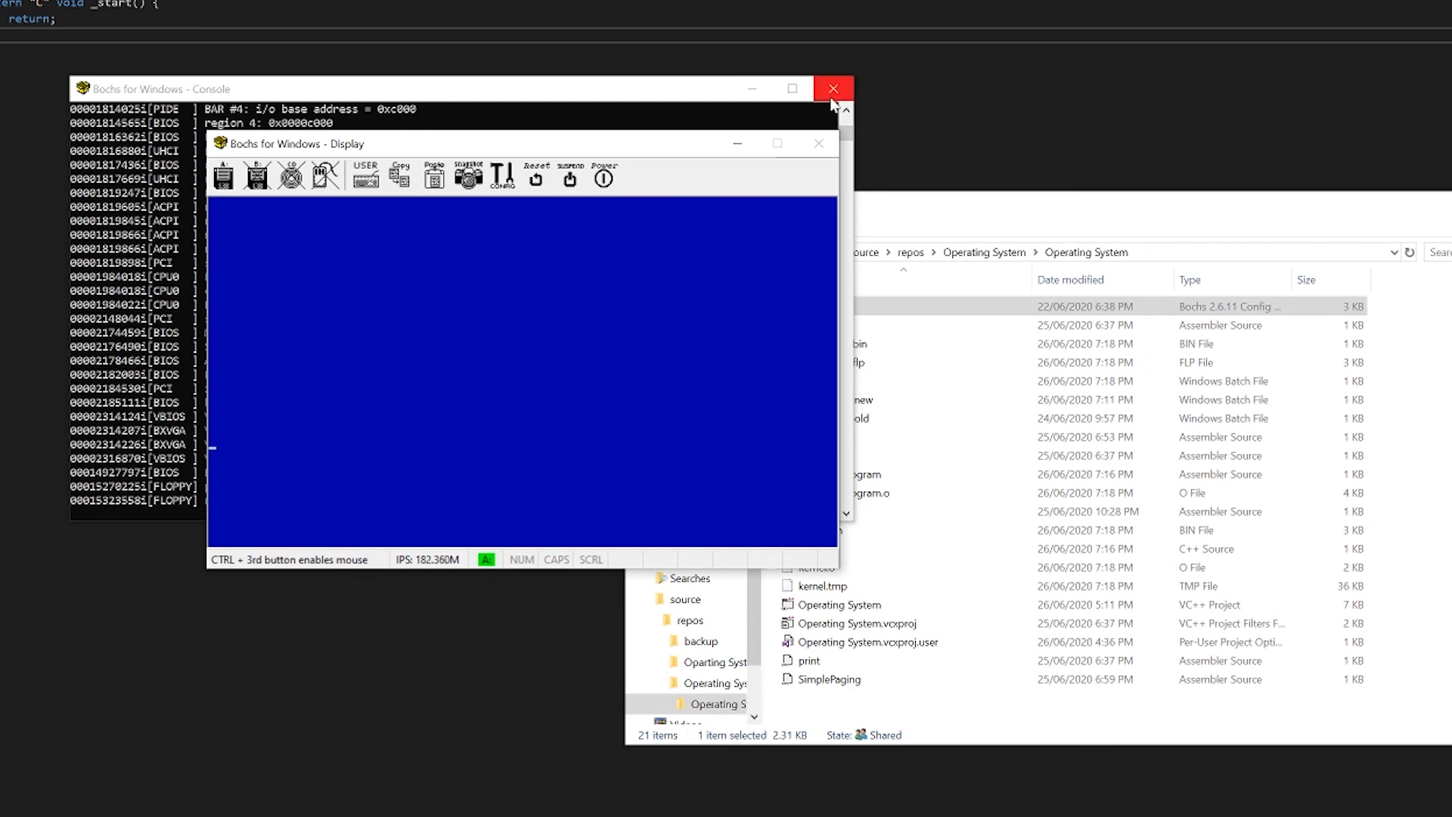
click(832, 87)
text(int*)
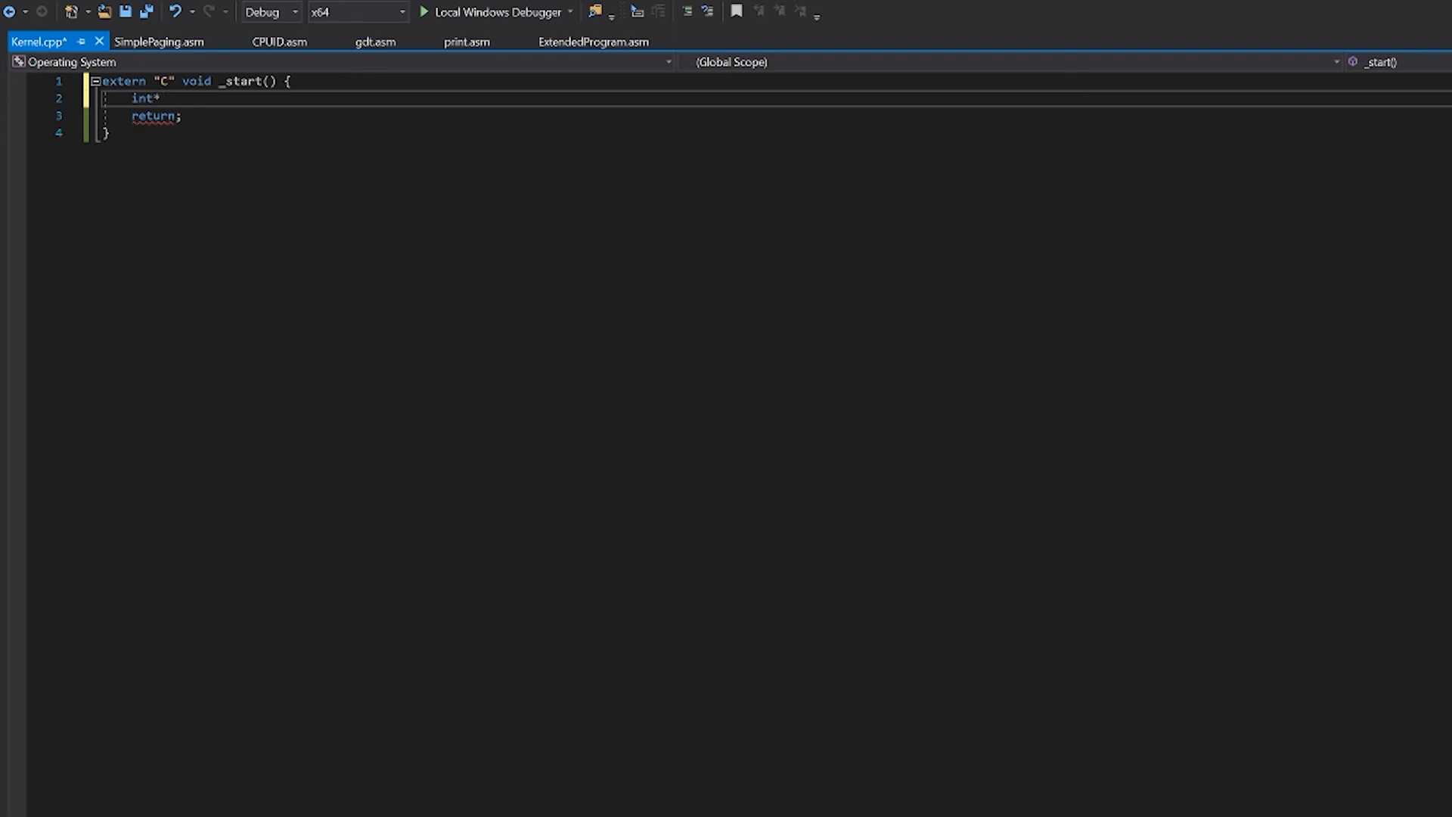
- In _start write int* ptr = (int*)0xb8000; then *ptr = 0x50505050;
text(ptr = (int*)0xb)
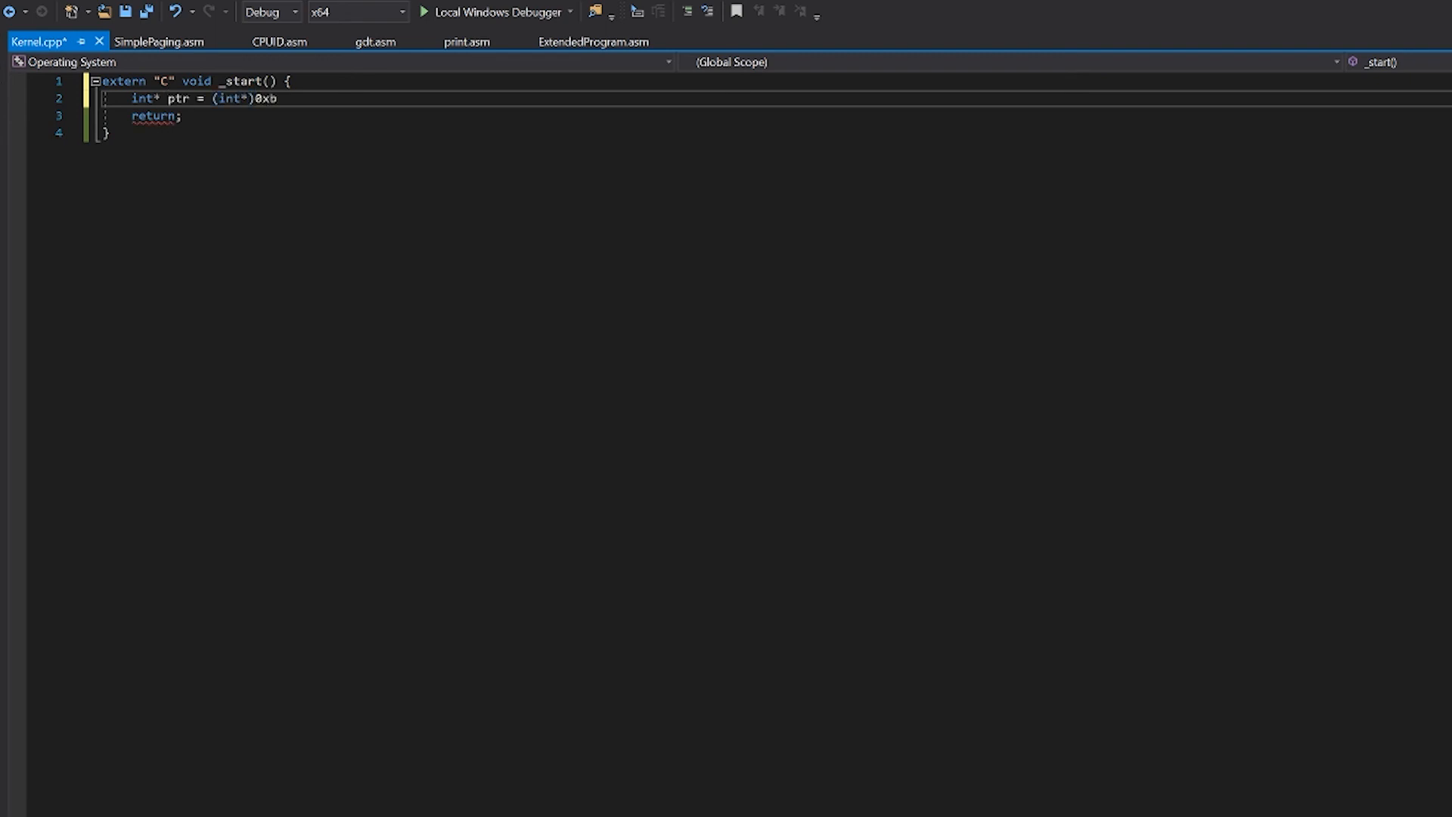
text(8000)
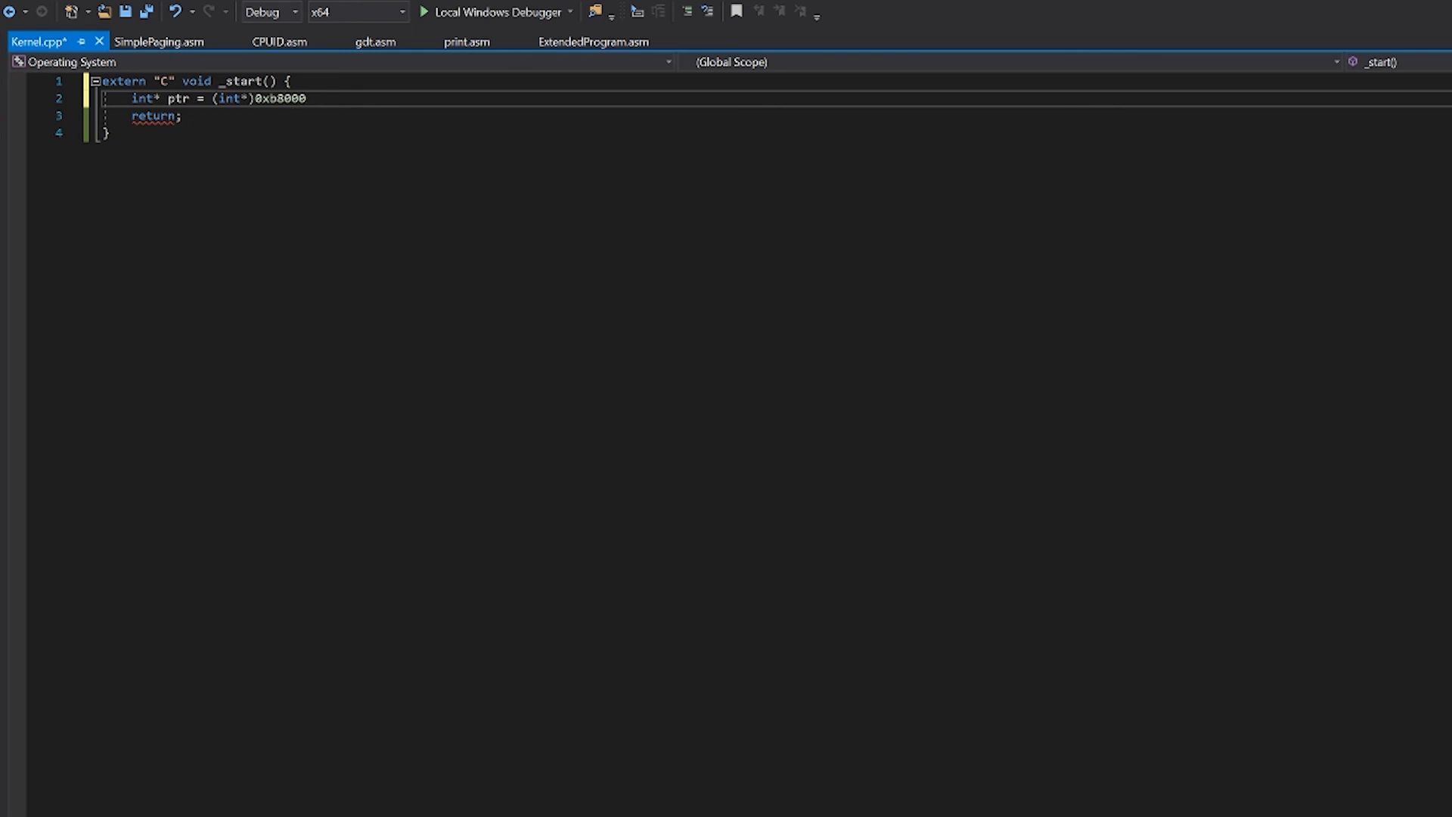
text(;)
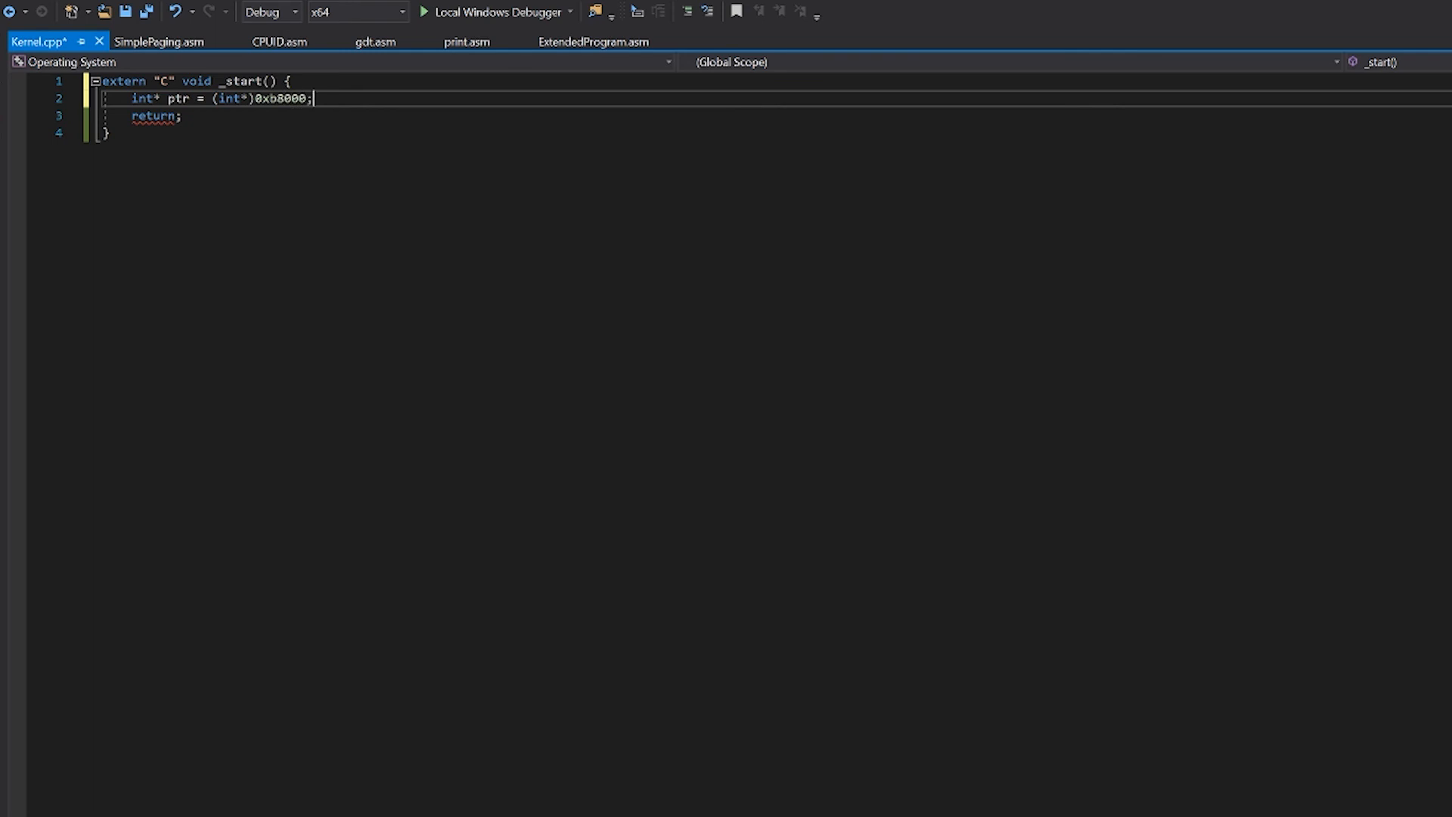
key(enter)
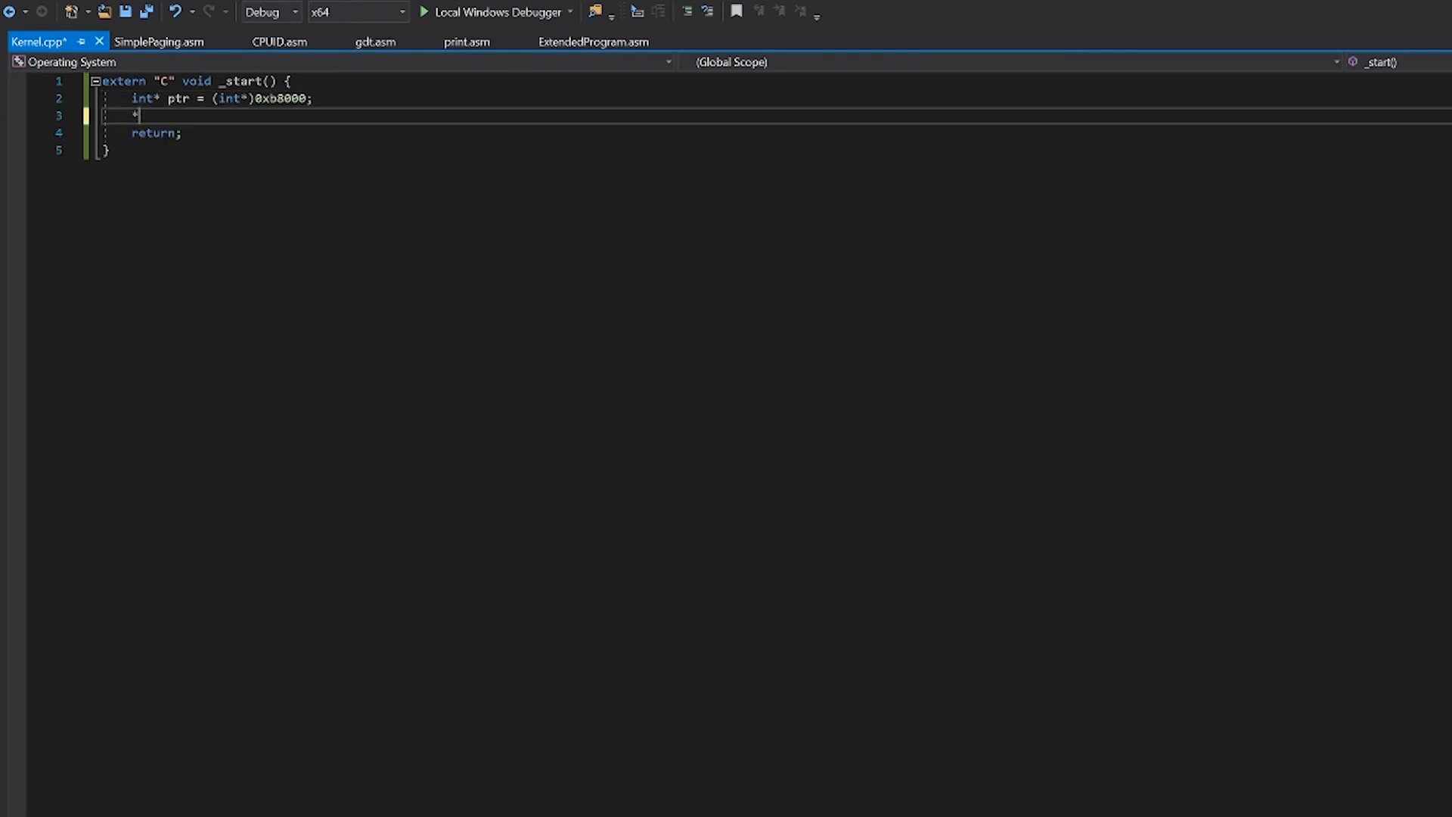
text(*ptr = 0x5050505)
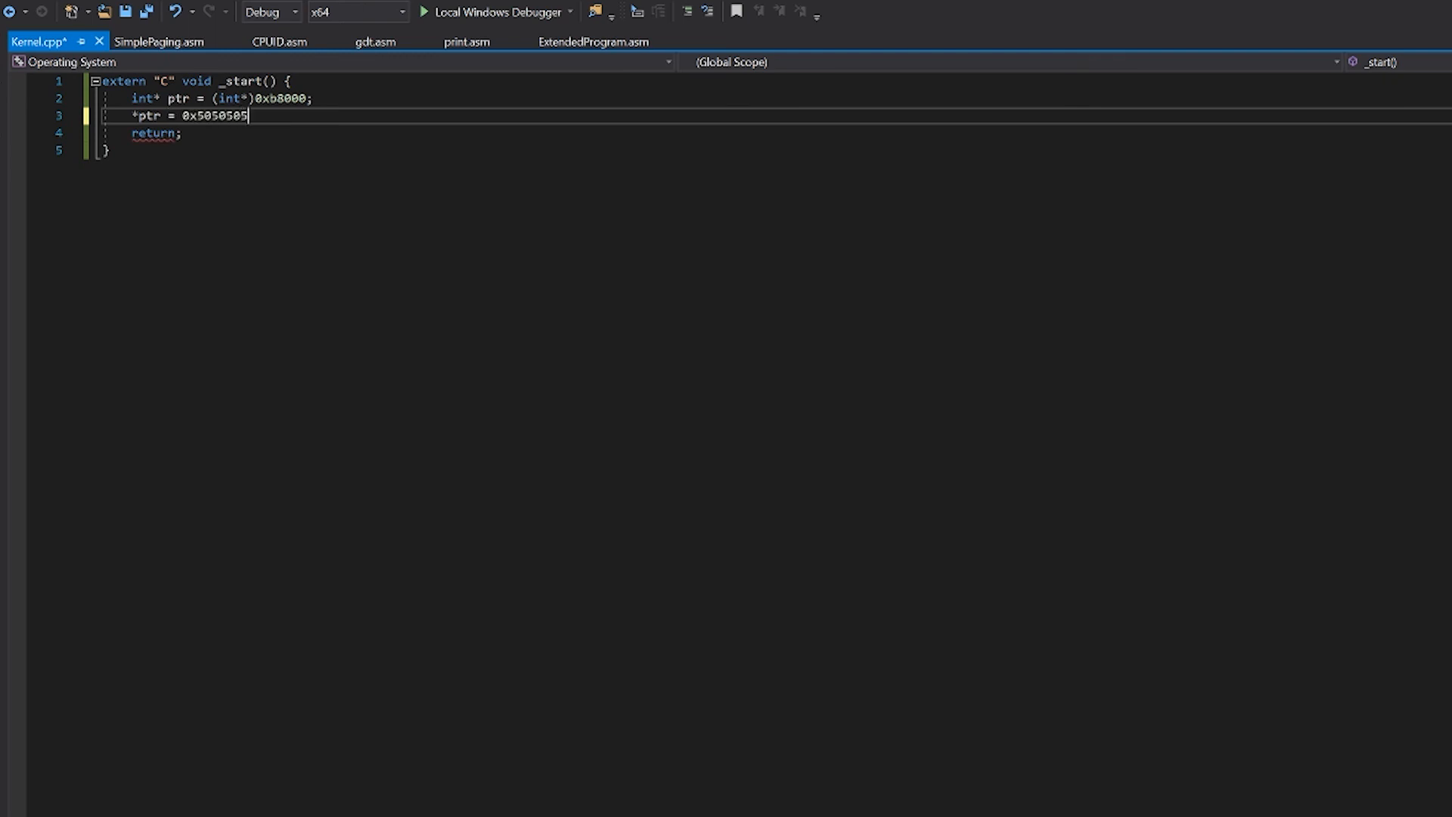
text(0;)
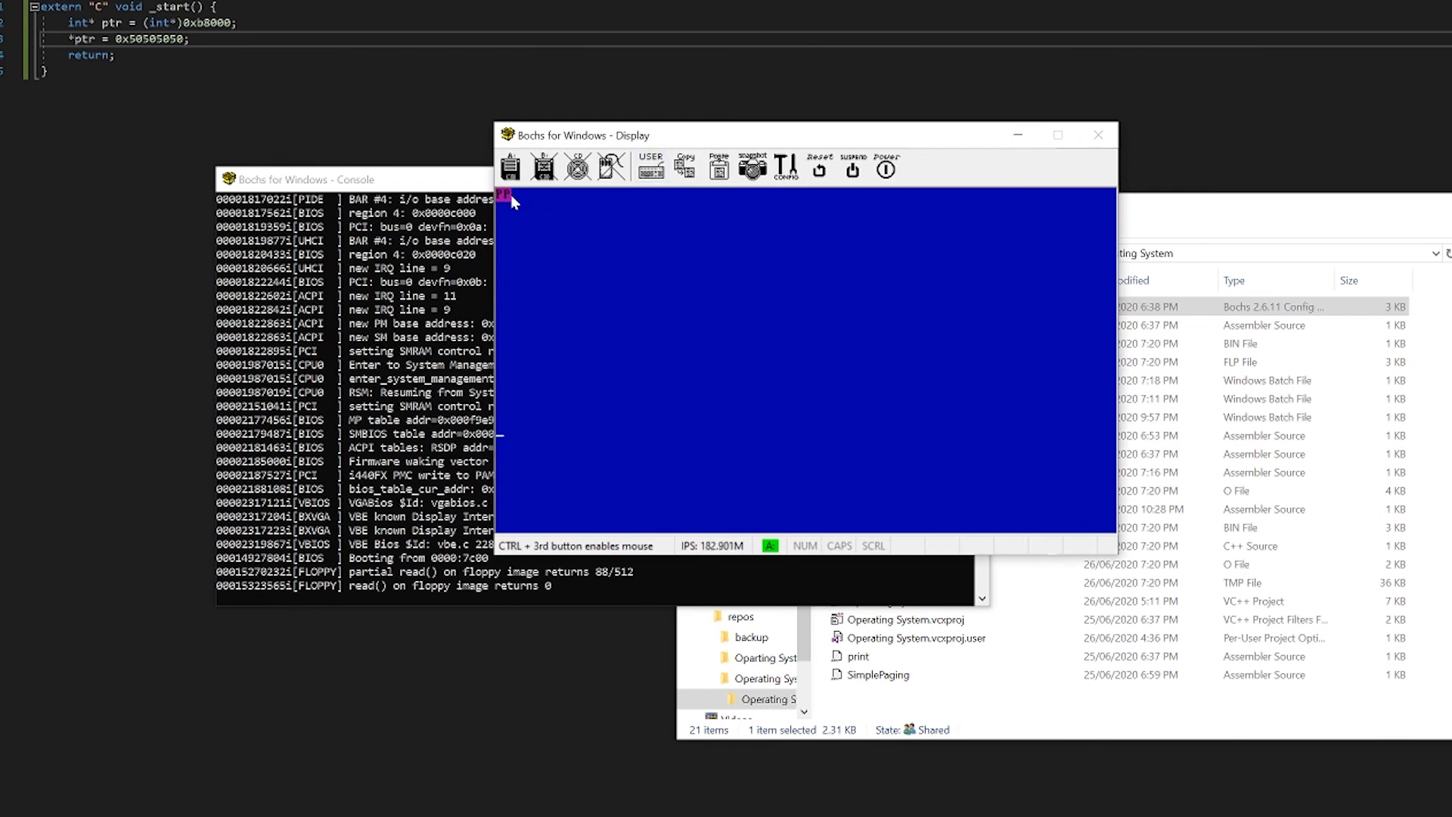
mouse_move(619, 232)
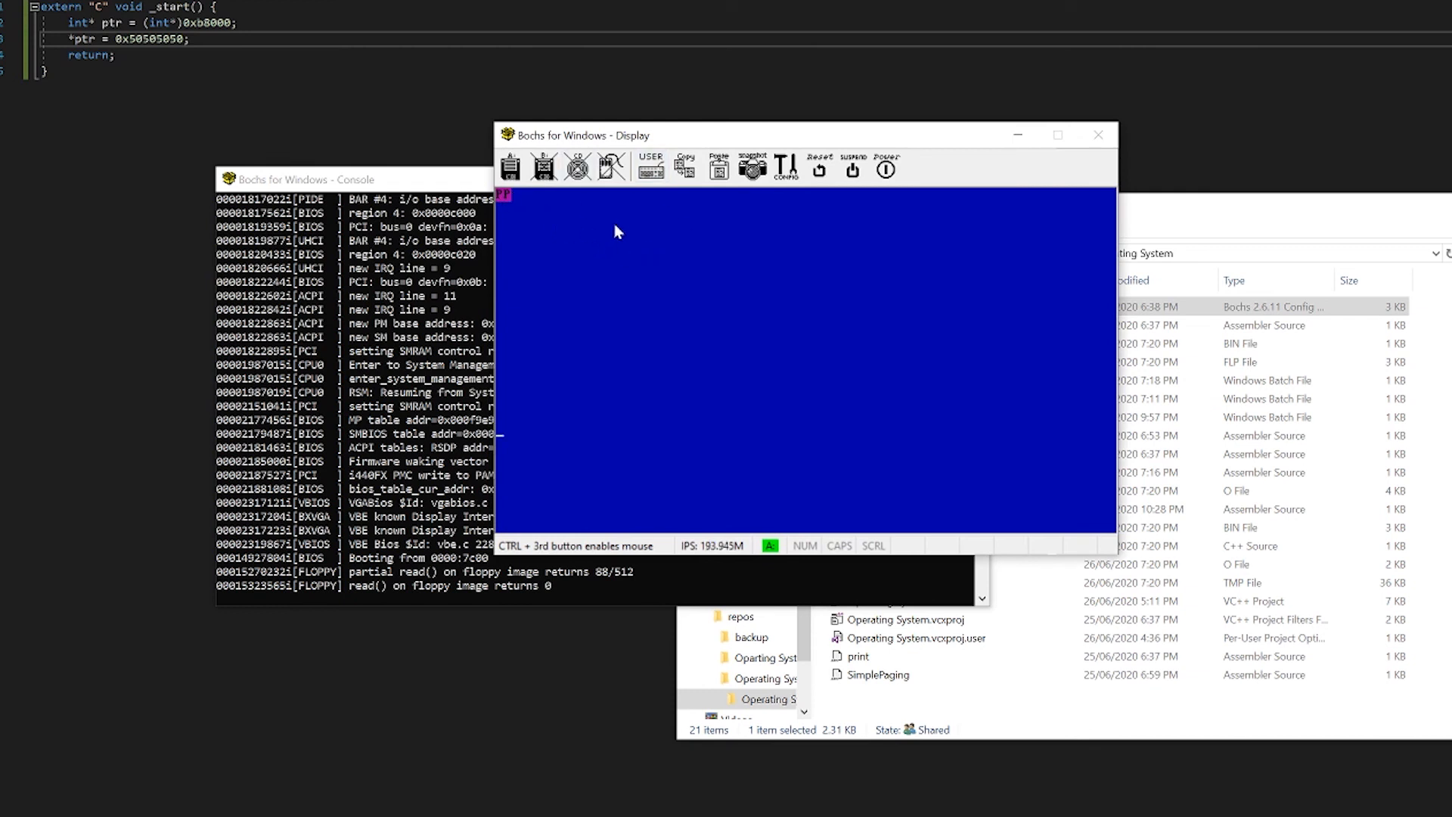